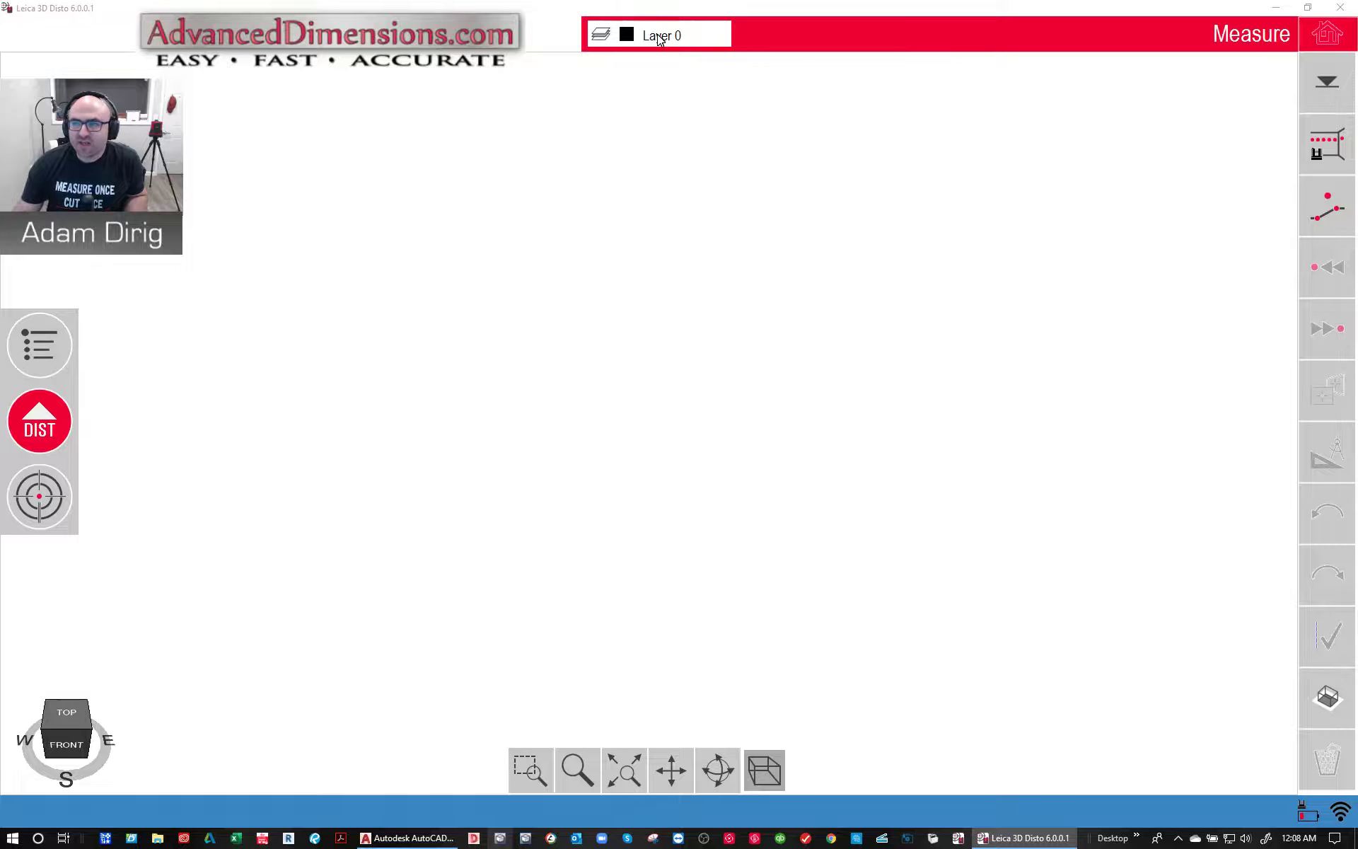
{"action": "mouse_move", "coordinate": [644, 119]}
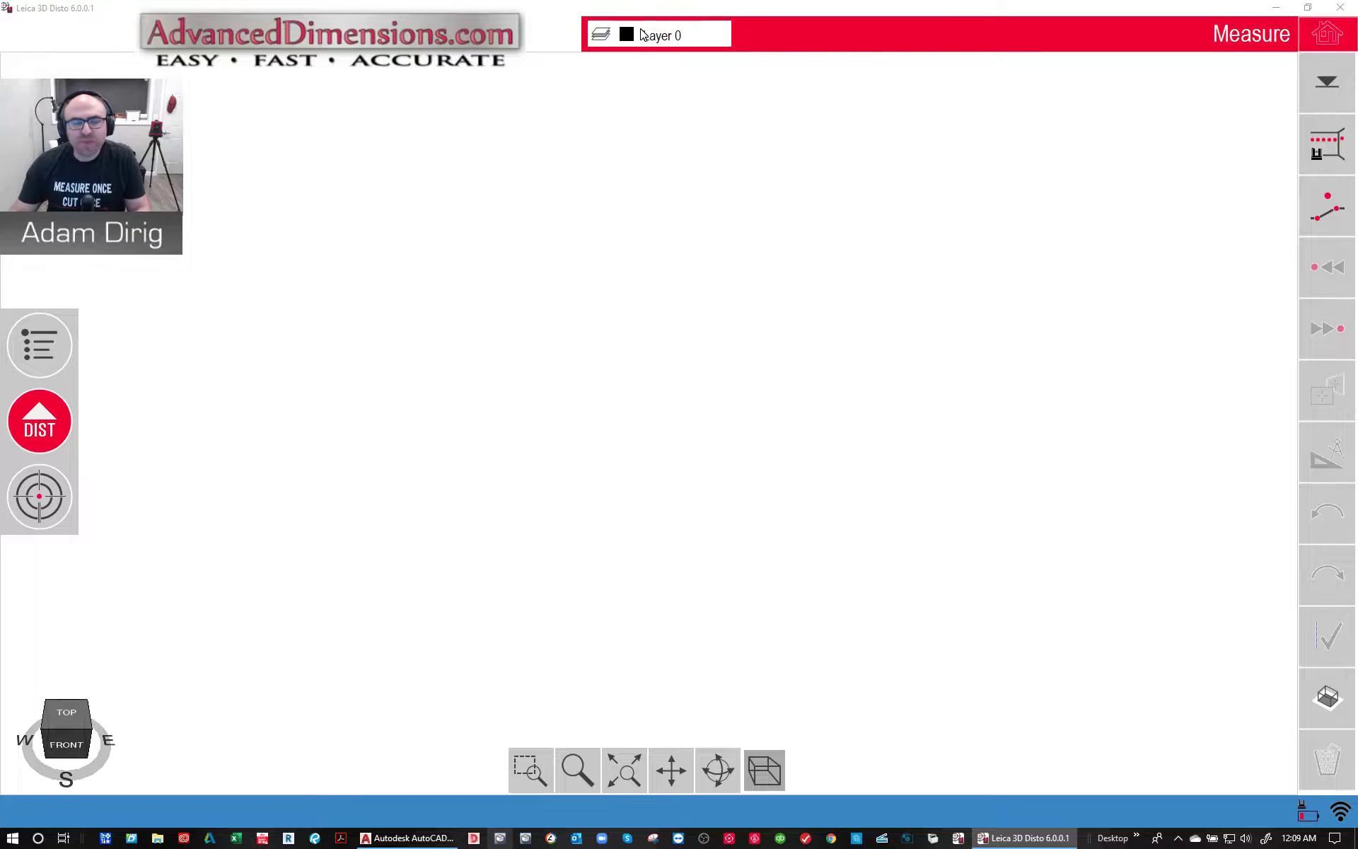
- Open the layer control list from the Layer 0 field in the top bar
{"action": "left_click", "coordinate": [601, 35]}
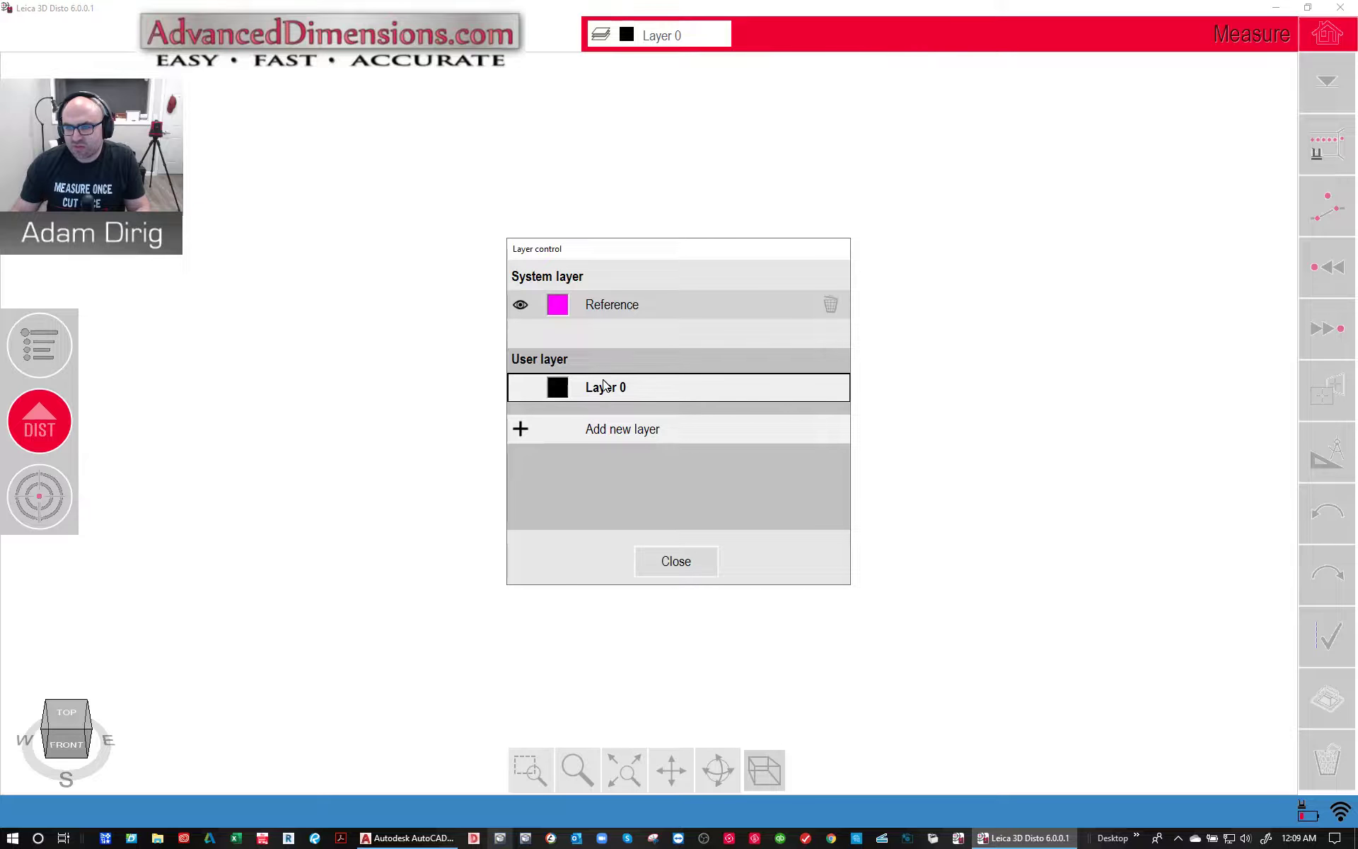
- Rename Layer 0 to WALL and colour it blue
{"action": "double_click", "coordinate": [604, 387]}
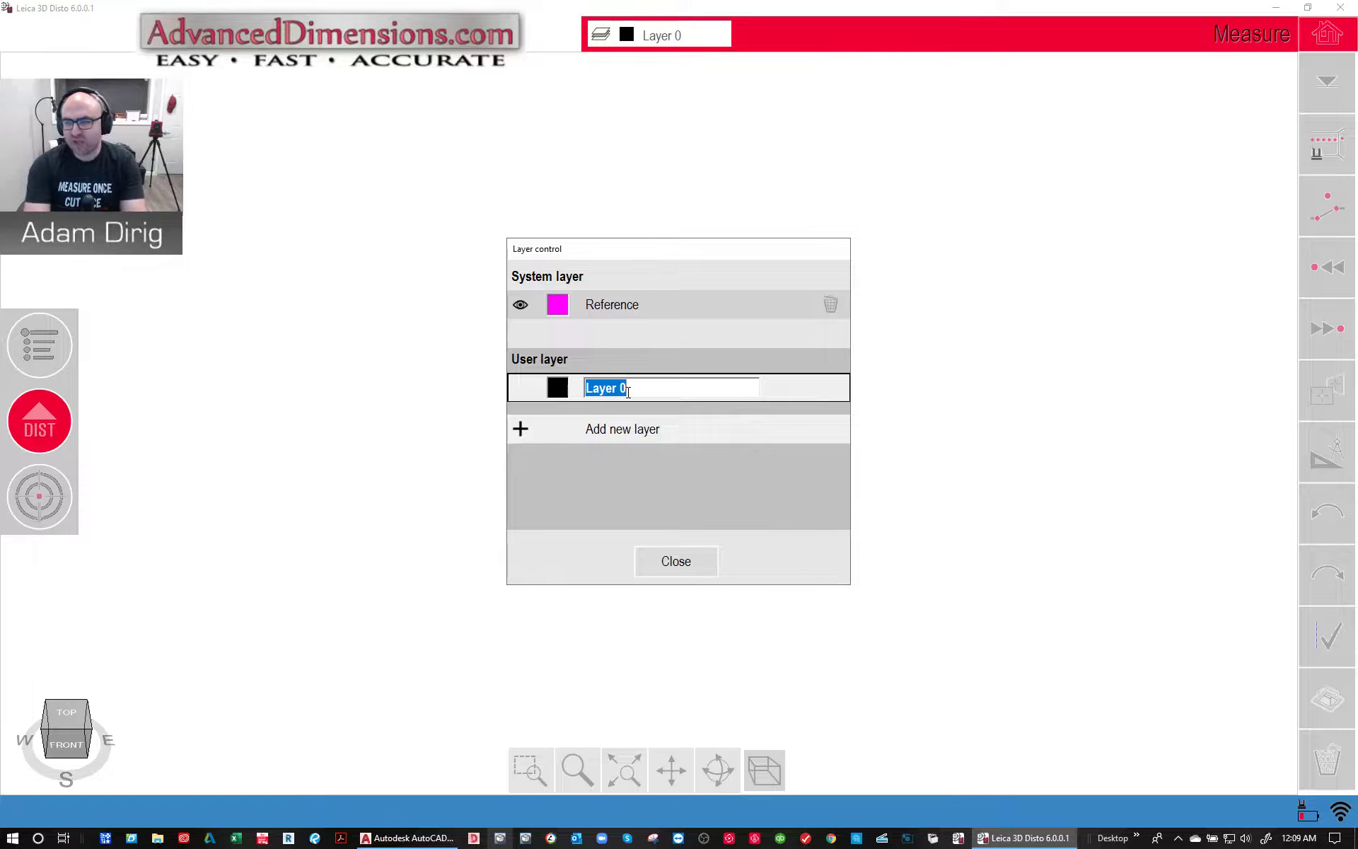
{"action": "type", "text": "WALL"}
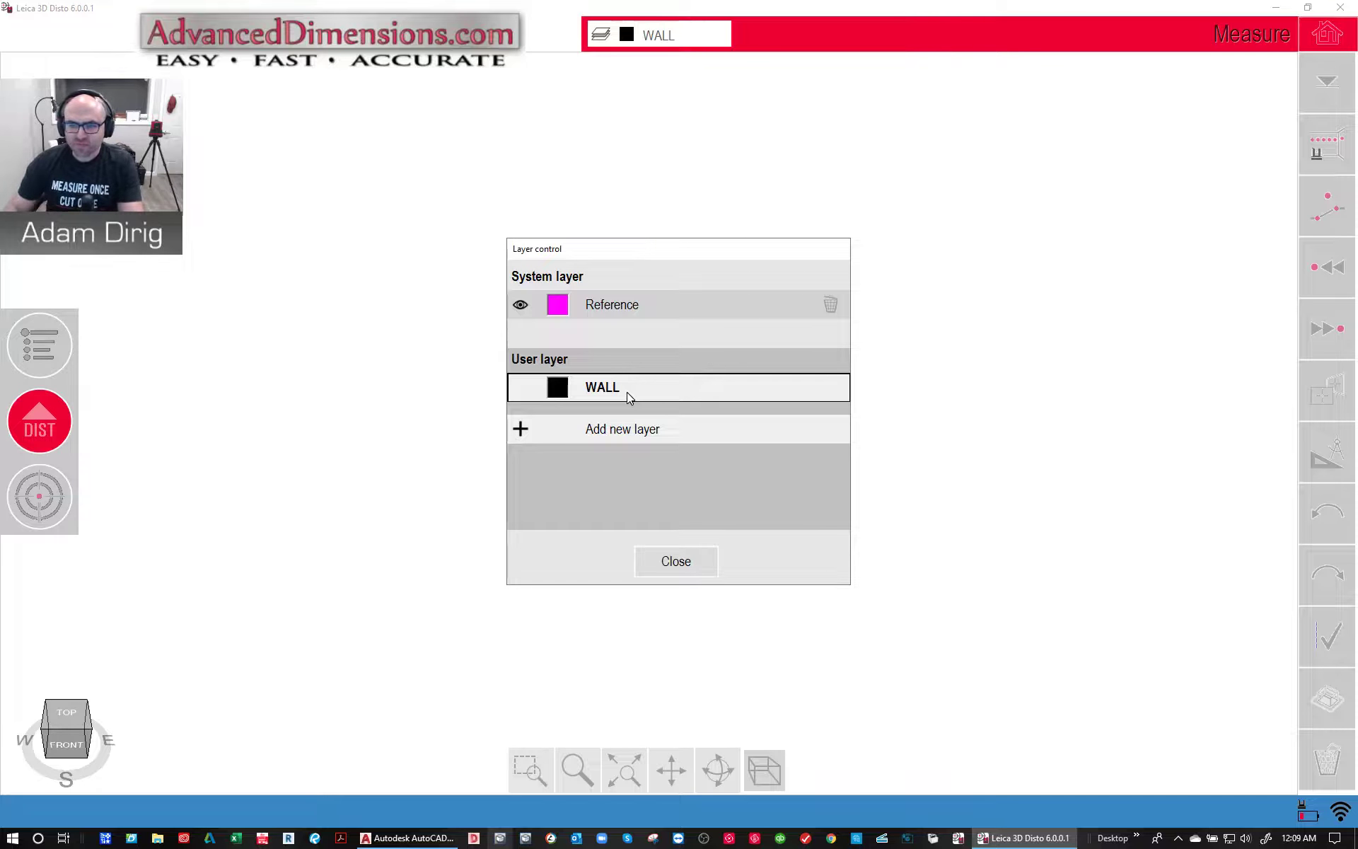
{"action": "left_click", "coordinate": [558, 387]}
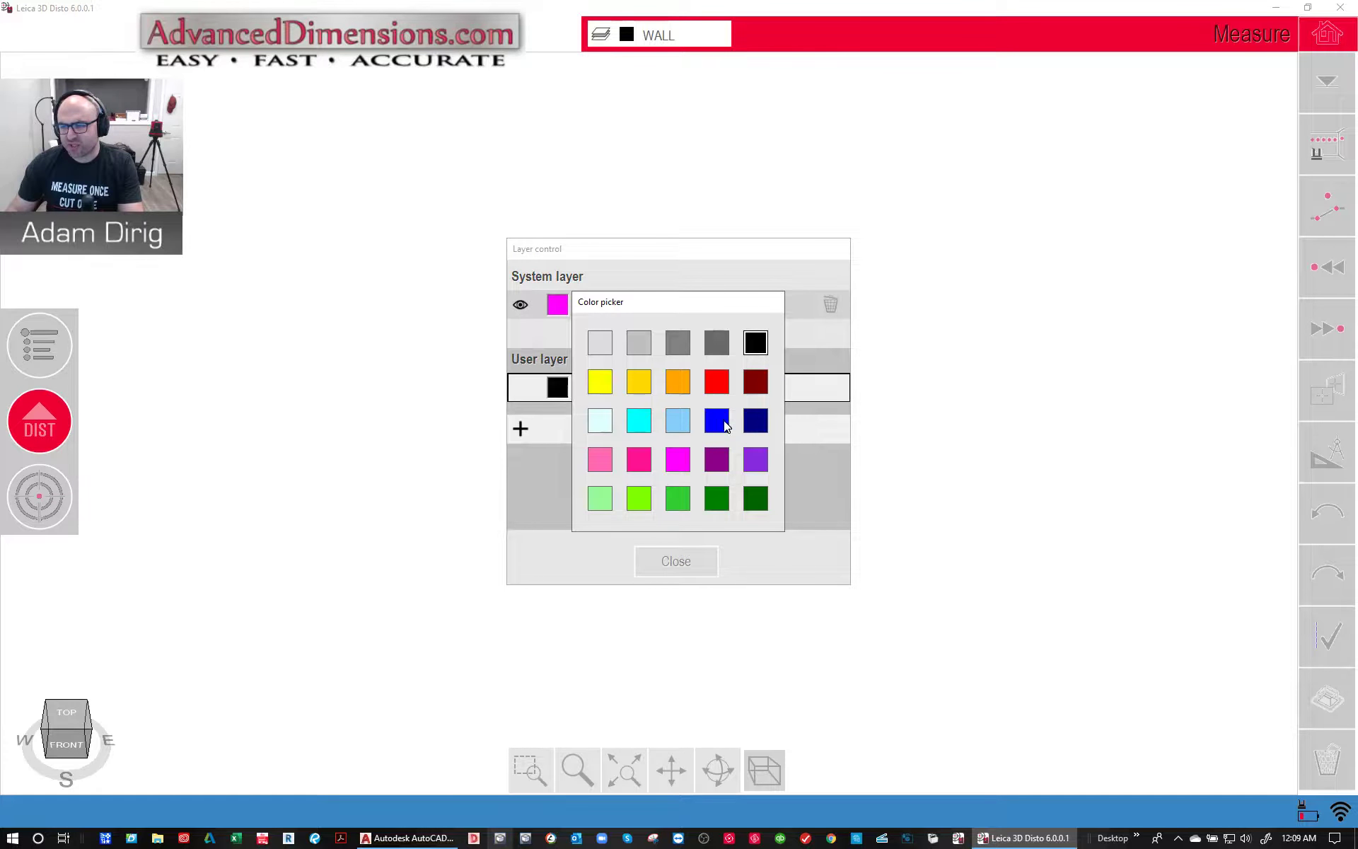
{"action": "left_click", "coordinate": [715, 421]}
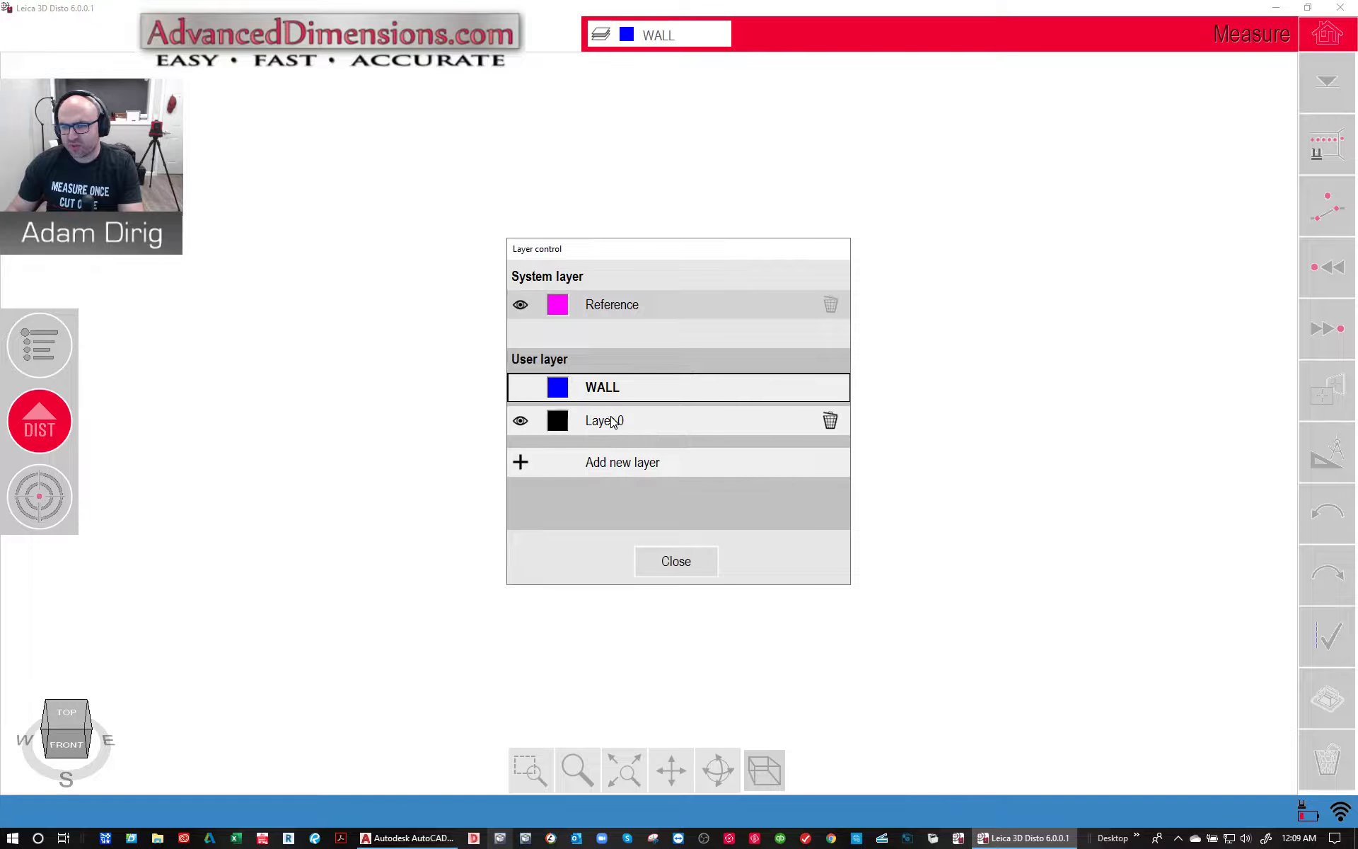
- Add an orange CEILING layer and a green FLOOR layer, keeping WALL current
{"action": "type", "text": "CEILING"}
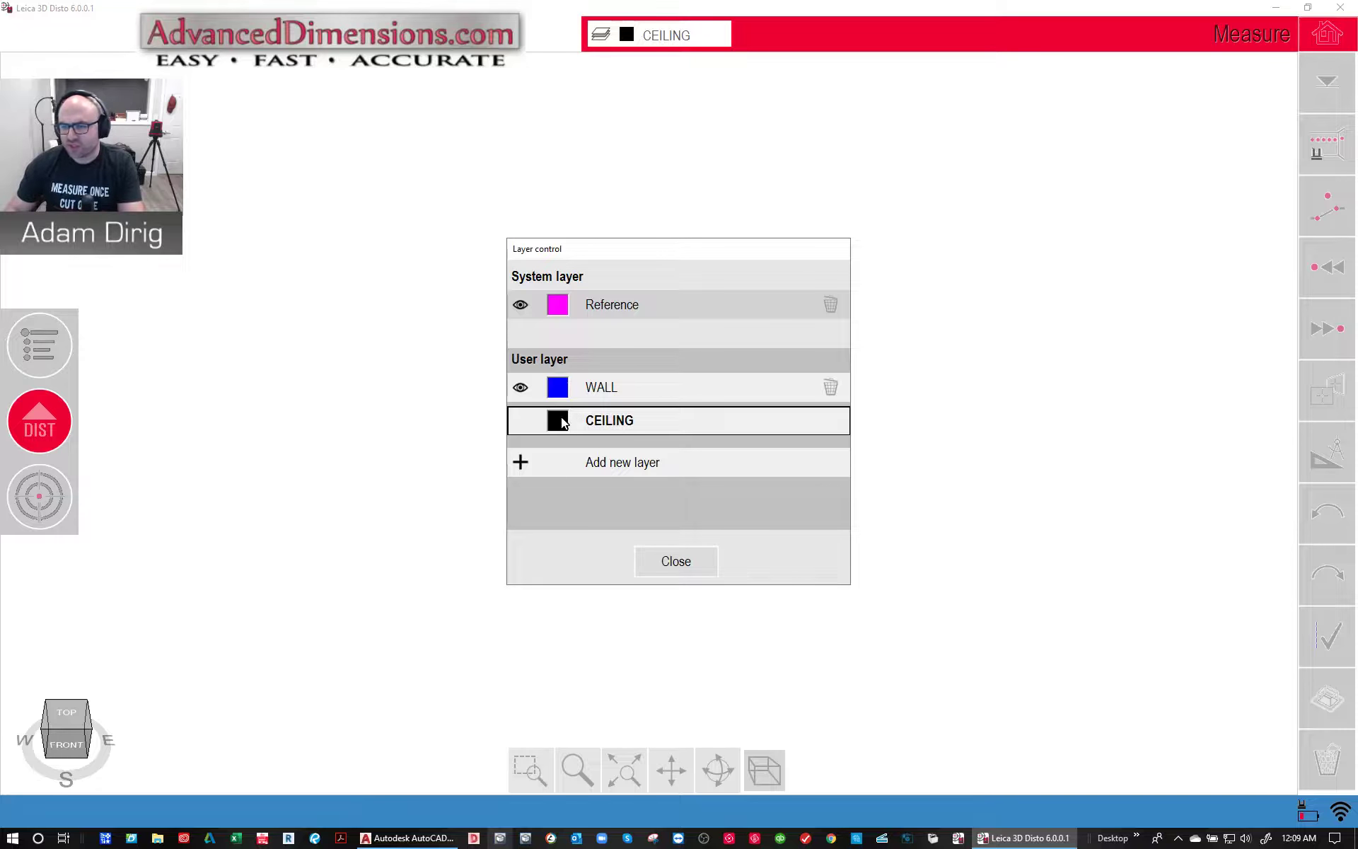
{"action": "left_click", "coordinate": [557, 420]}
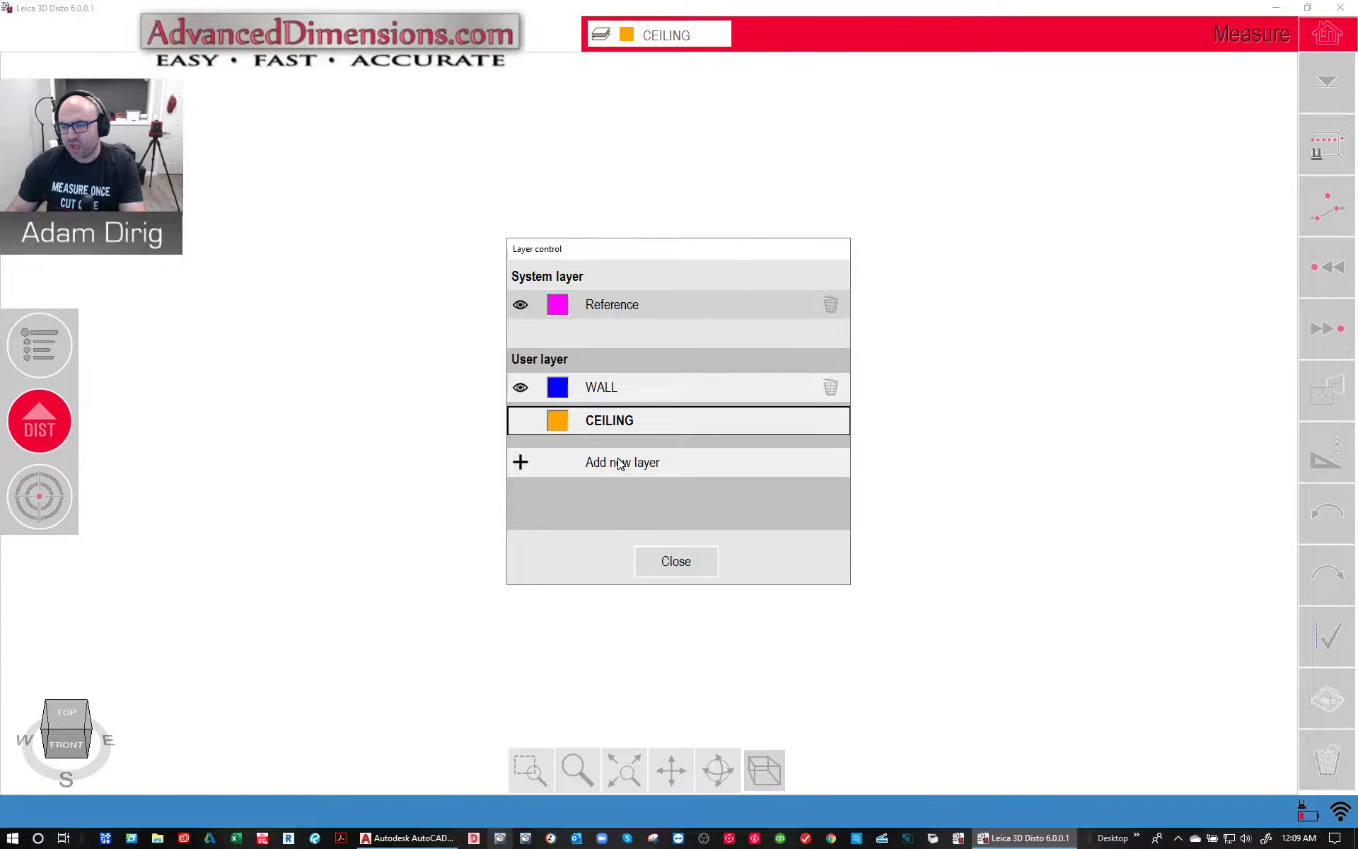
{"action": "left_click", "coordinate": [621, 462]}
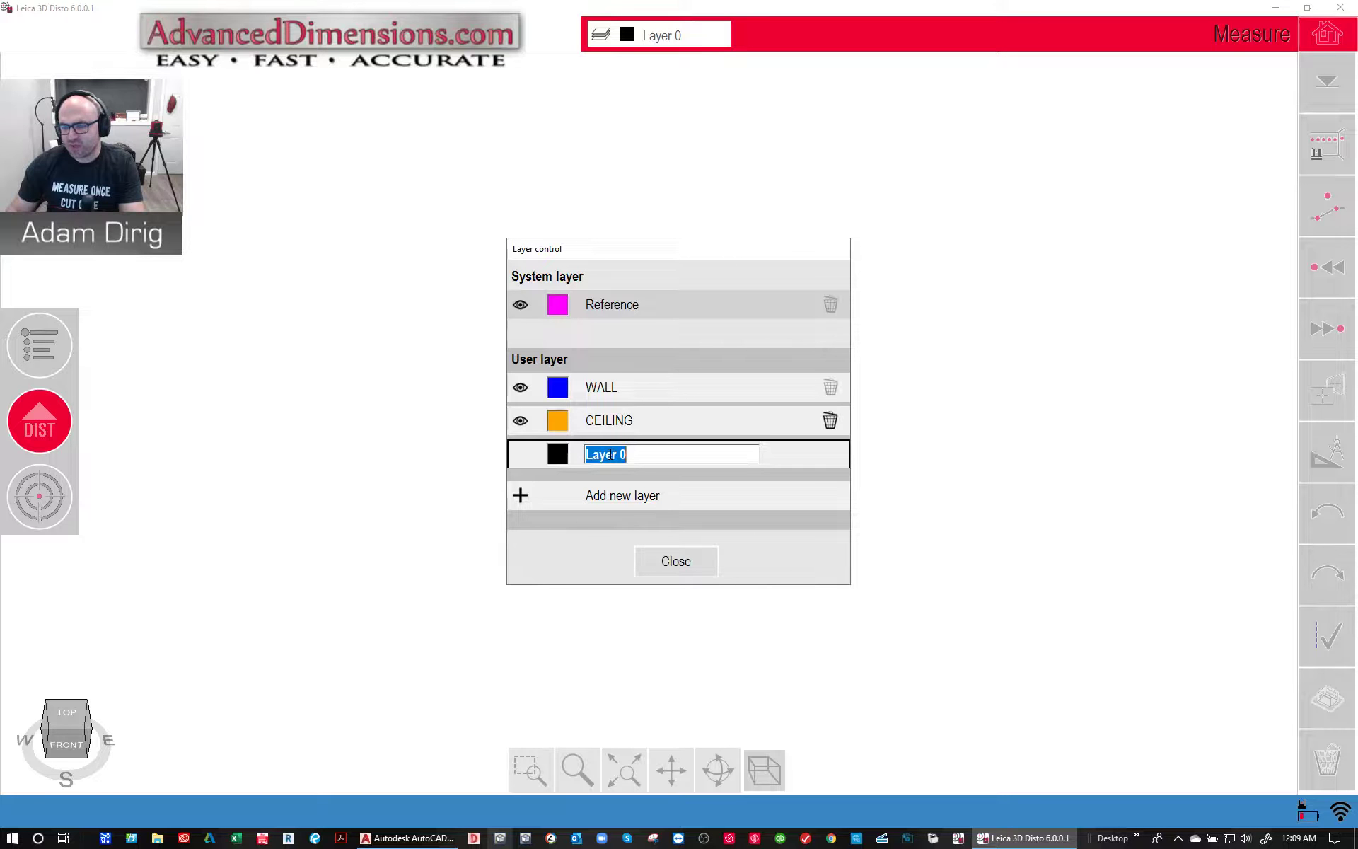
{"action": "type", "text": "FLOOR"}
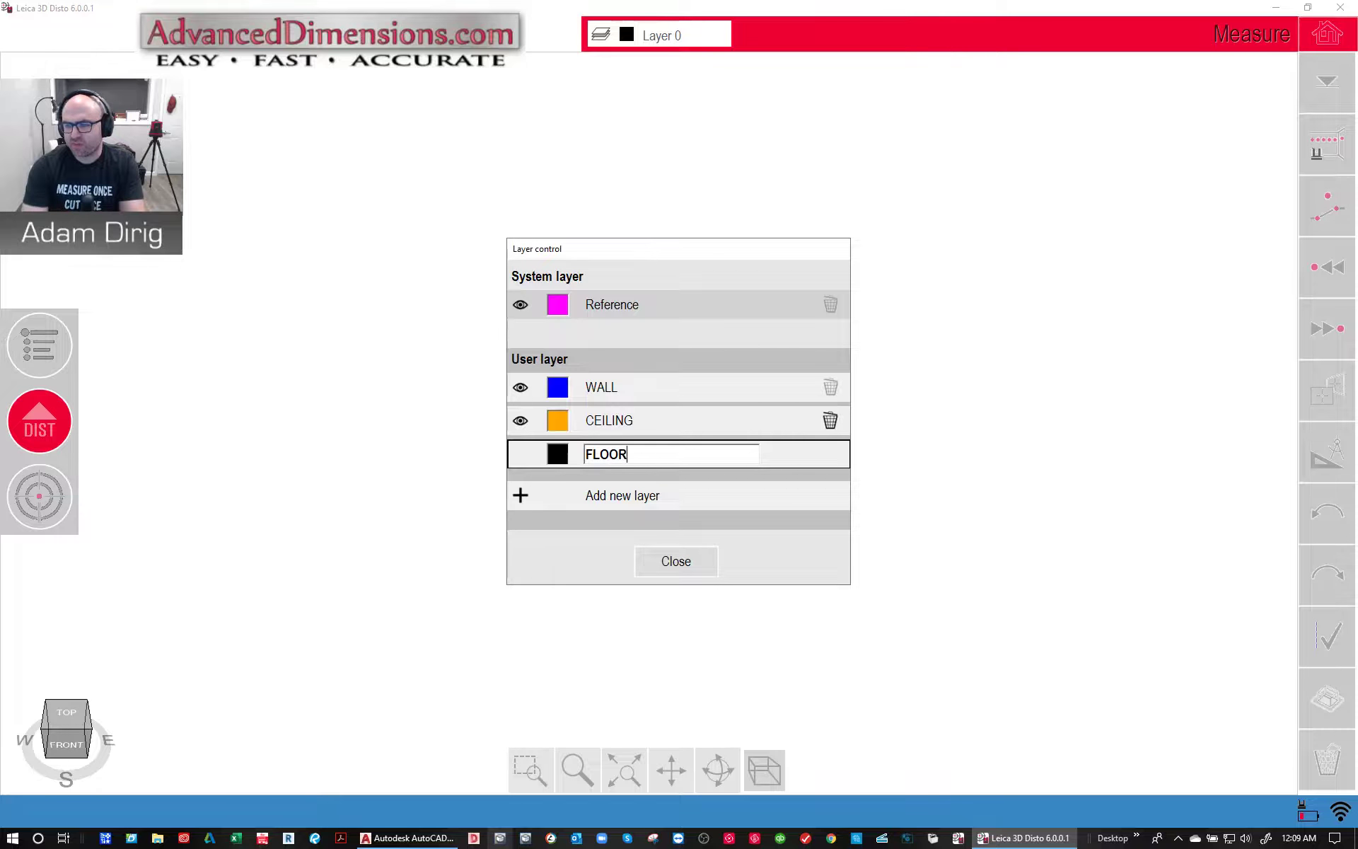
{"action": "left_click", "coordinate": [557, 454]}
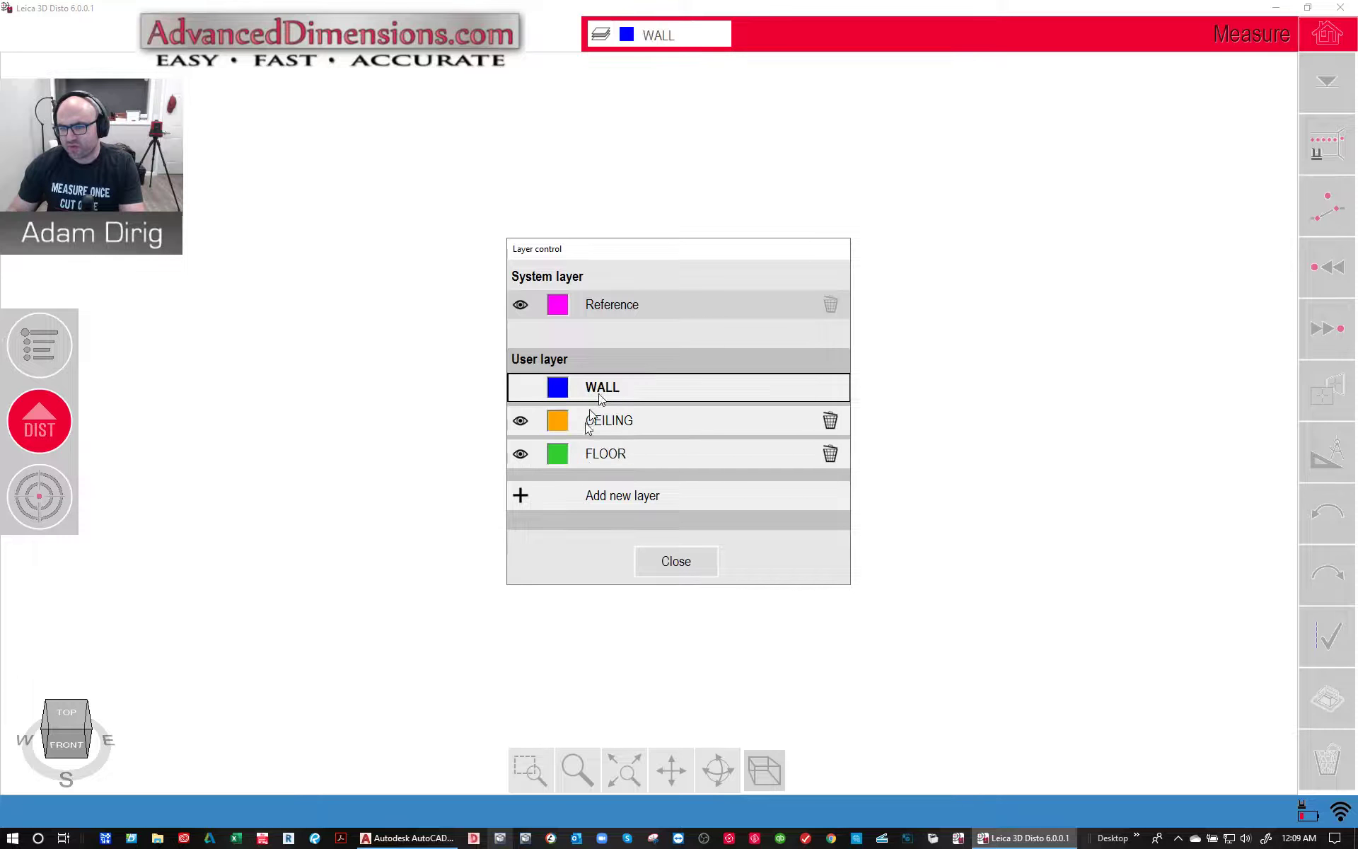
{"action": "left_click", "coordinate": [675, 560]}
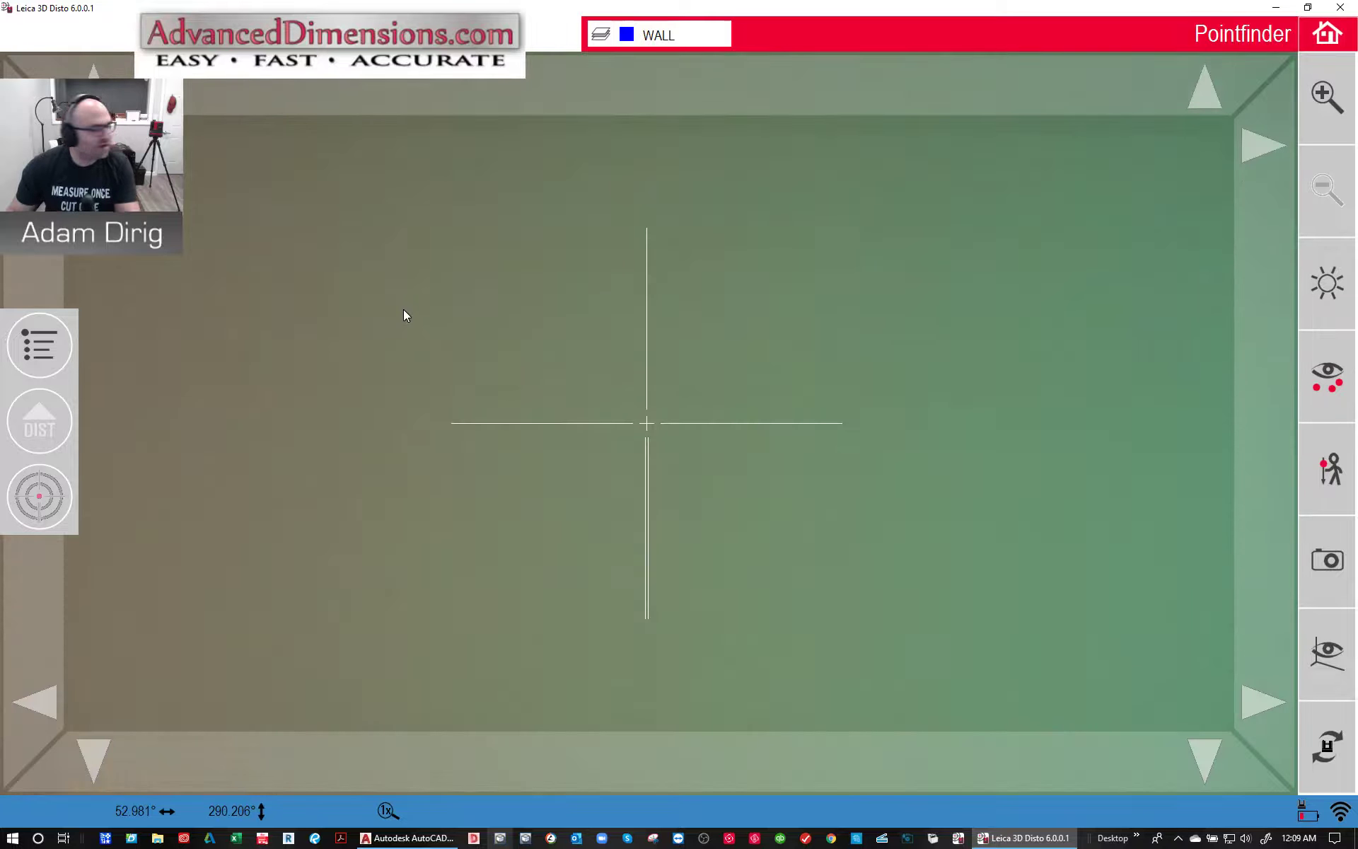
- Aim at the wall and measure the first two wall points, drawing a blue line
{"action": "left_click", "coordinate": [39, 422]}
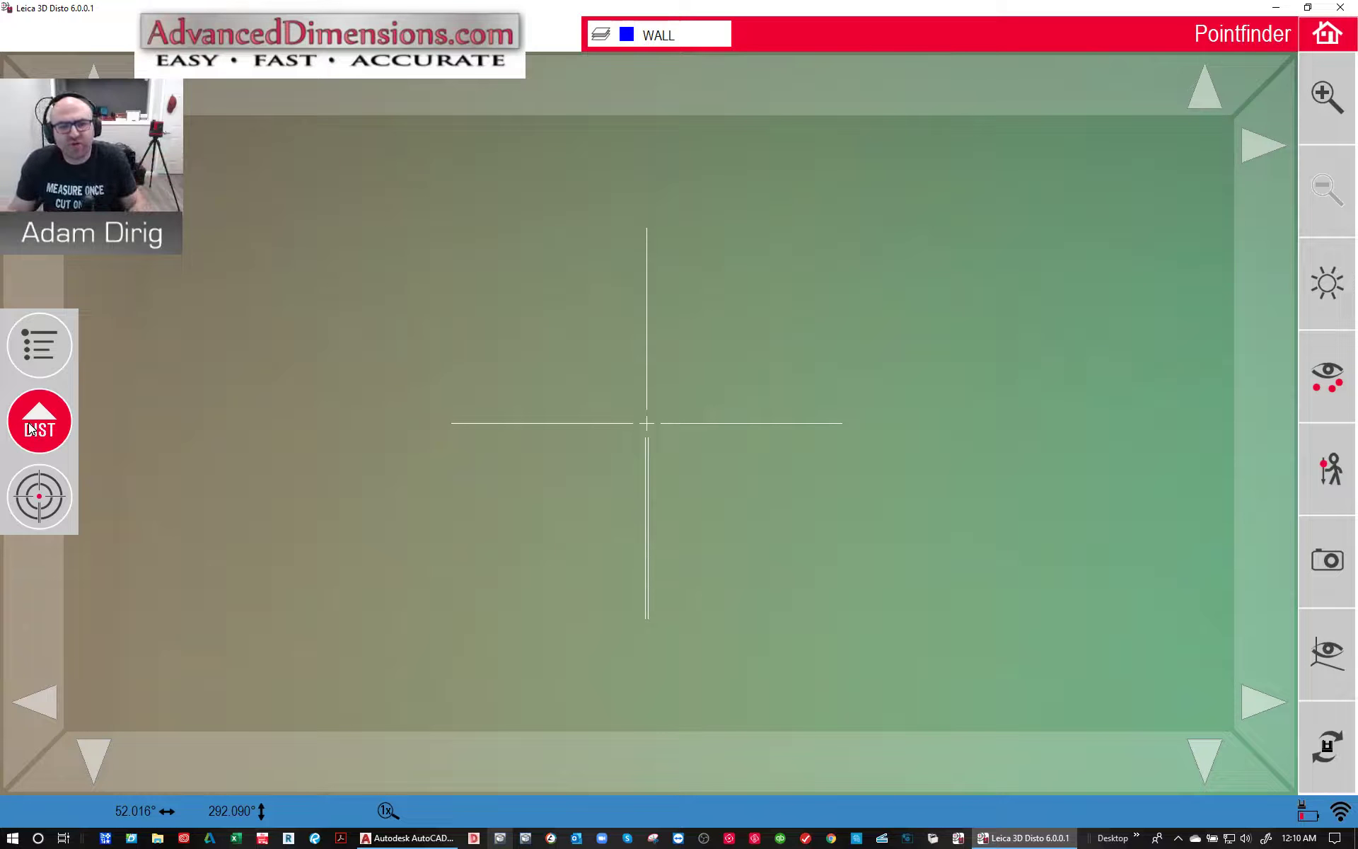
{"action": "left_click", "coordinate": [39, 423]}
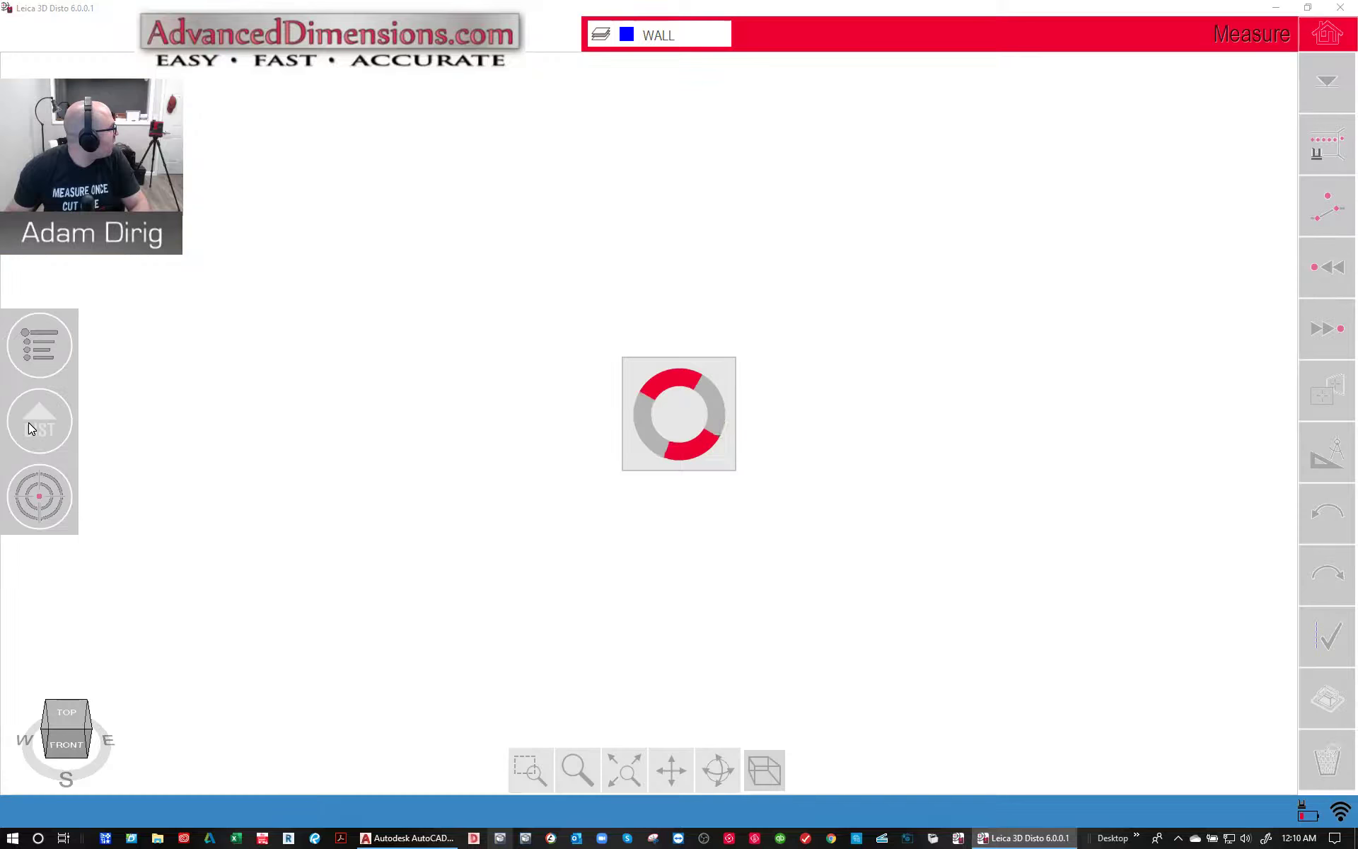
{"action": "left_click", "coordinate": [38, 420]}
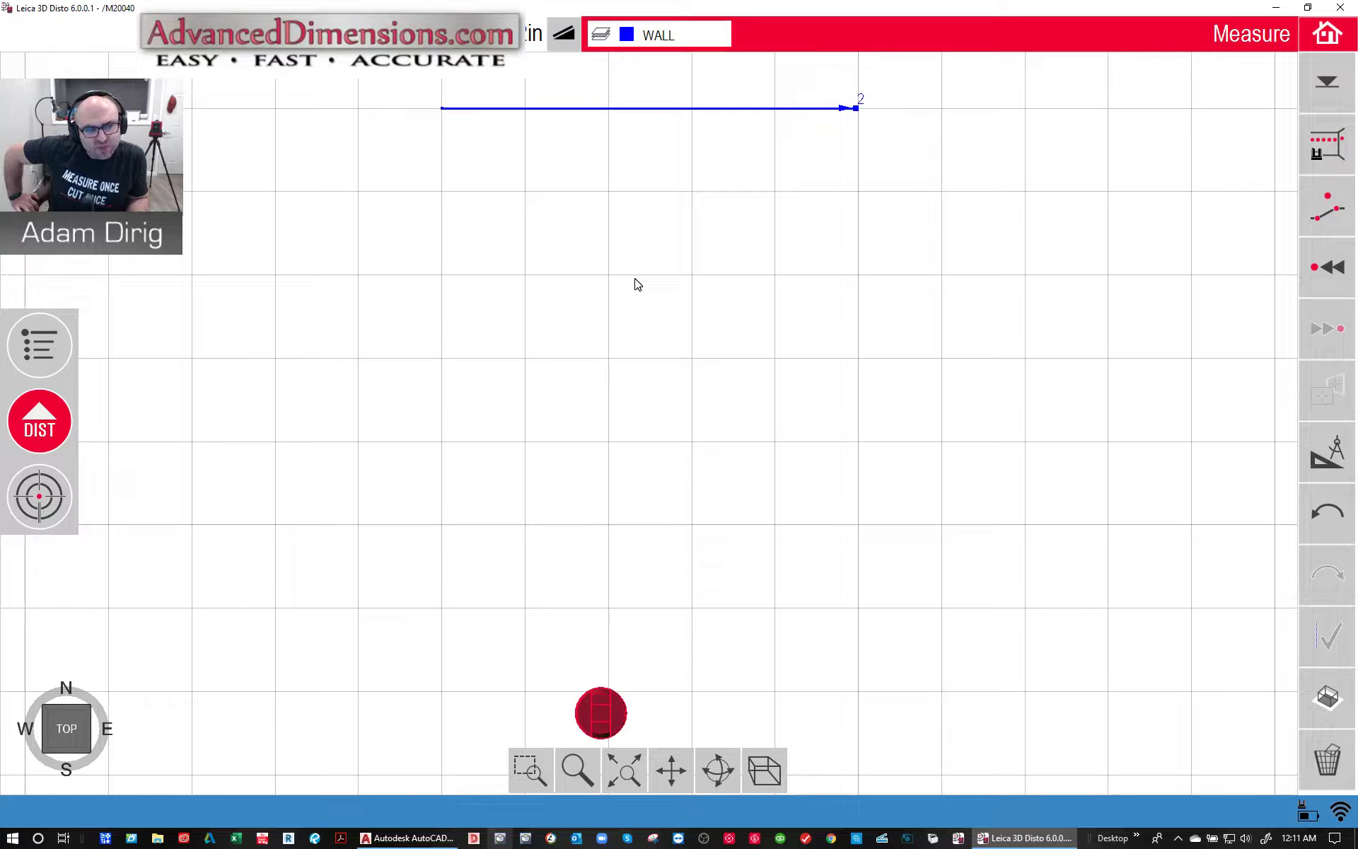
{"action": "mouse_move", "coordinate": [130, 463]}
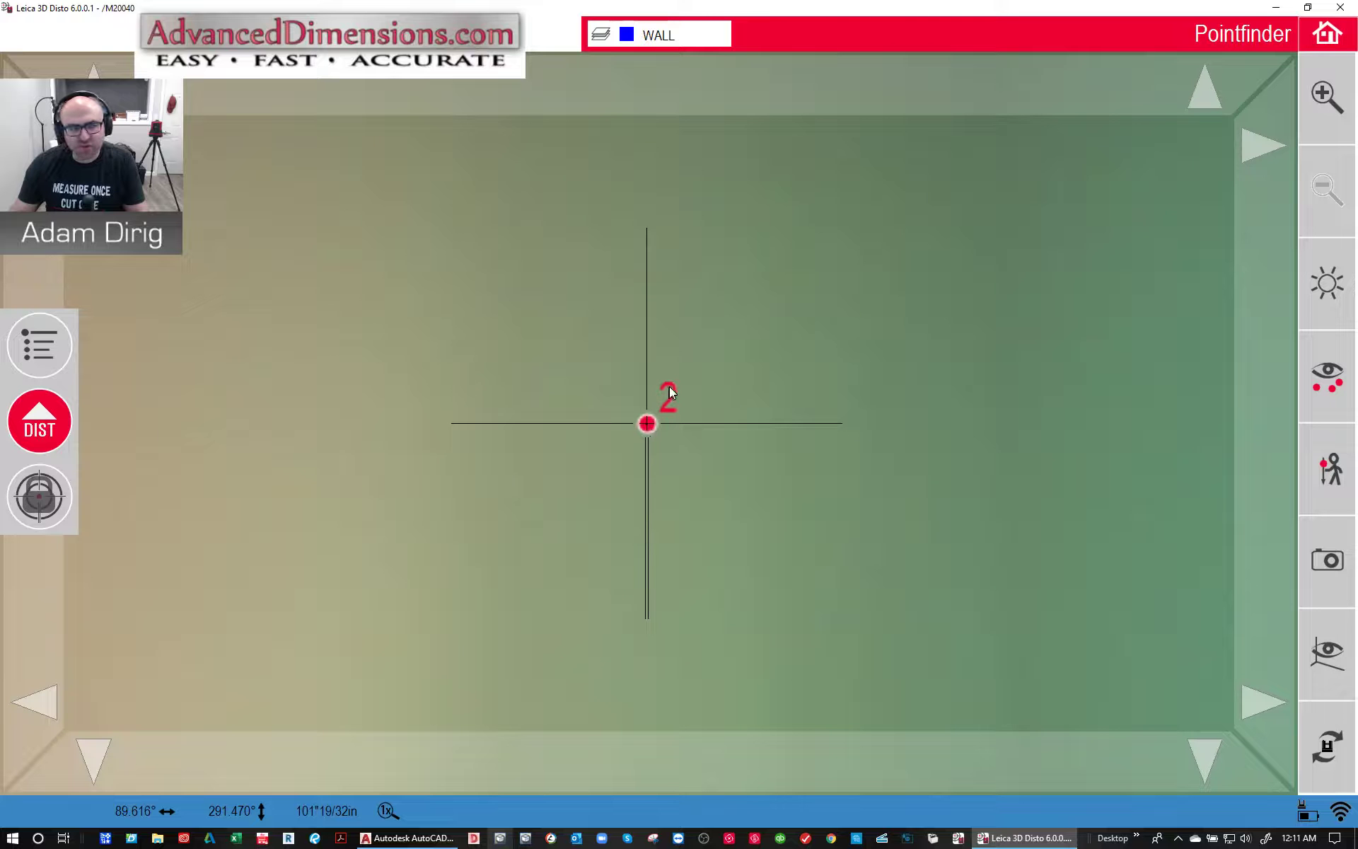
- Aim along the wall-ceiling corner and measure wall points 3 to 5 on WALL
{"action": "left_click", "coordinate": [40, 424]}
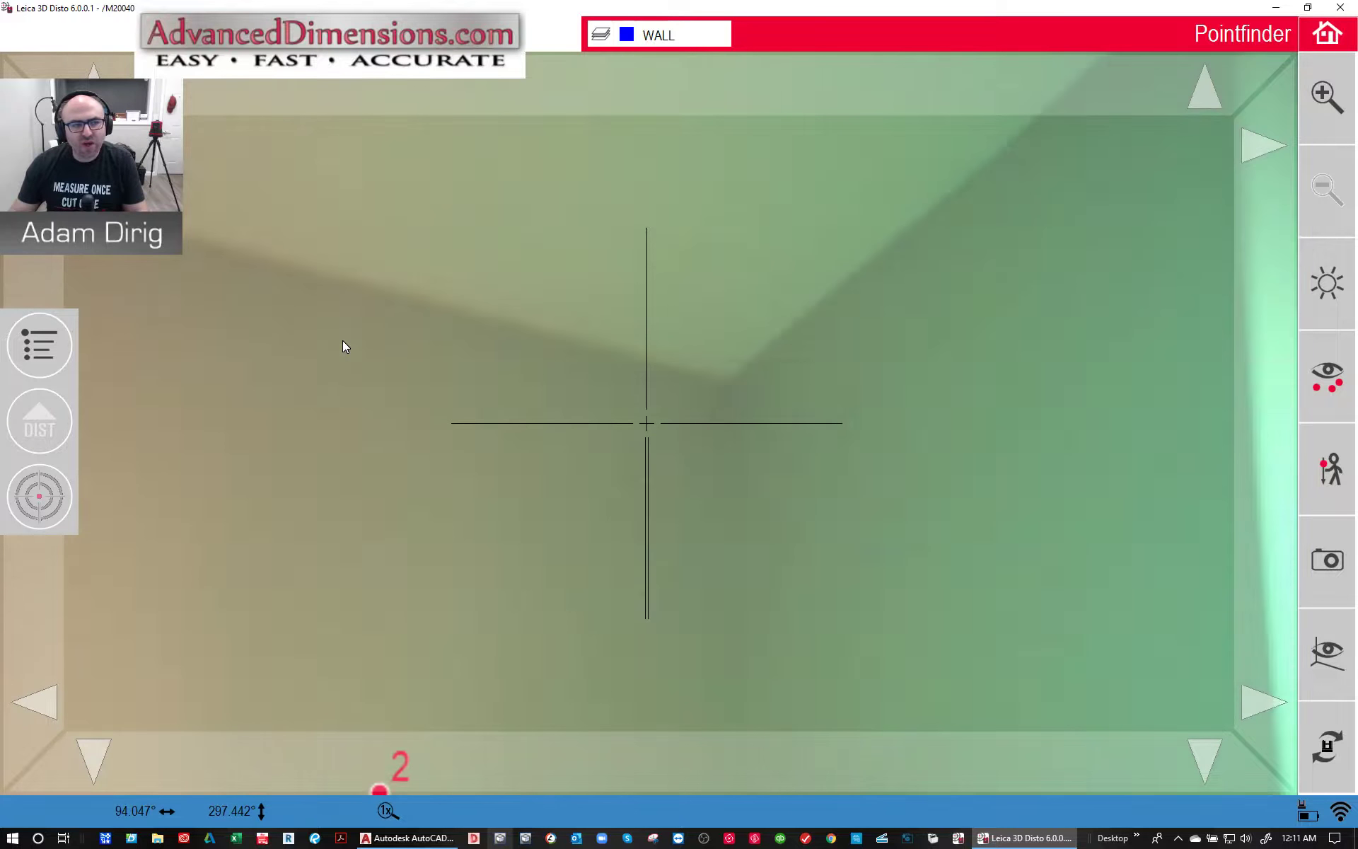
{"action": "left_click", "coordinate": [38, 422]}
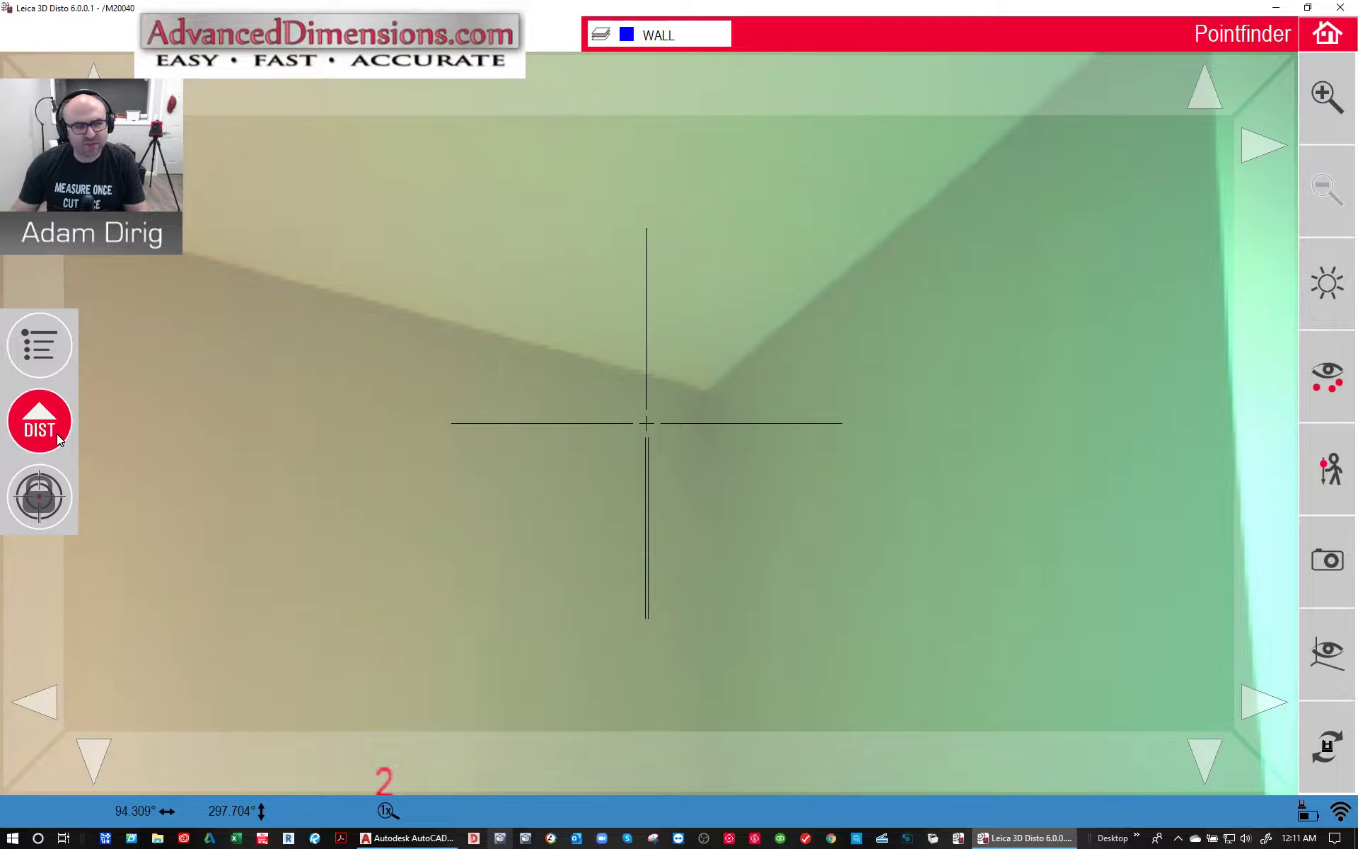
{"action": "left_click", "coordinate": [39, 421]}
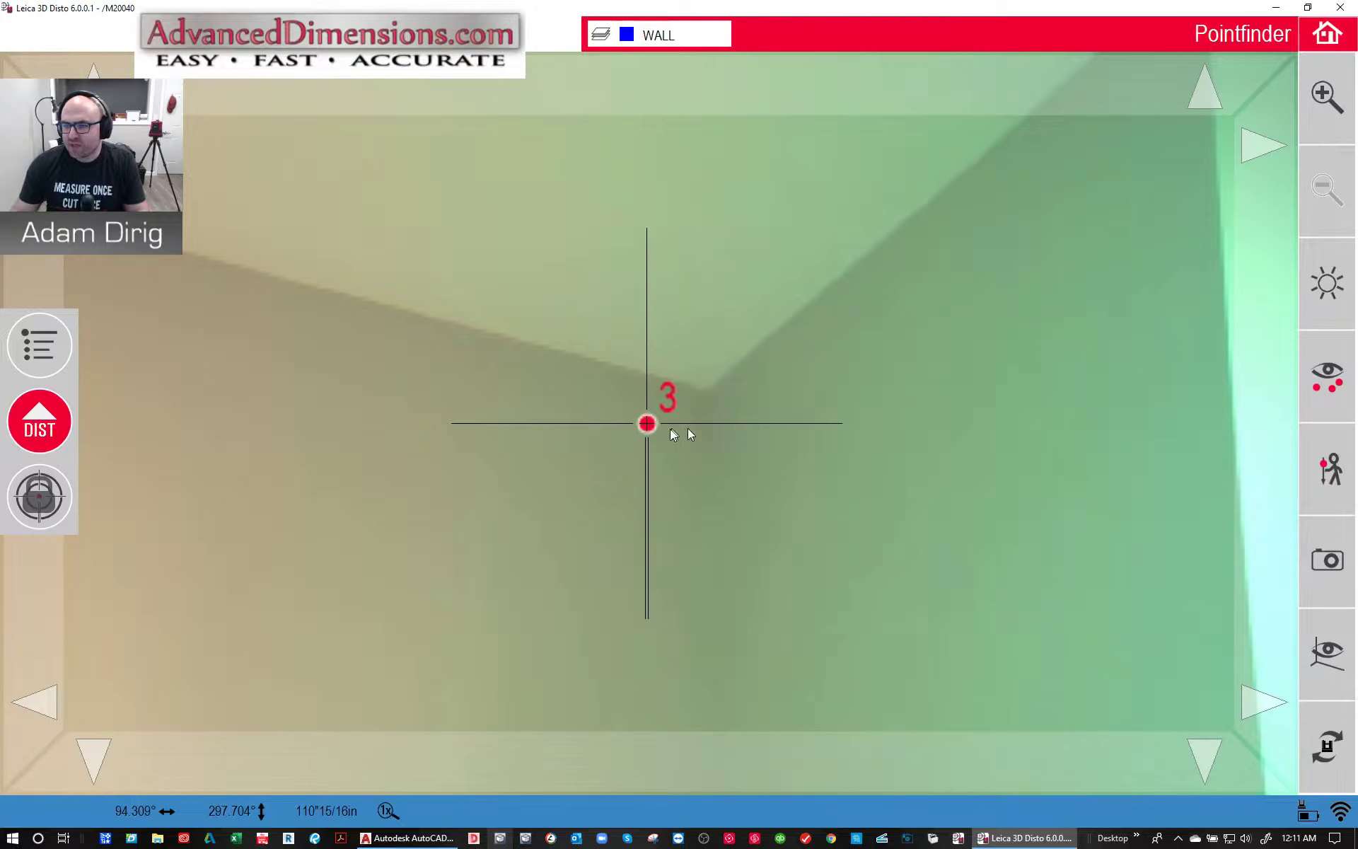
{"action": "left_click", "coordinate": [39, 421]}
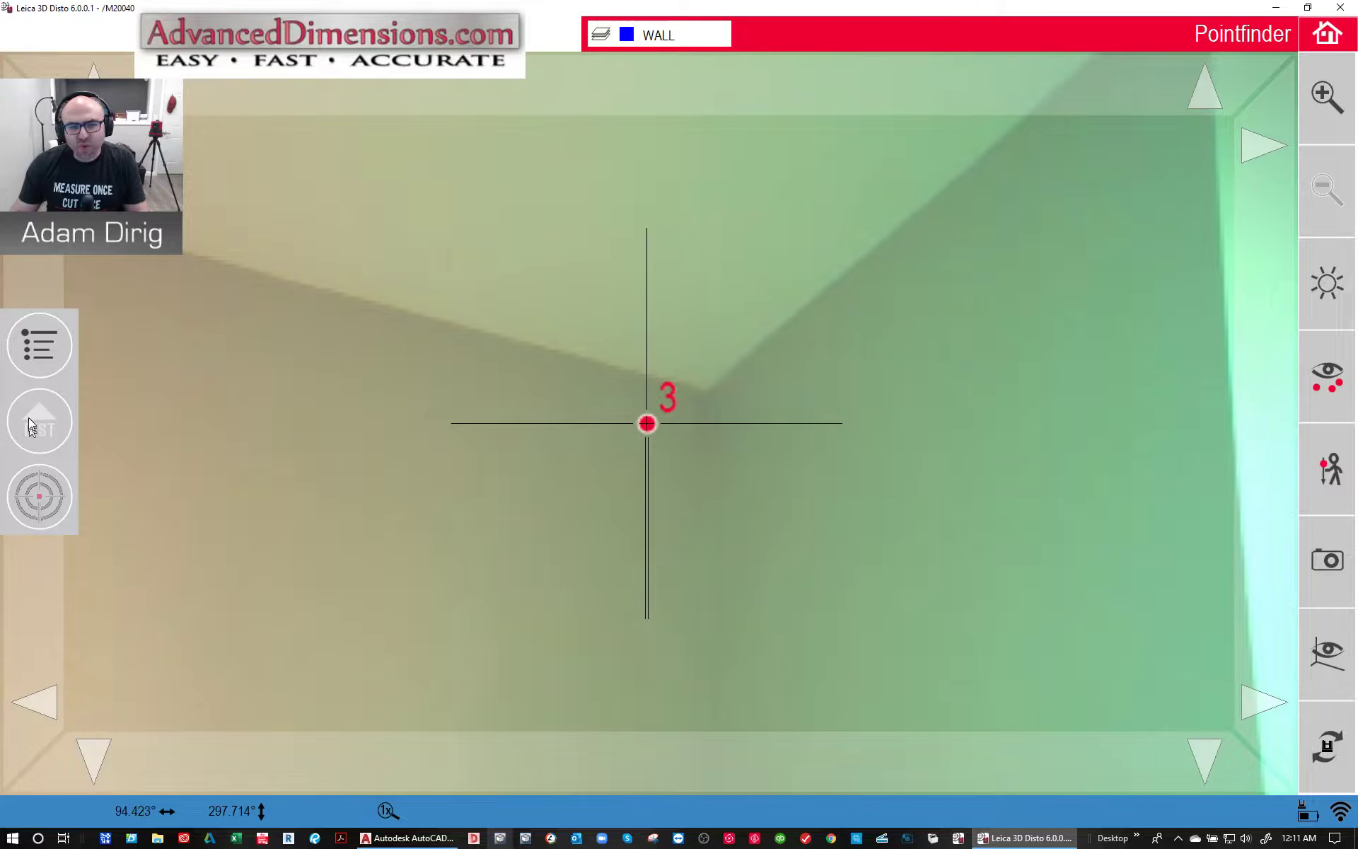
{"action": "left_click", "coordinate": [39, 421]}
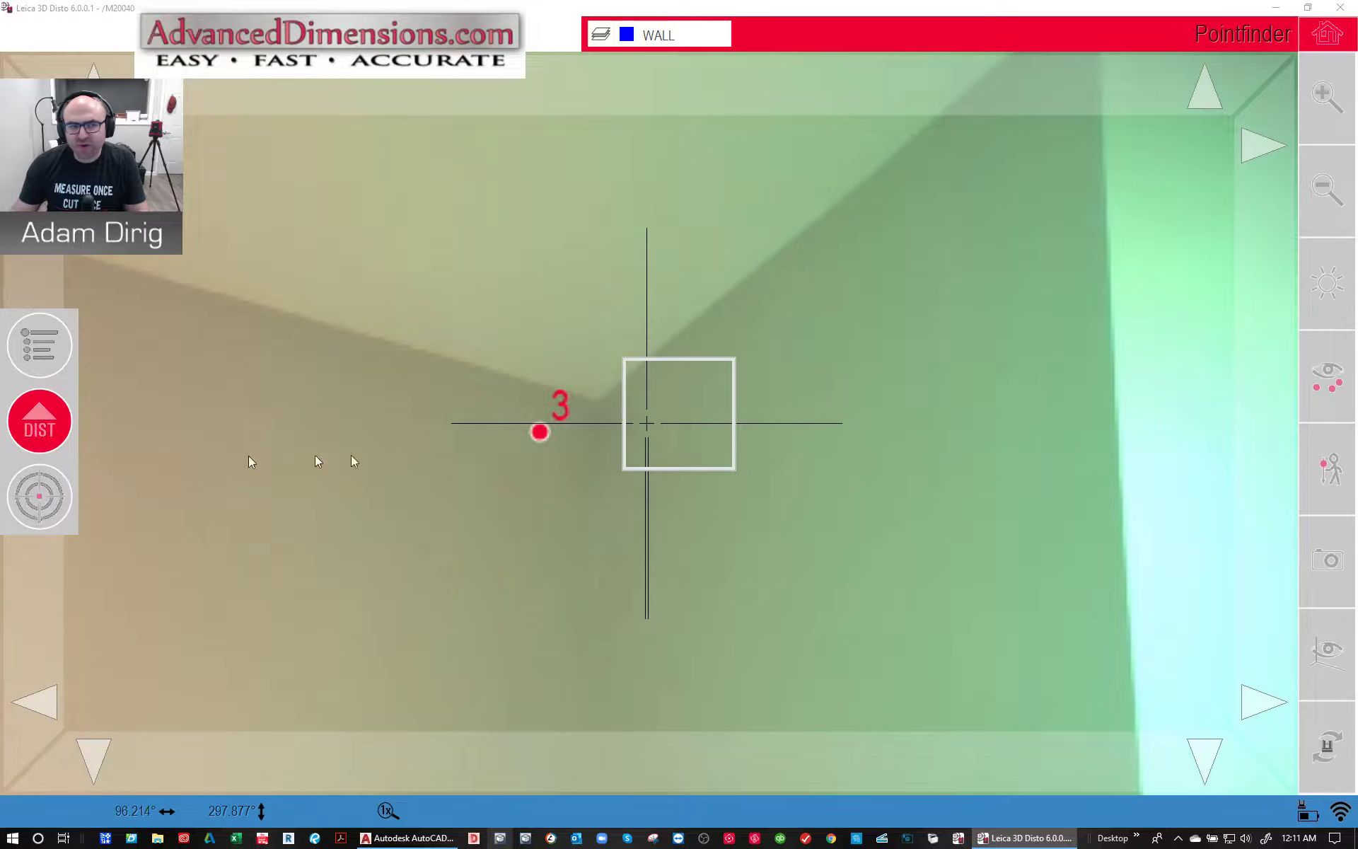
{"action": "left_click", "coordinate": [39, 421]}
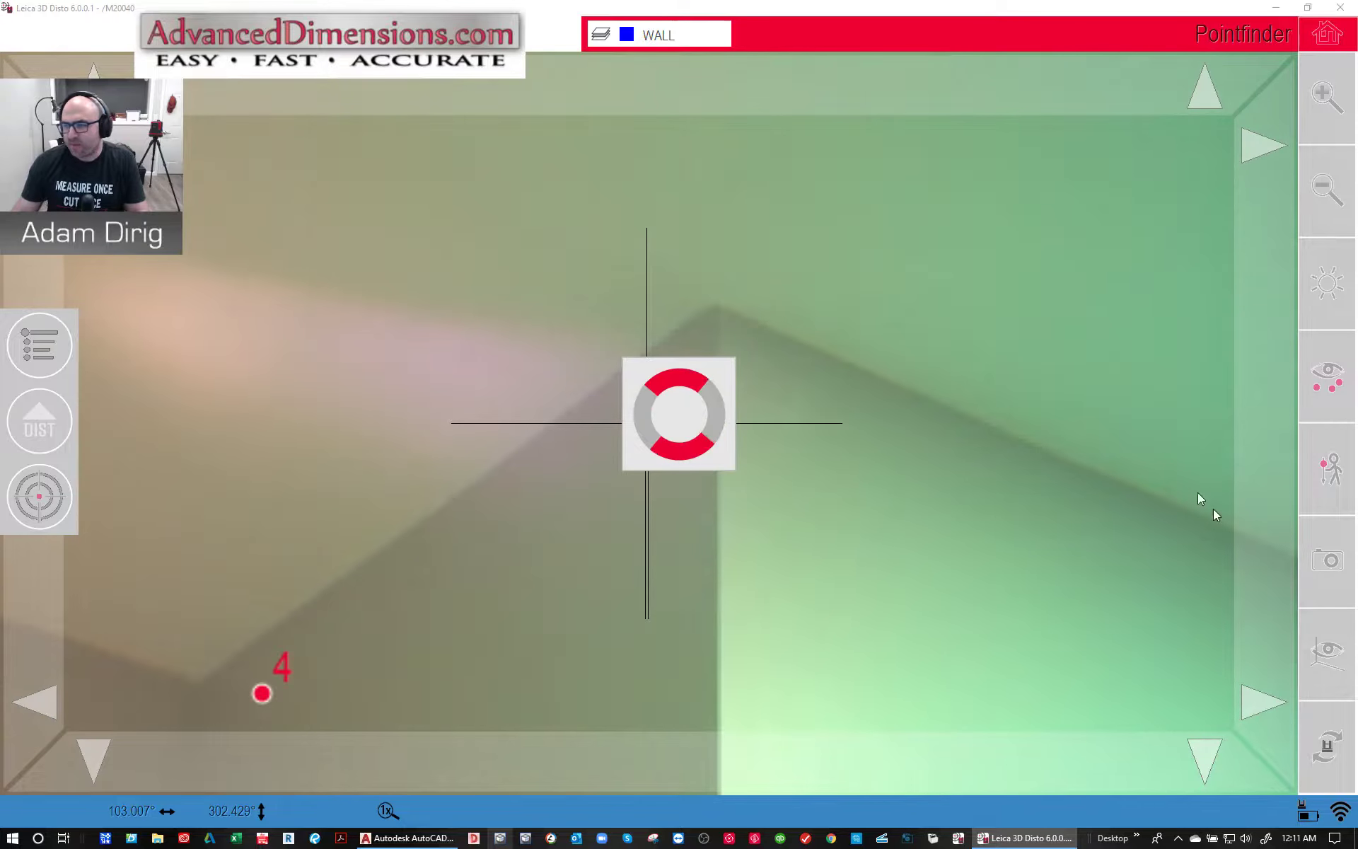
{"action": "left_click", "coordinate": [39, 422]}
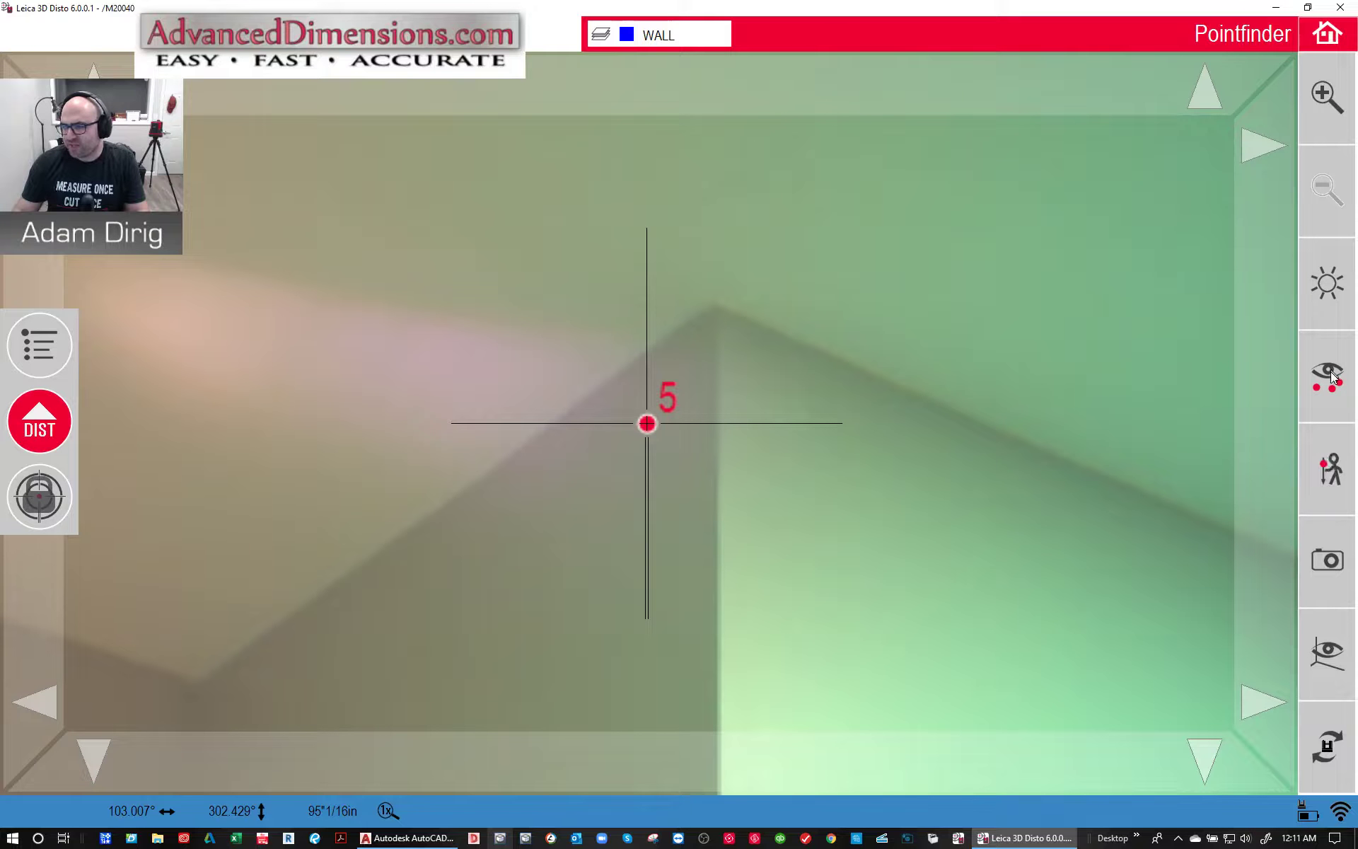
{"action": "left_click", "coordinate": [1326, 377]}
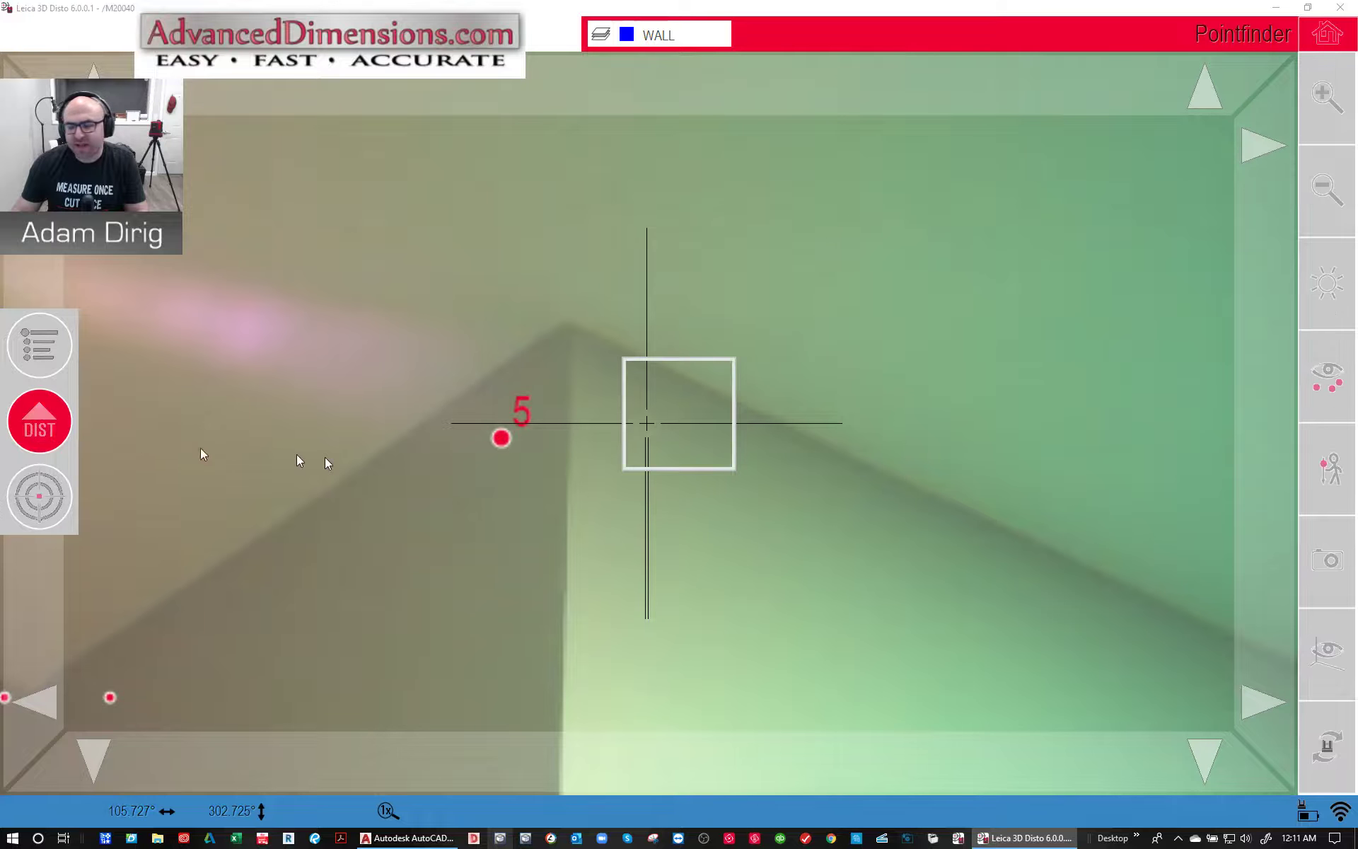
{"action": "left_click", "coordinate": [39, 421]}
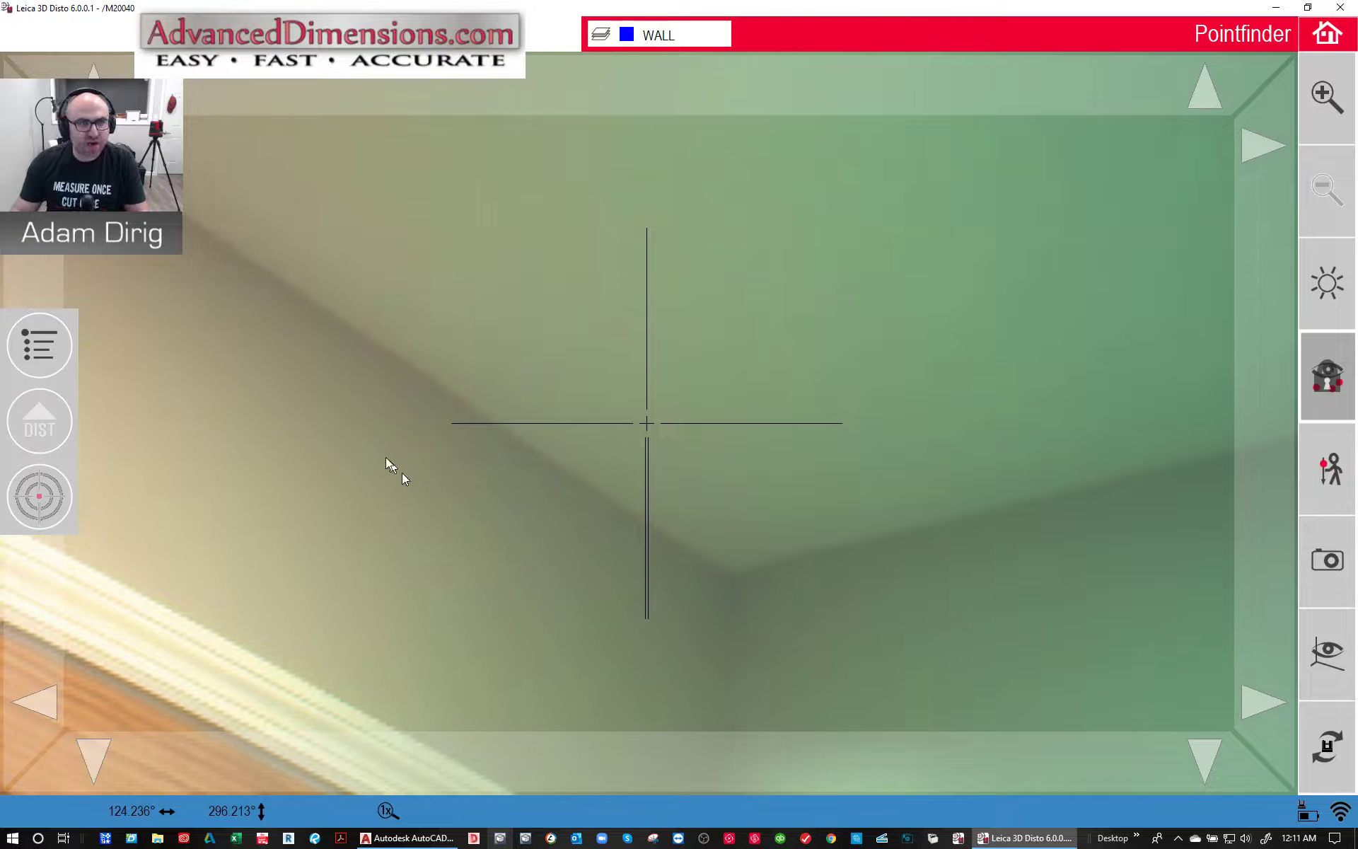
- Measure successive wall-ceiling corner points on the WALL layer, up through point 10
{"action": "left_click", "coordinate": [39, 423]}
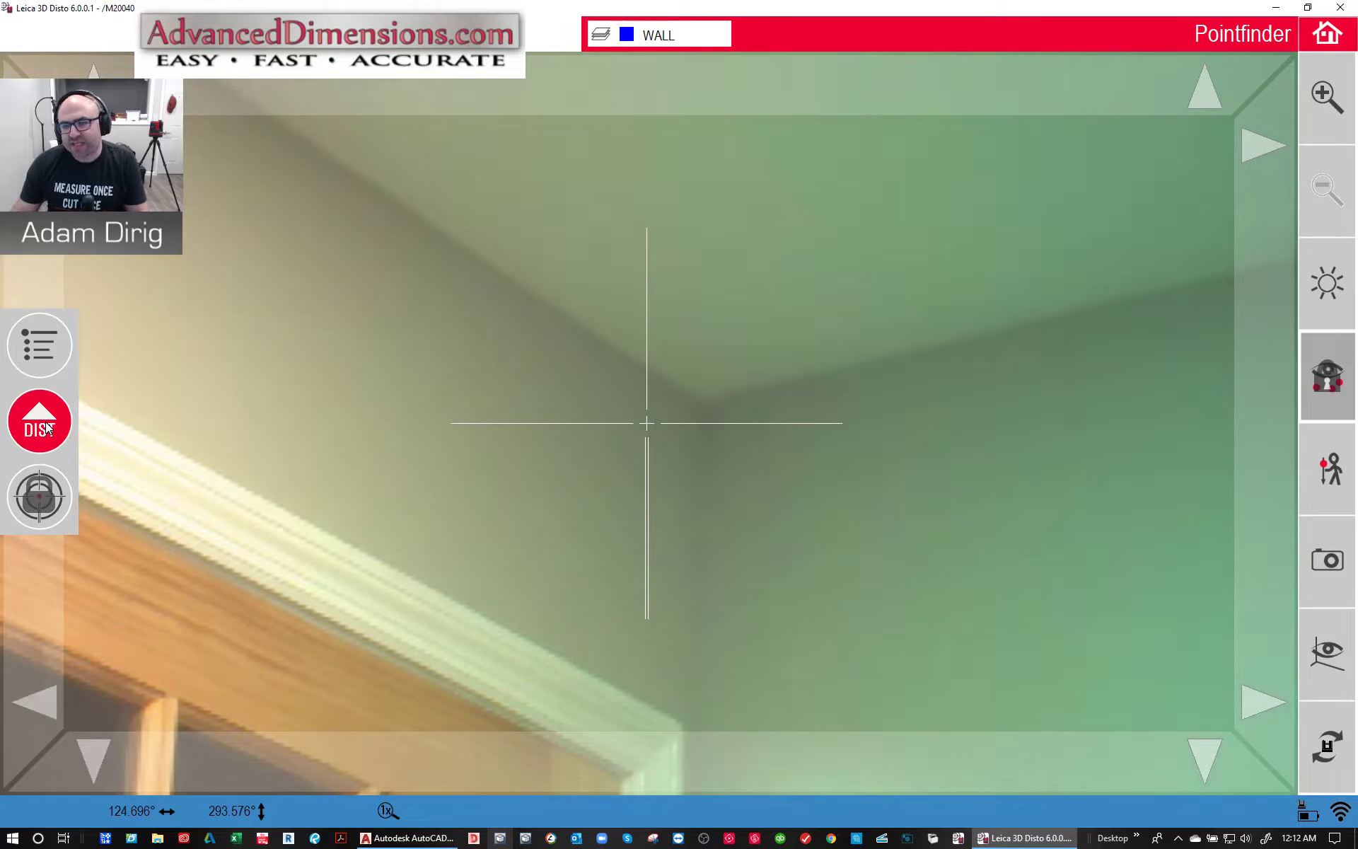
{"action": "left_click", "coordinate": [39, 421]}
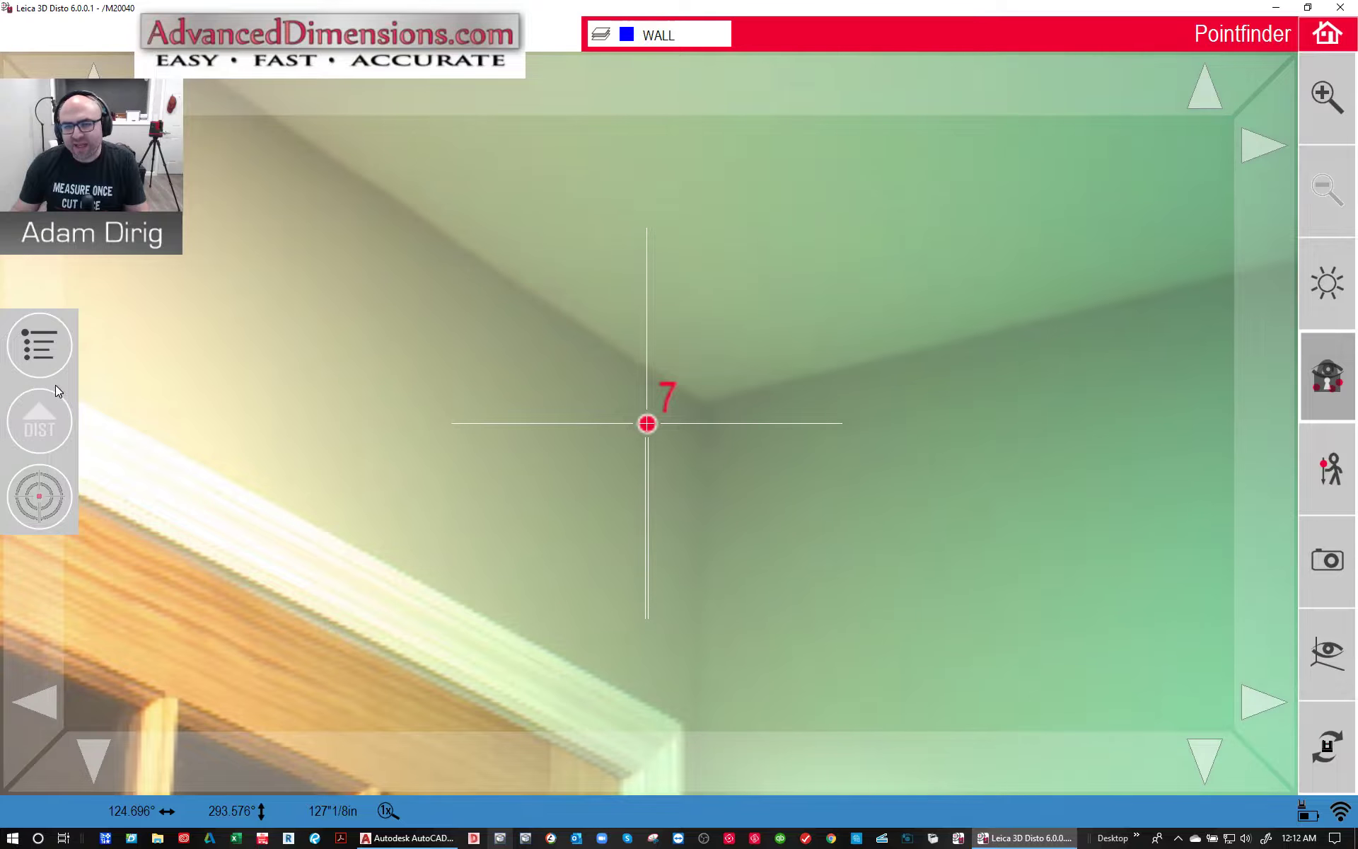
{"action": "left_click", "coordinate": [39, 421]}
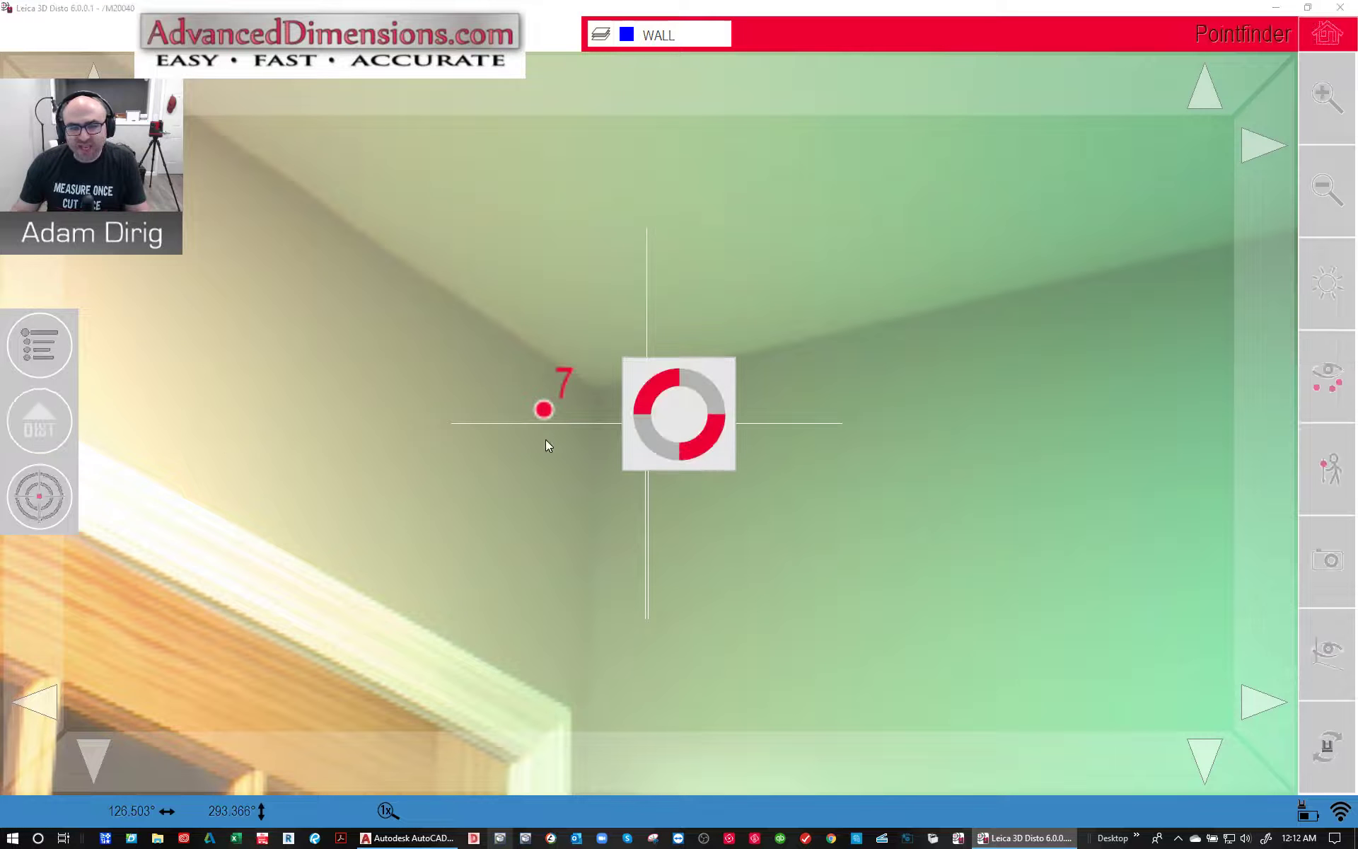
{"action": "left_click", "coordinate": [38, 421]}
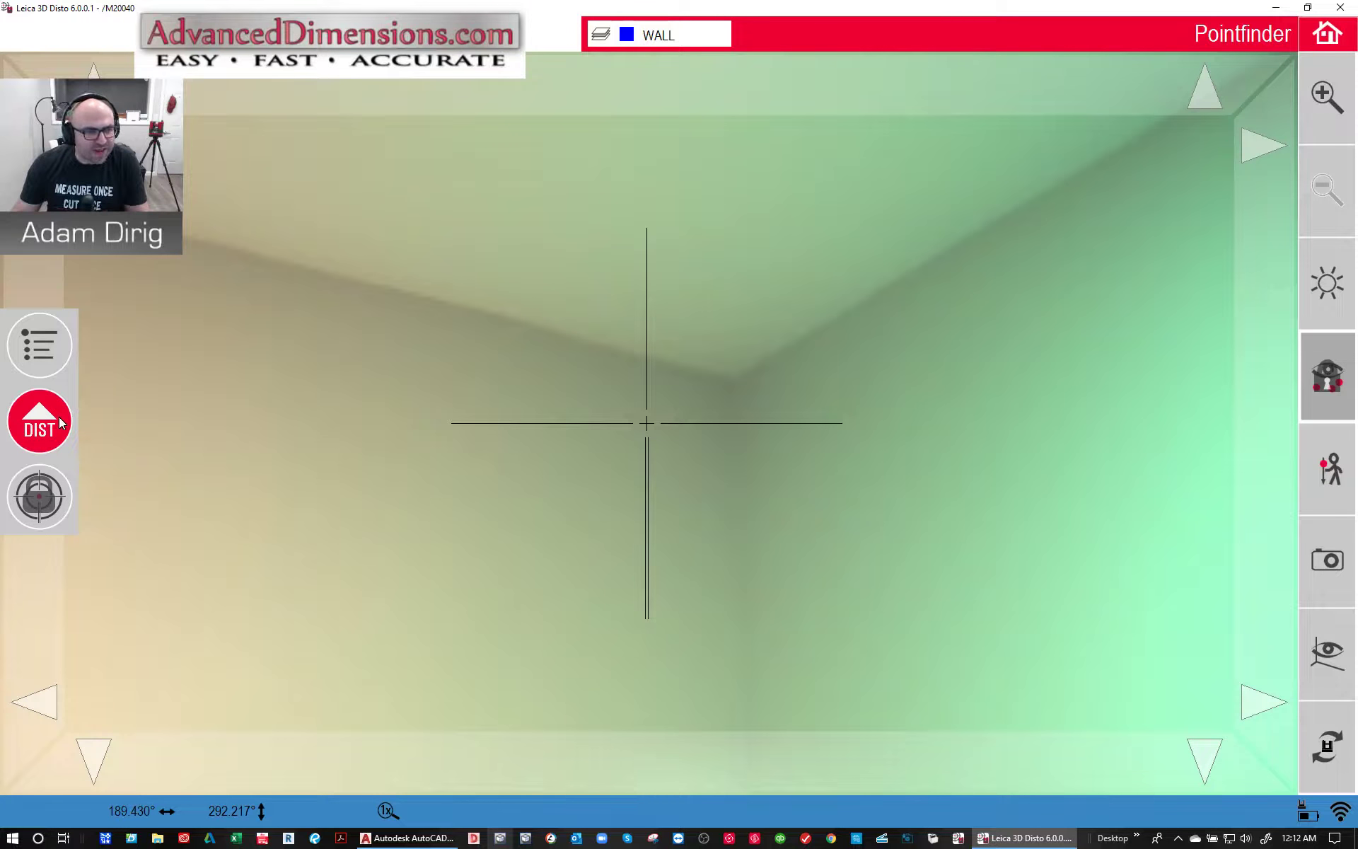
{"action": "left_click", "coordinate": [39, 422]}
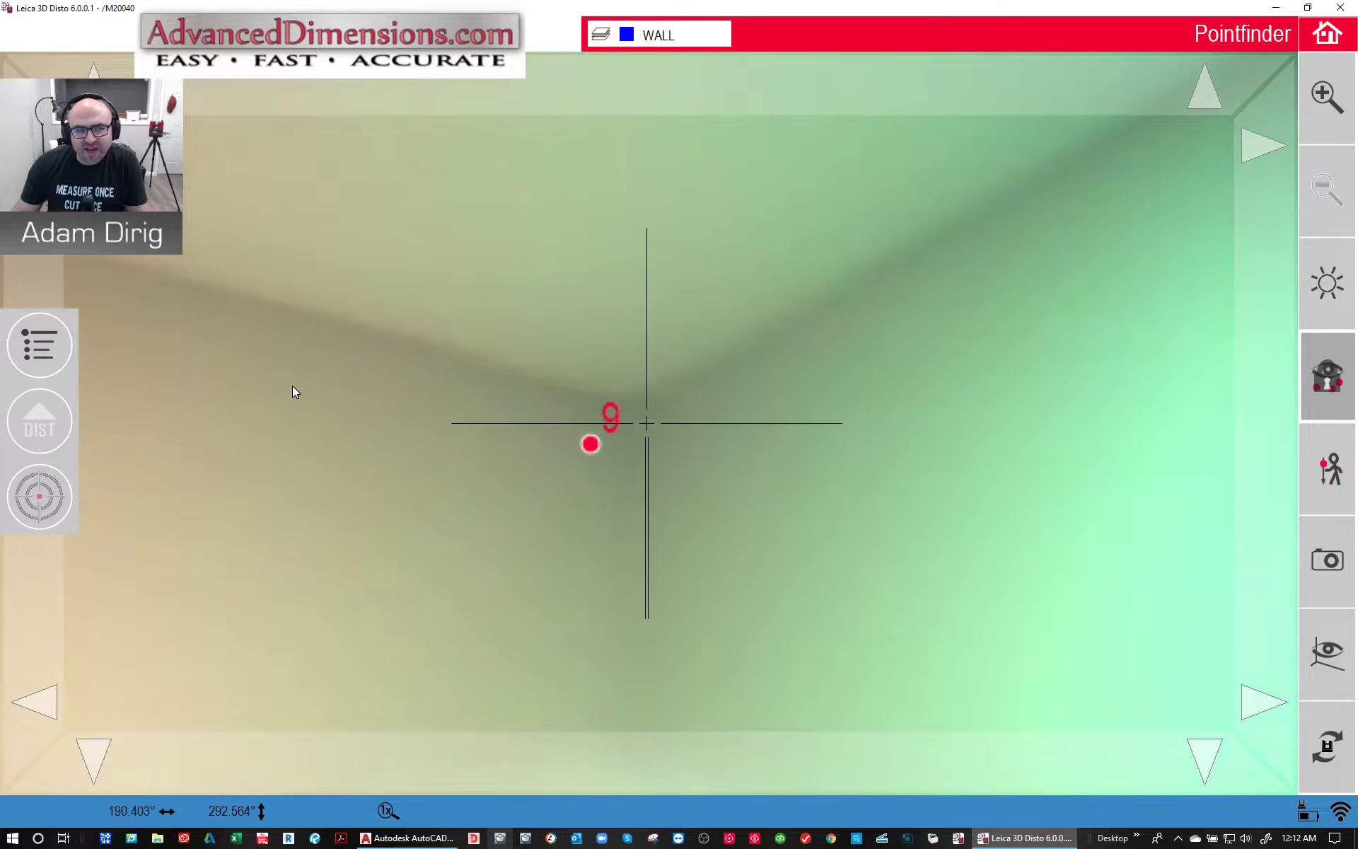
{"action": "left_click", "coordinate": [39, 421]}
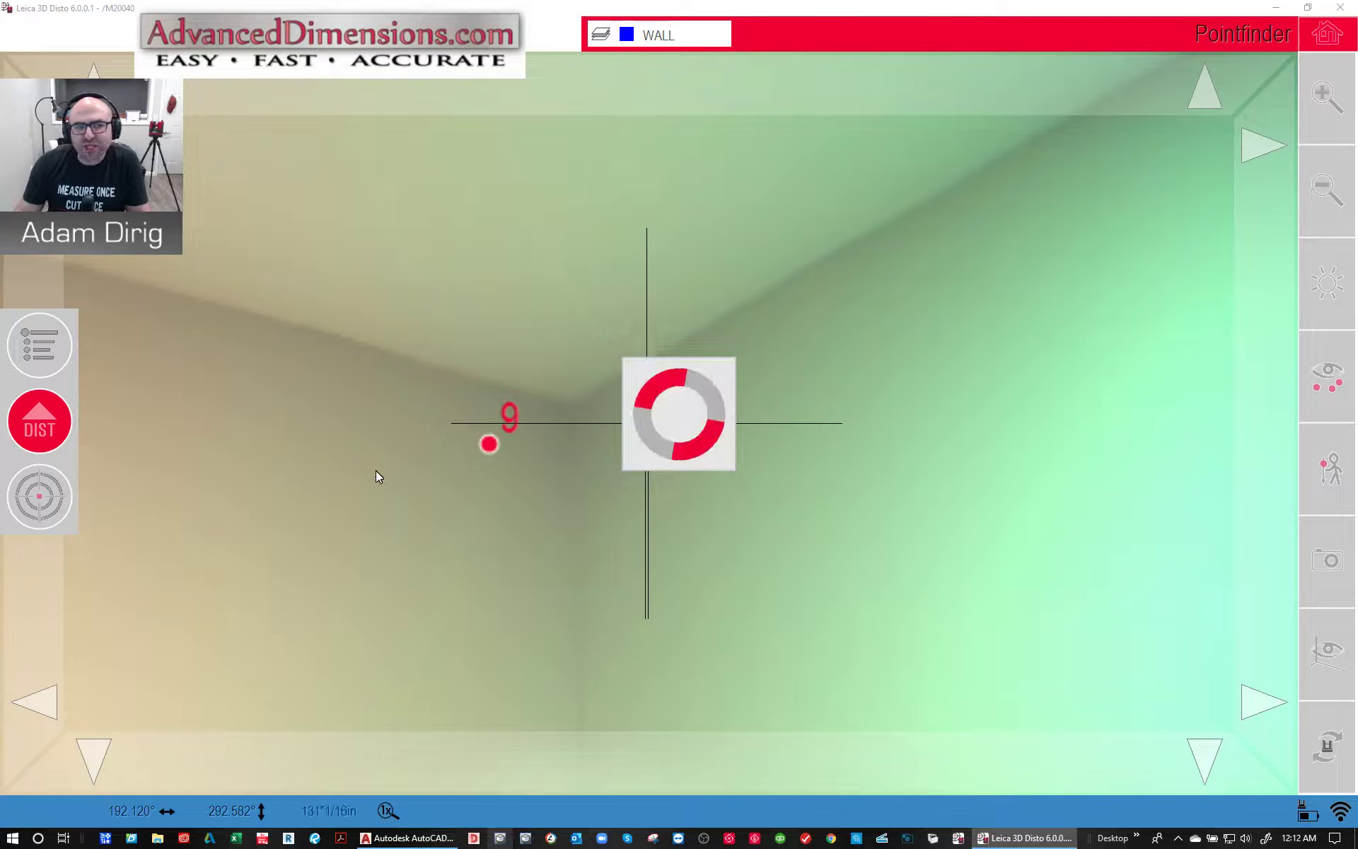
{"action": "left_click", "coordinate": [38, 420]}
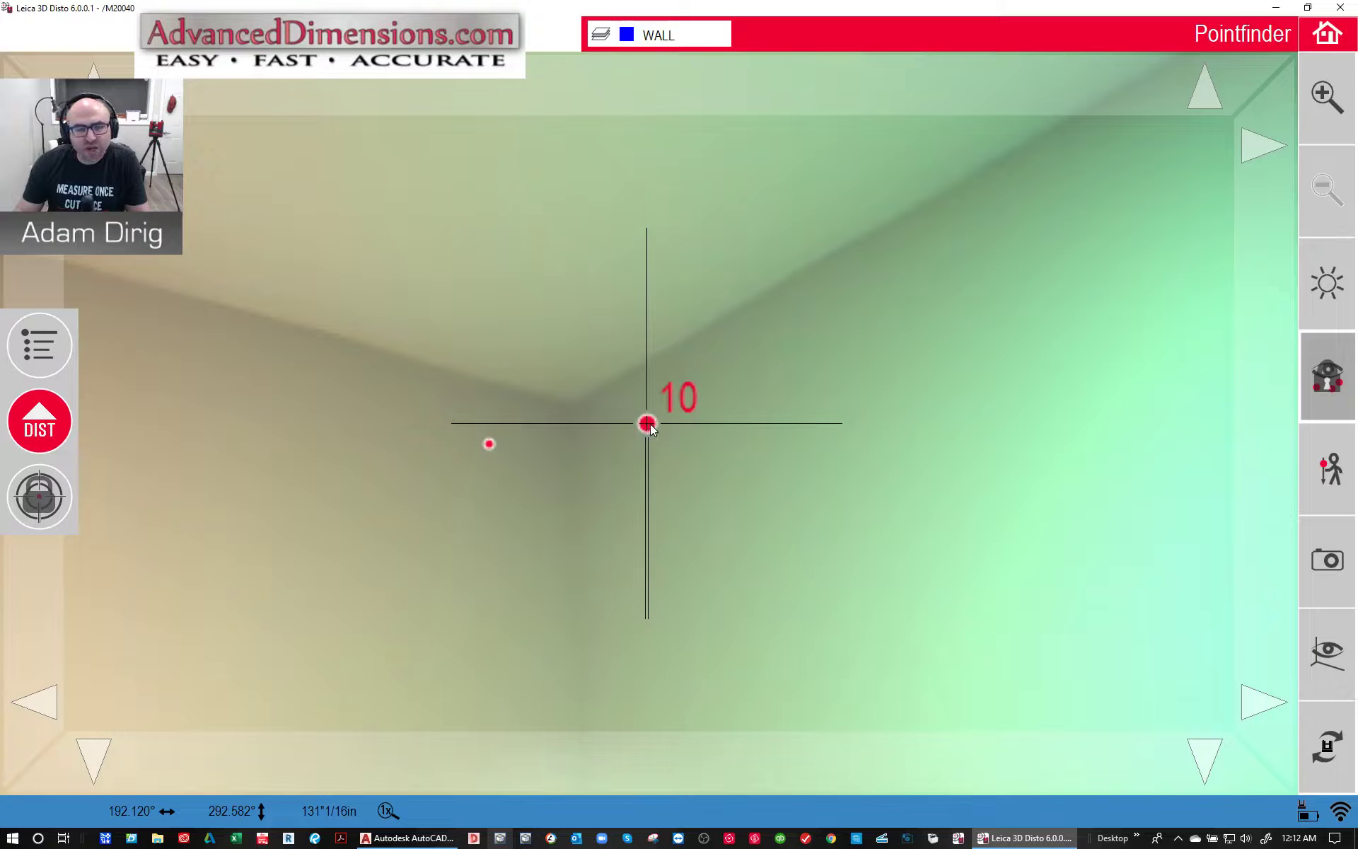
- Measure the remaining corners, points 11 to 13, including the corner above the doorway
{"action": "left_click", "coordinate": [39, 422]}
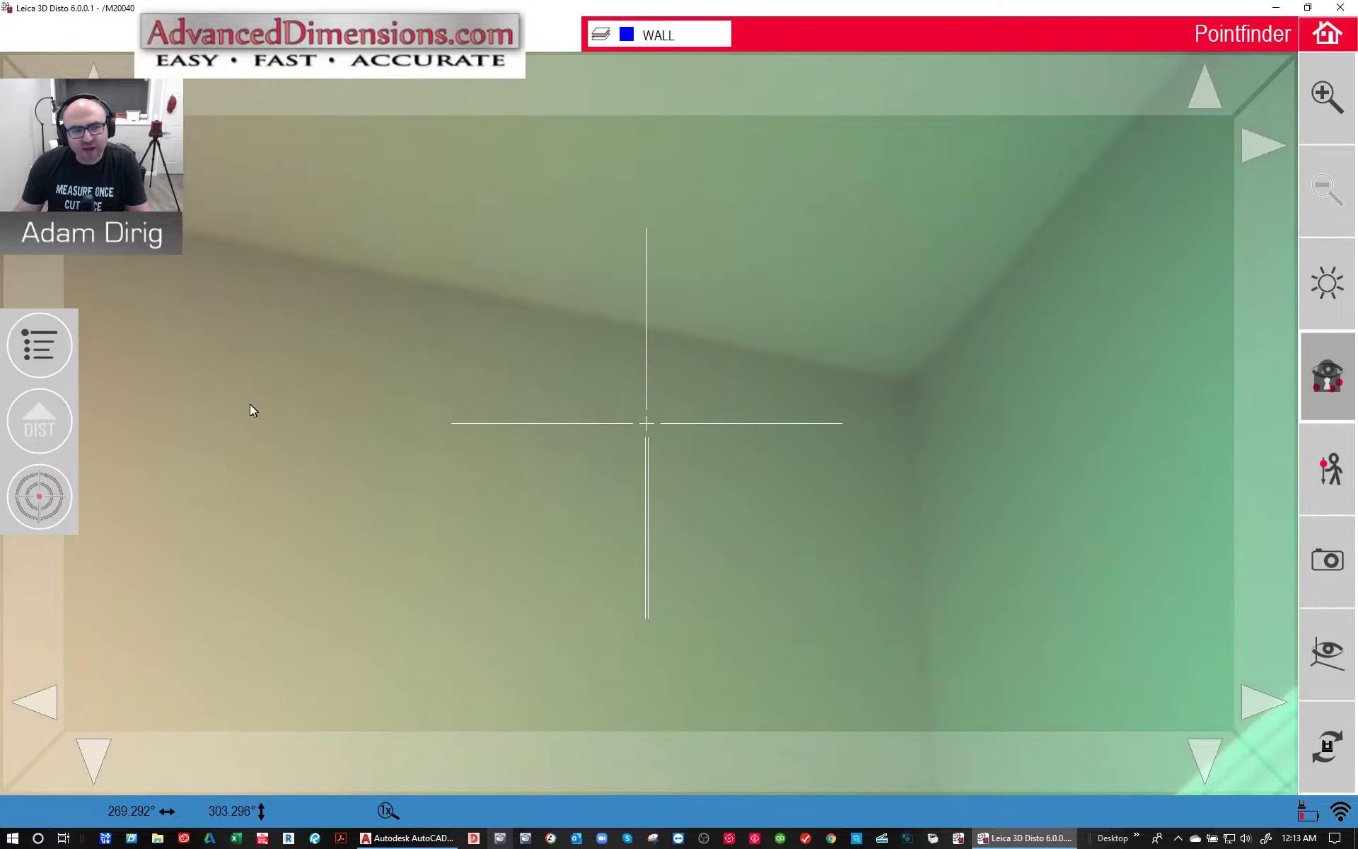
{"action": "left_click", "coordinate": [39, 421]}
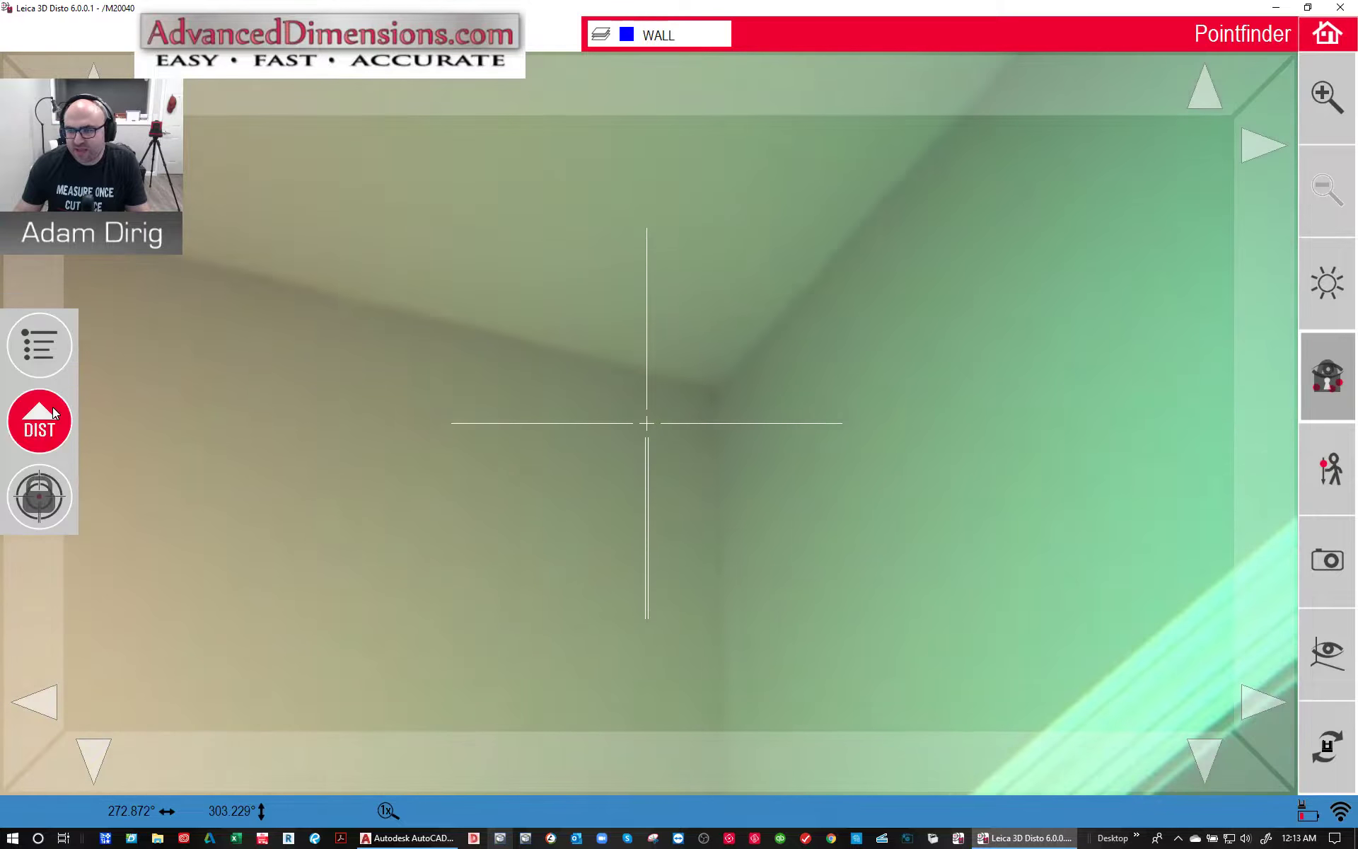
{"action": "left_click", "coordinate": [40, 421]}
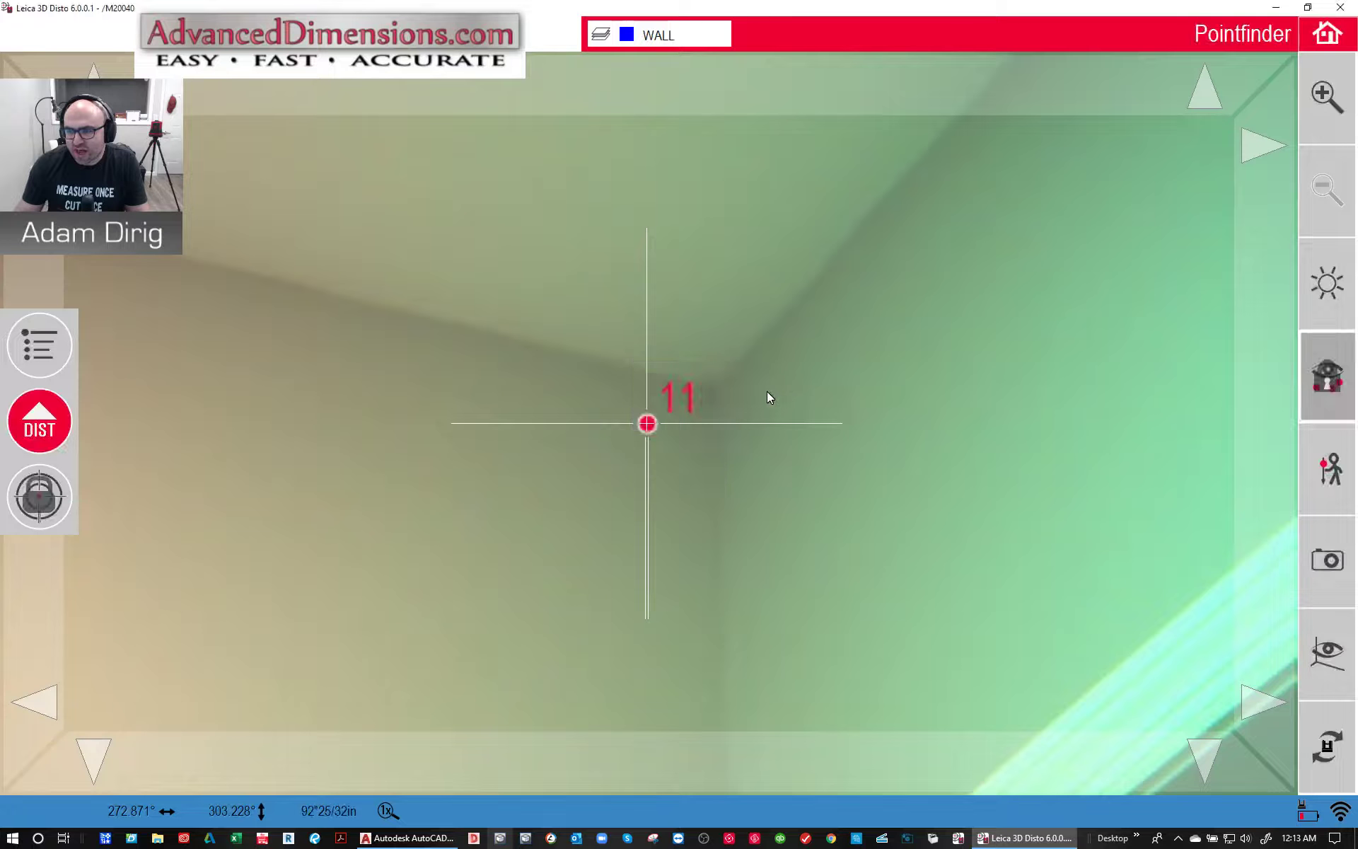
{"action": "left_click", "coordinate": [39, 421]}
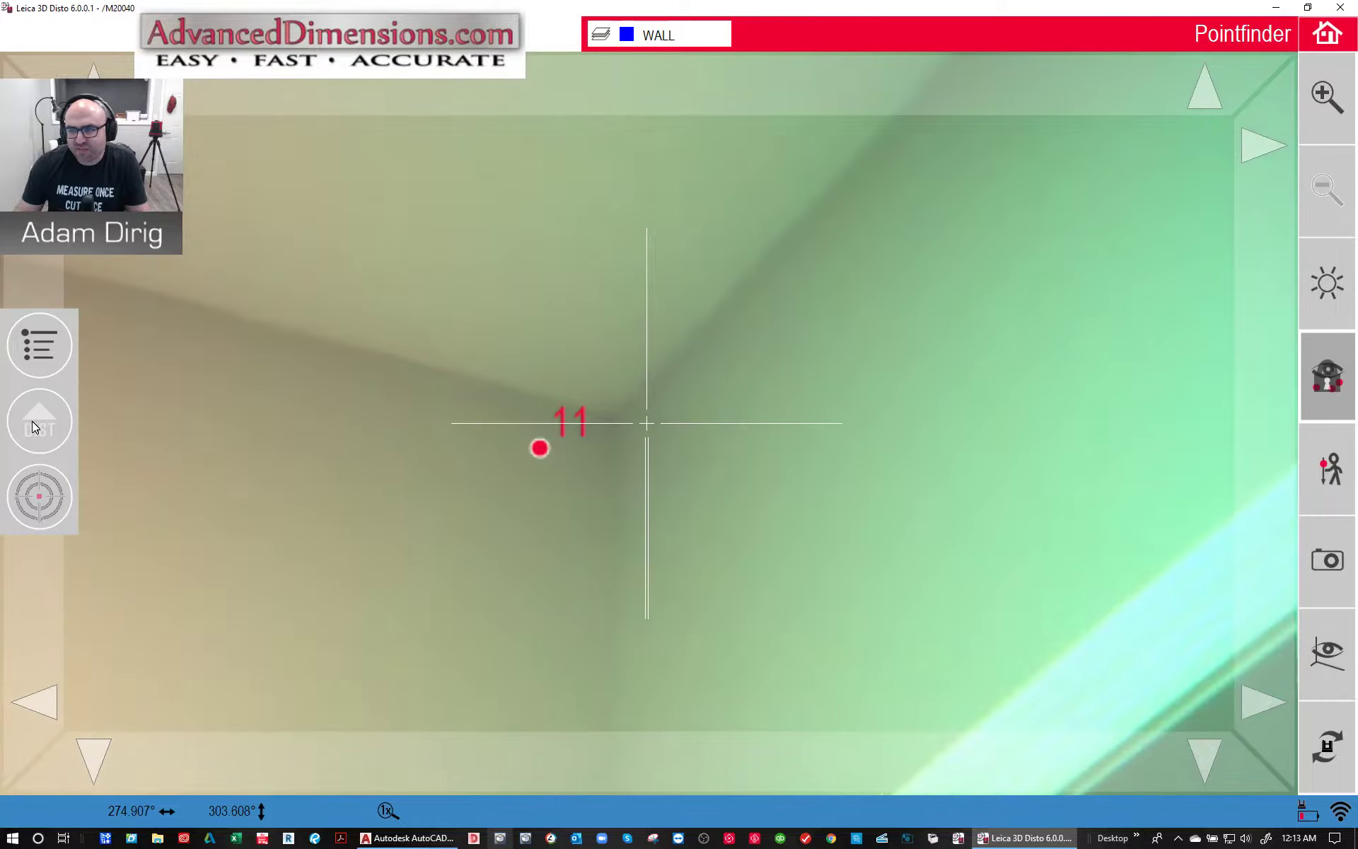
{"action": "left_click", "coordinate": [39, 422]}
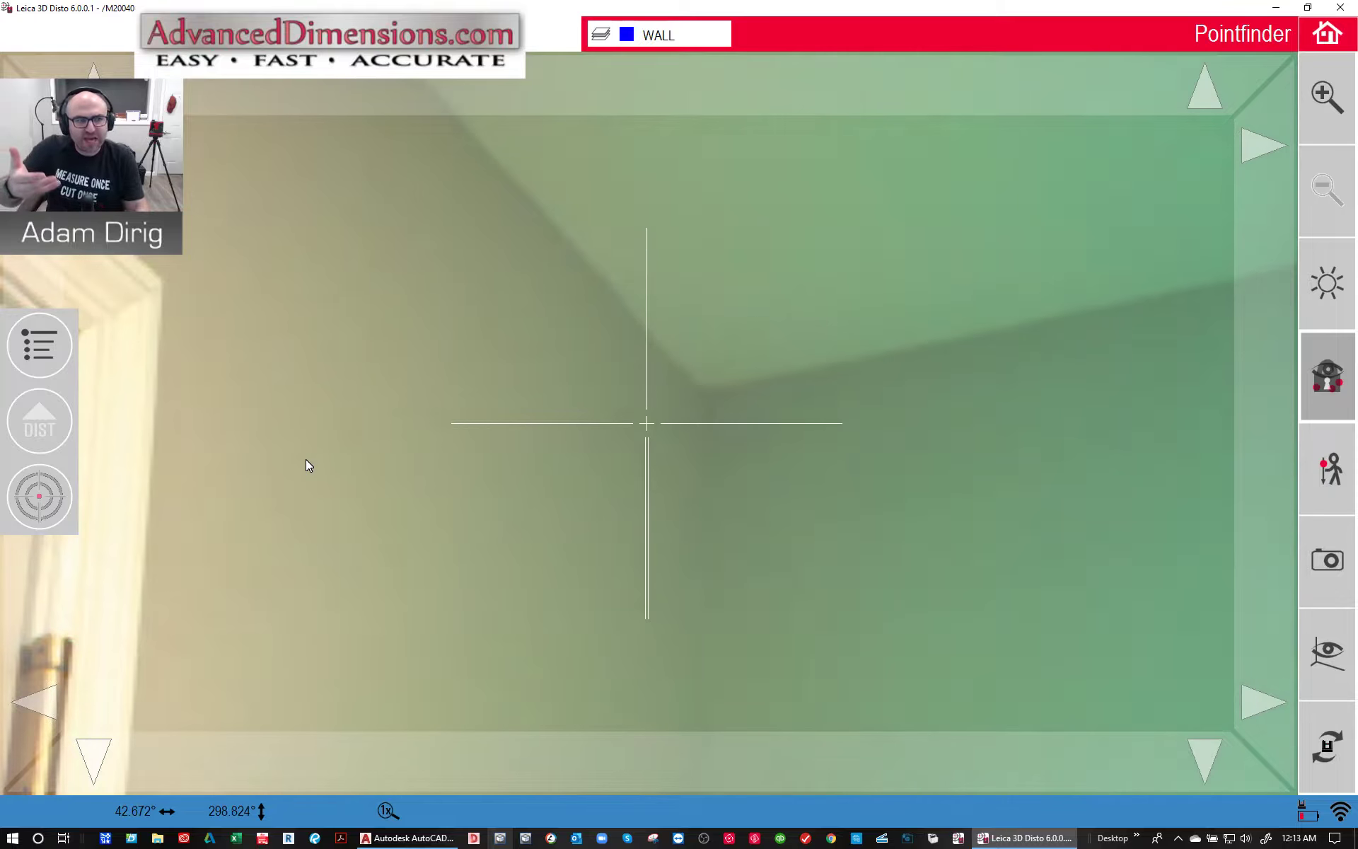
{"action": "left_click", "coordinate": [38, 422]}
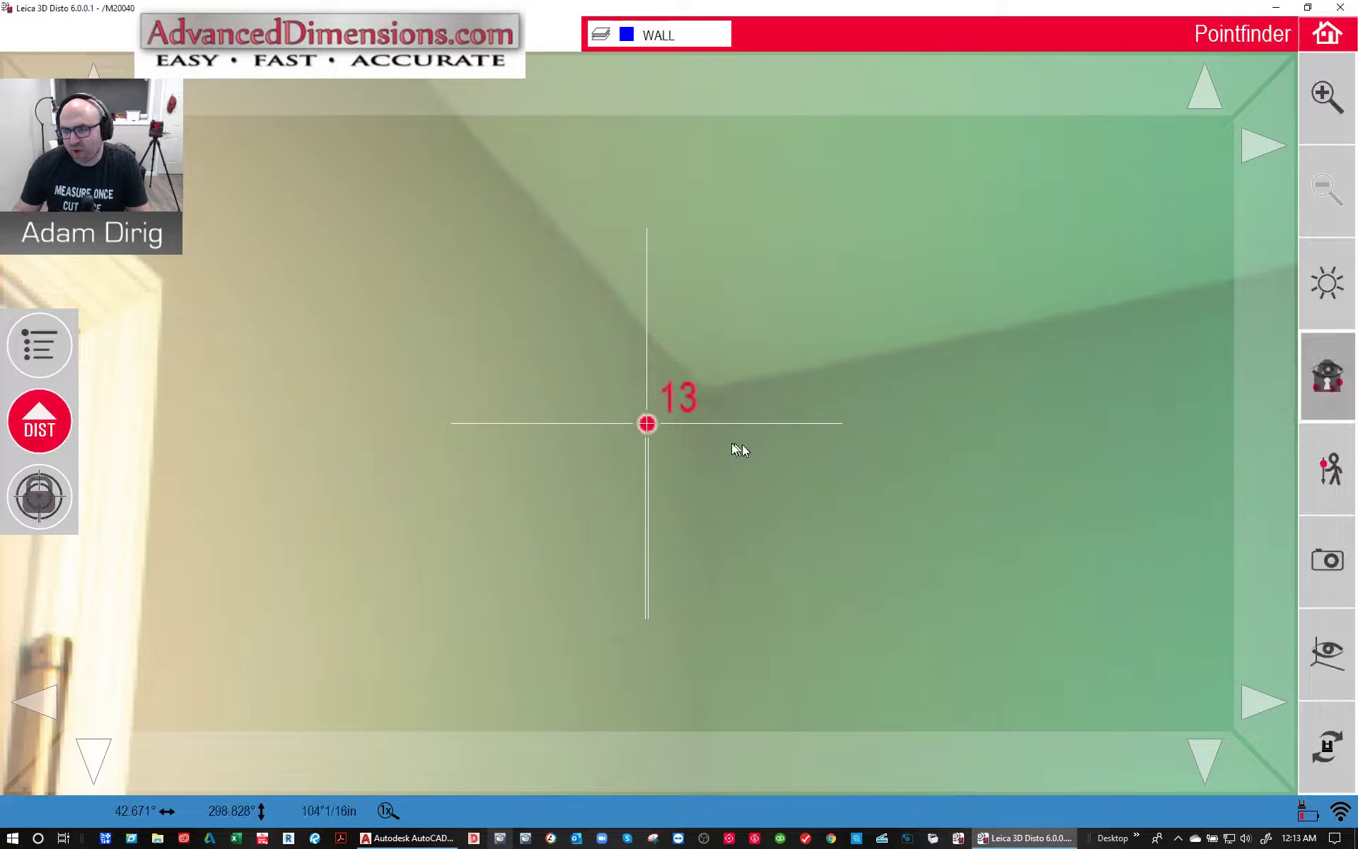
{"action": "left_click", "coordinate": [39, 421]}
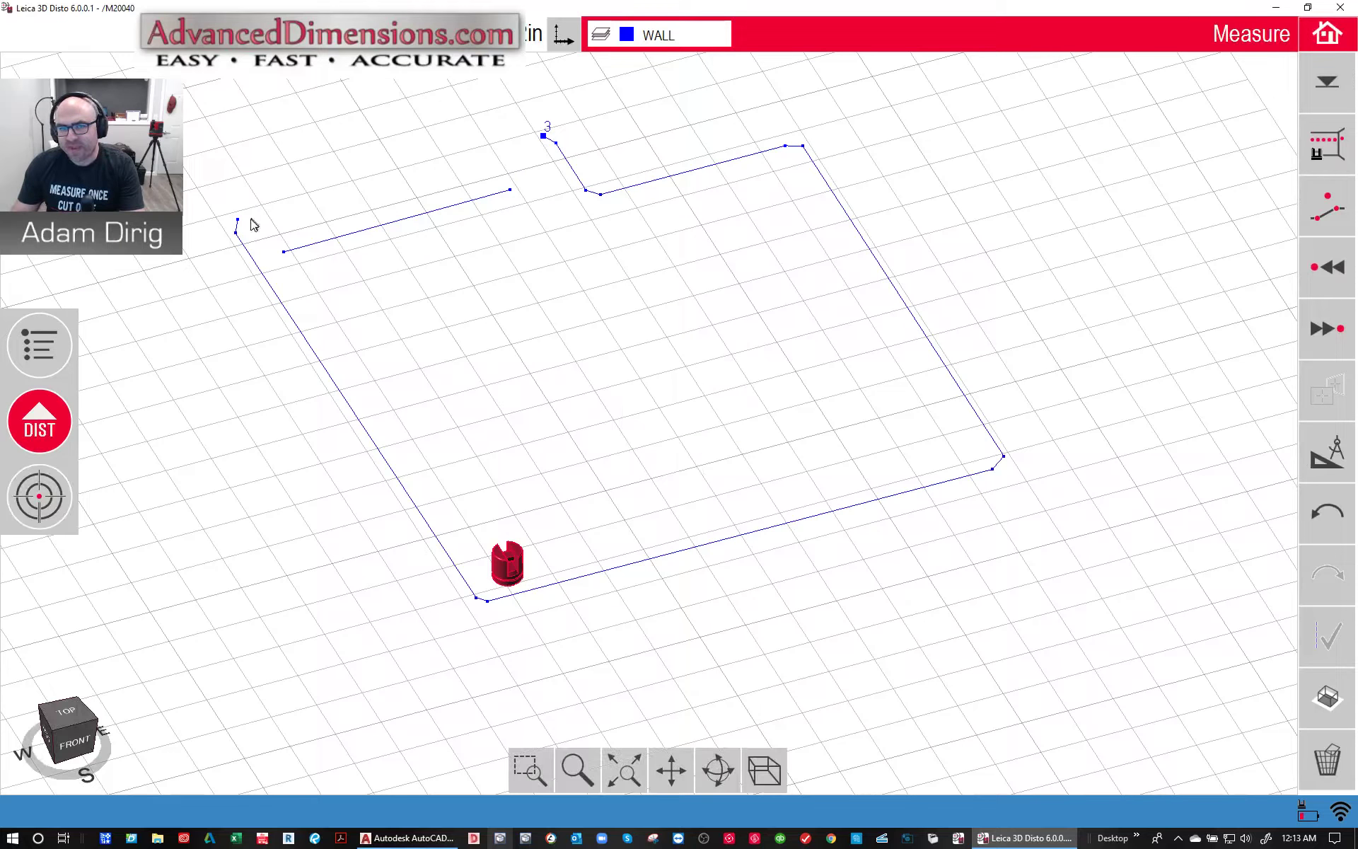
- Join point 14 back to the start, closing the blue WALL perimeter
{"action": "left_click", "coordinate": [1327, 636]}
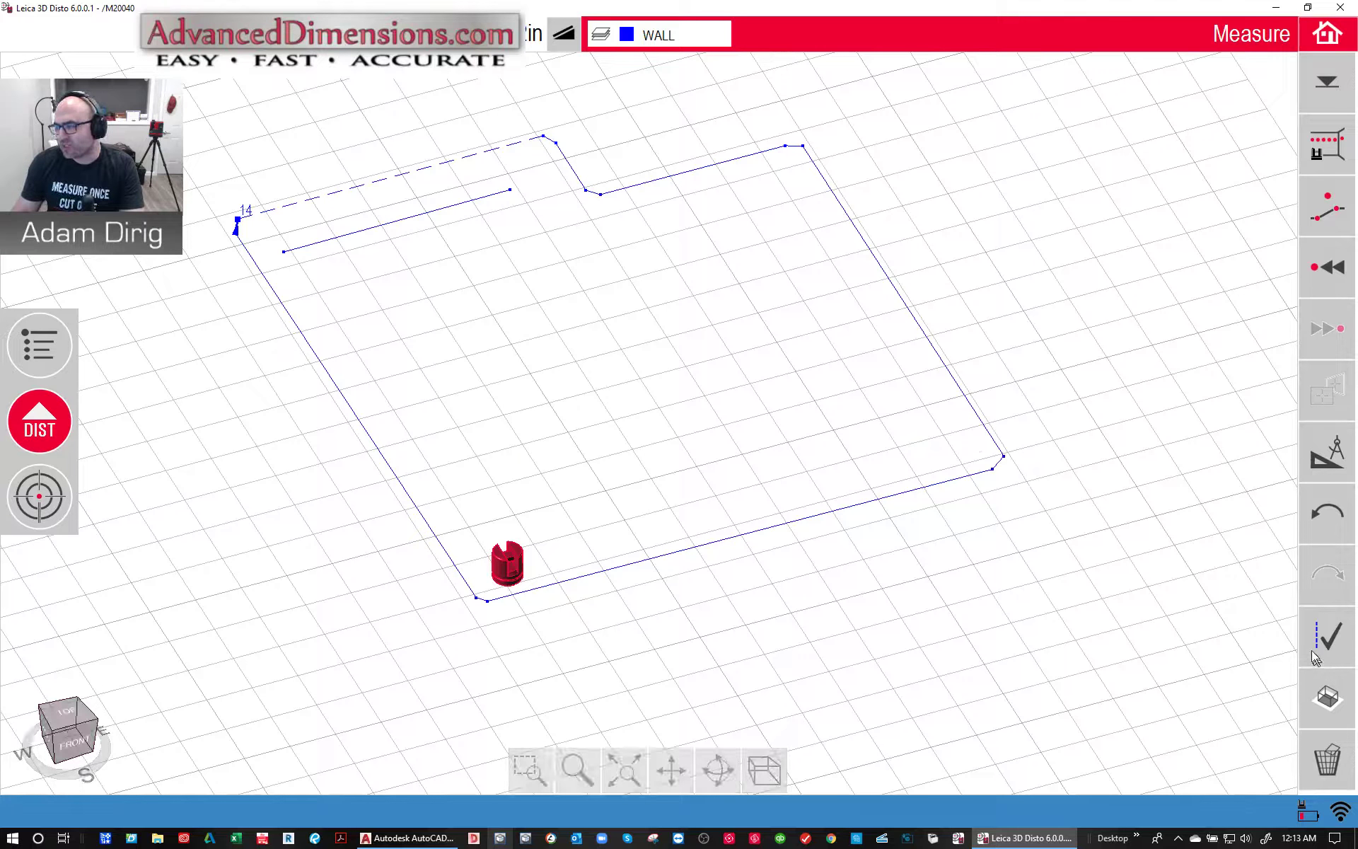
{"action": "left_click", "coordinate": [1325, 637]}
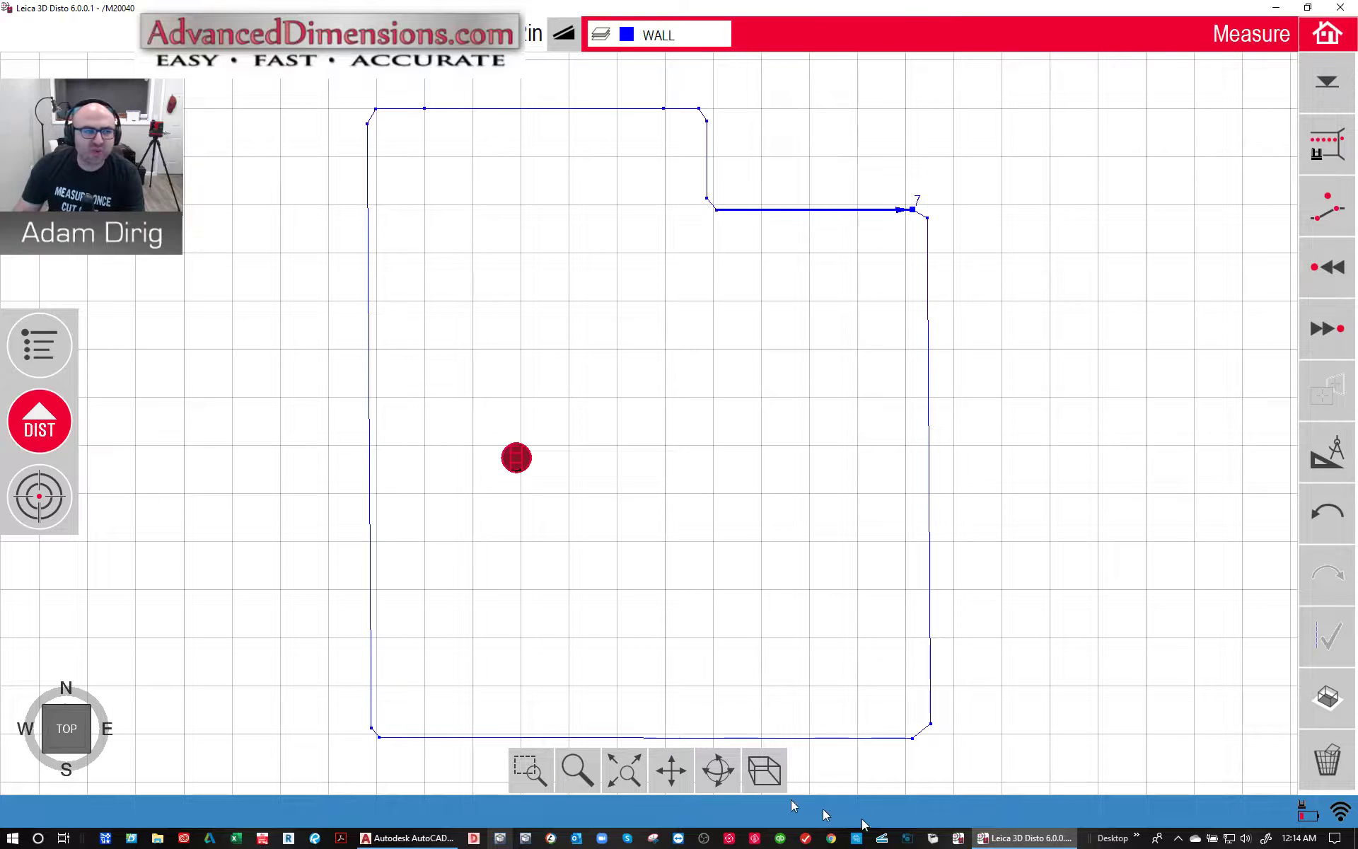
{"action": "mouse_move", "coordinate": [727, 379]}
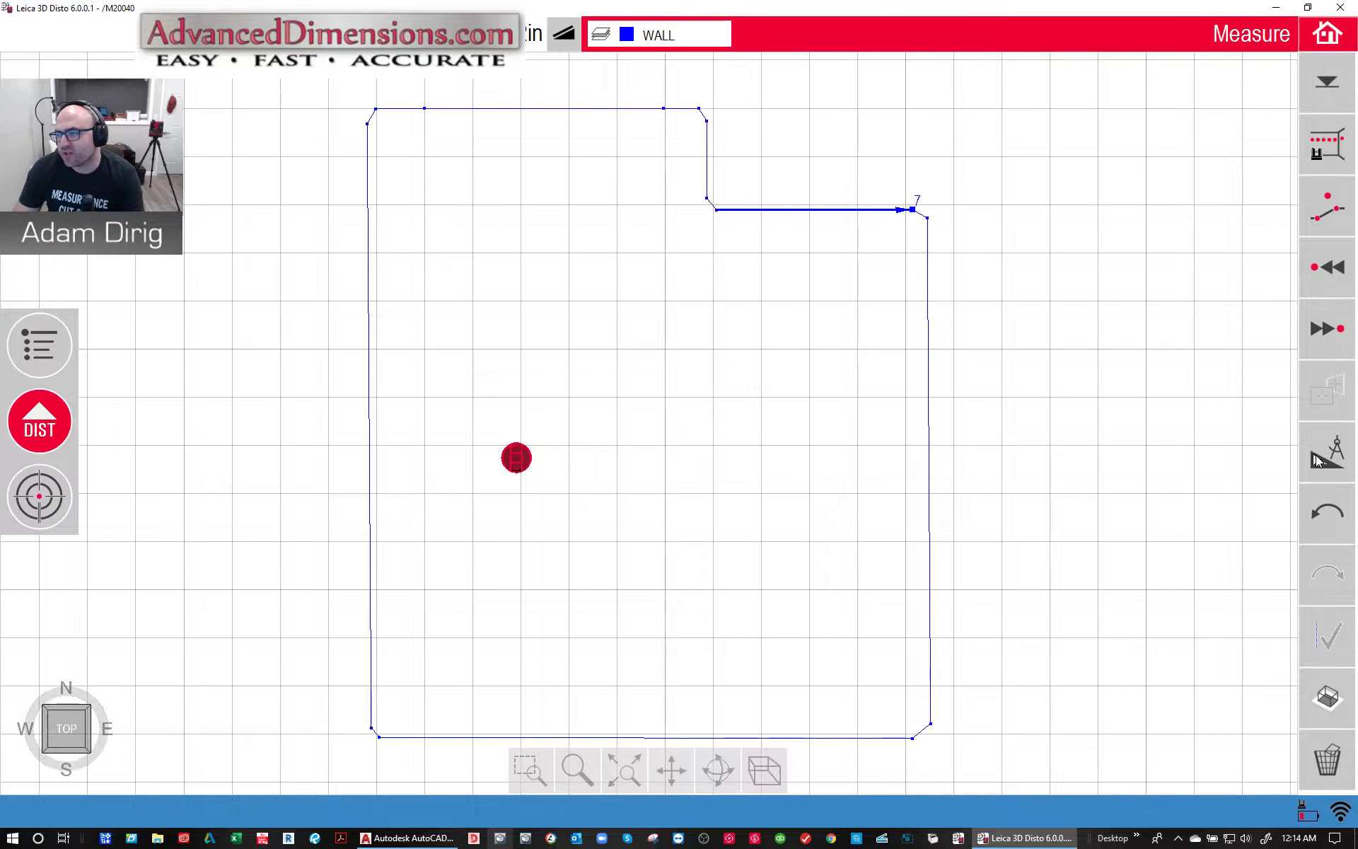
- Start a line-intersection construction and acknowledge the Select second line prompt
{"action": "left_click", "coordinate": [1326, 455]}
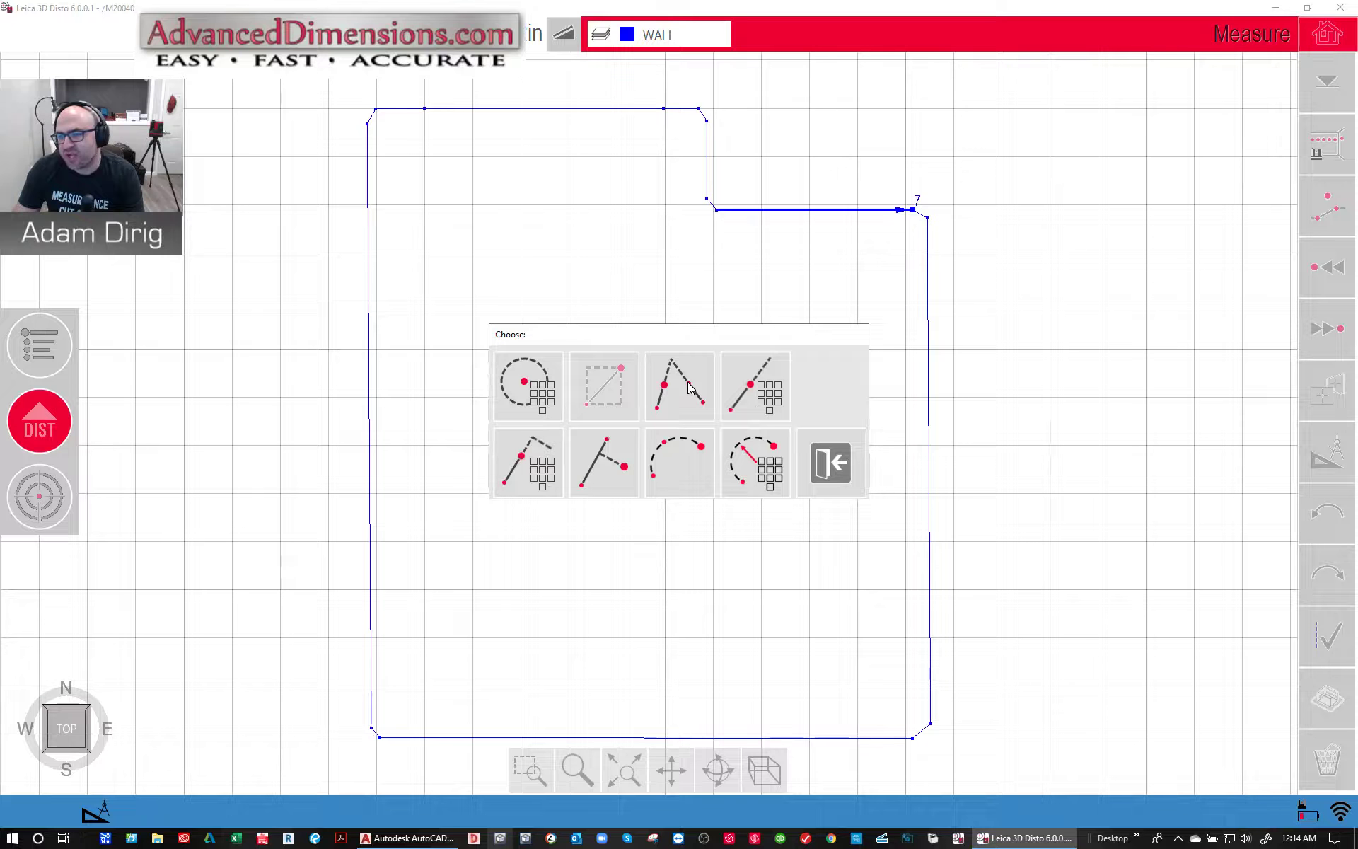
{"action": "left_click", "coordinate": [678, 385]}
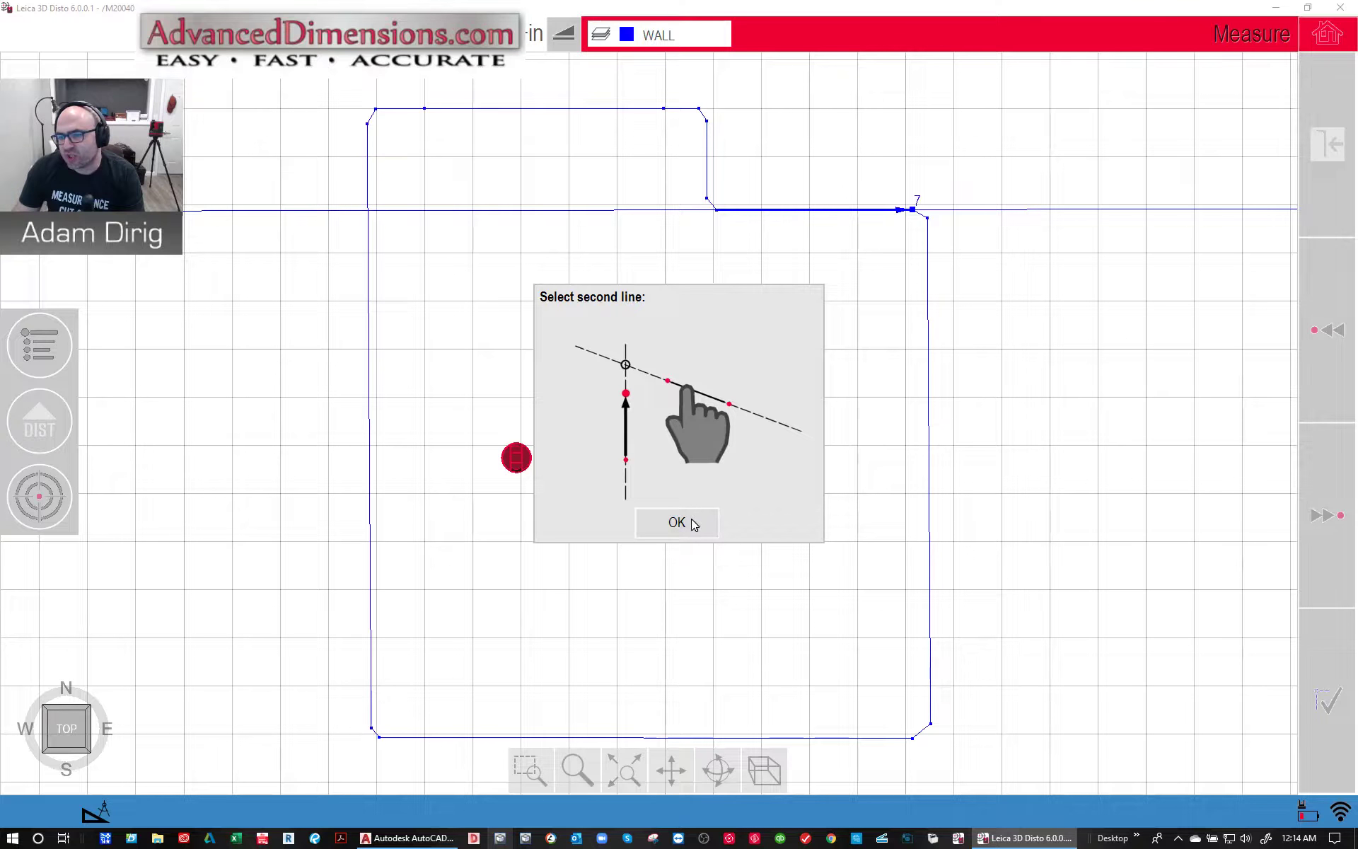
{"action": "left_click", "coordinate": [676, 521]}
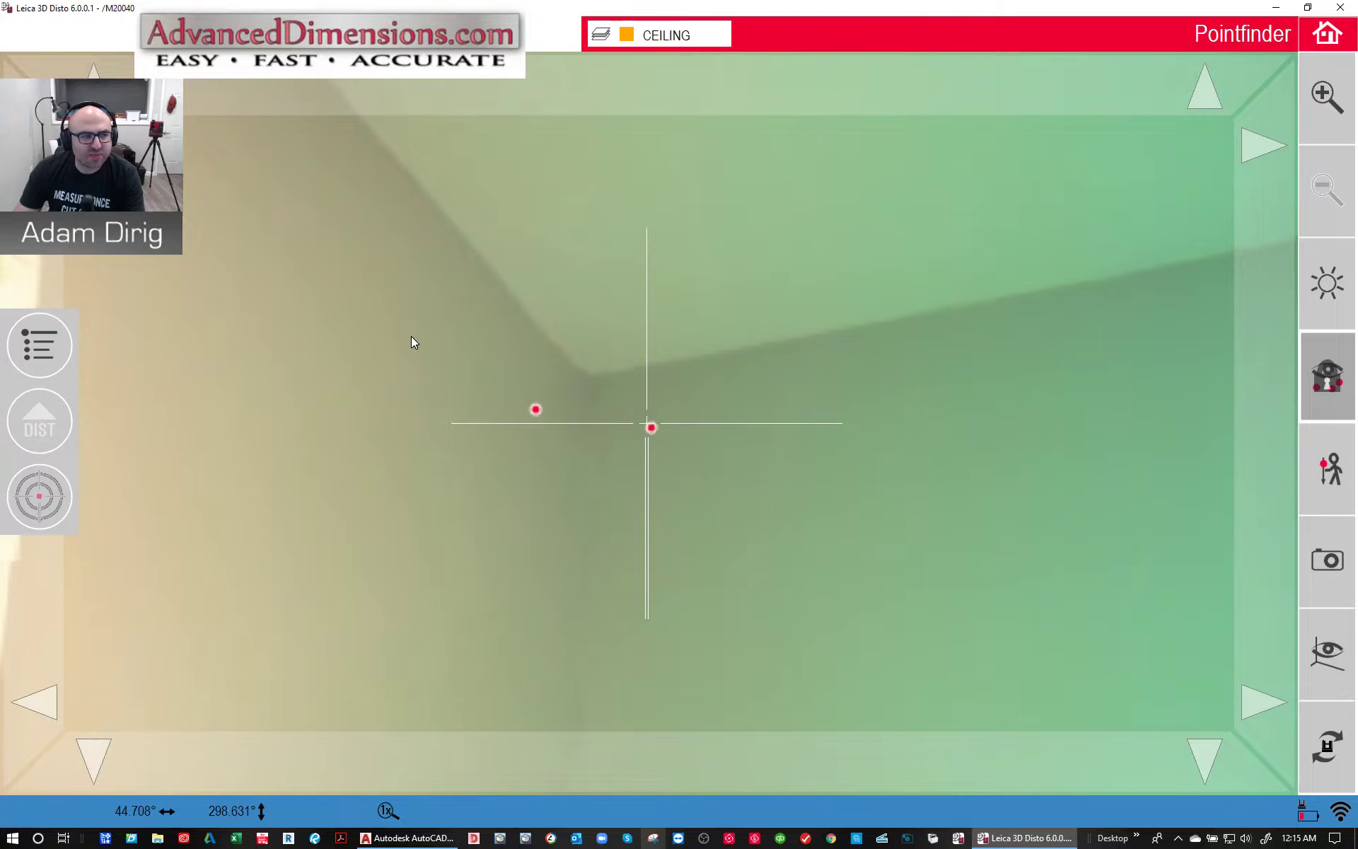
- Measure a ceiling corner on the CEILING layer and remove an unwanted ceiling line
{"action": "left_click", "coordinate": [39, 420]}
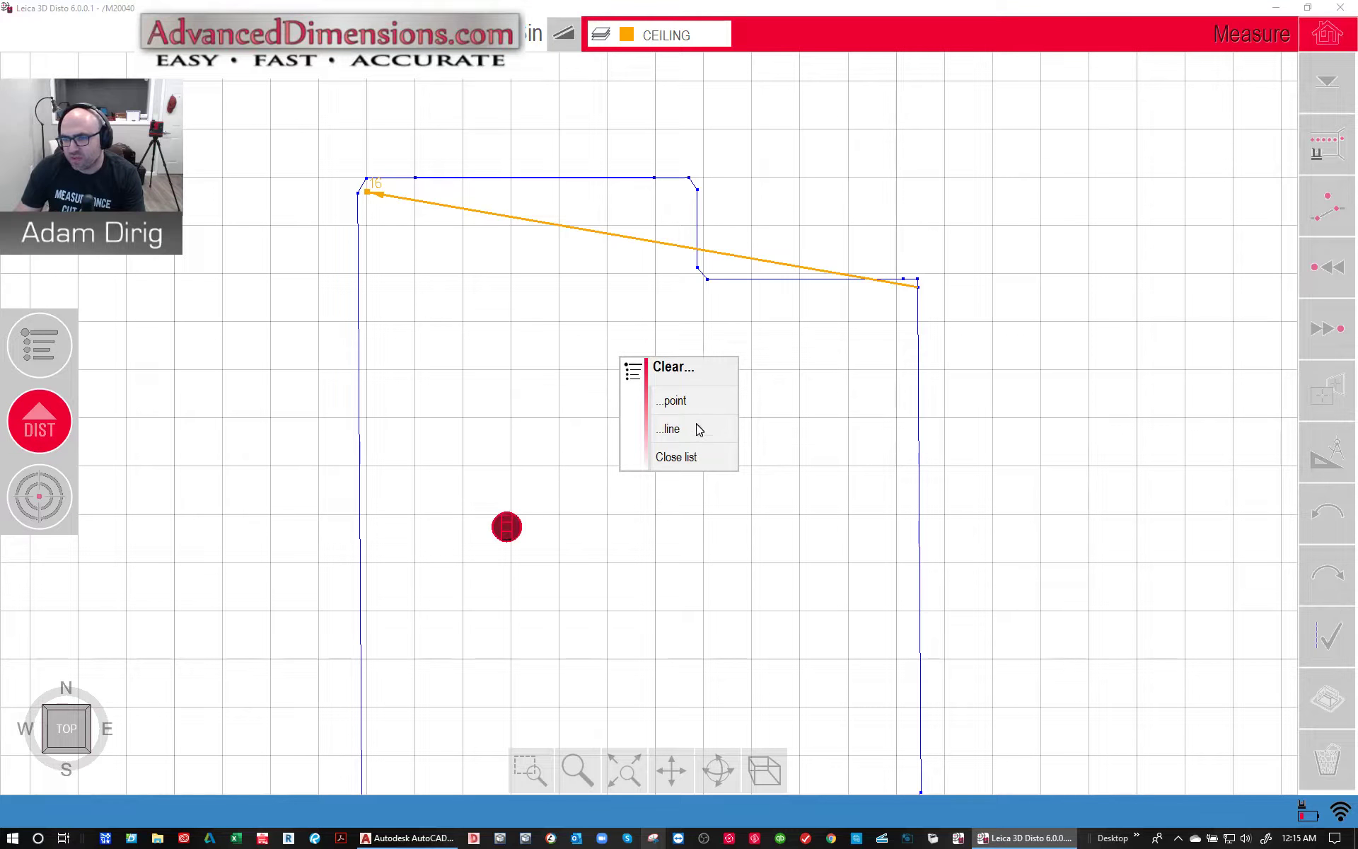
{"action": "left_click", "coordinate": [670, 429]}
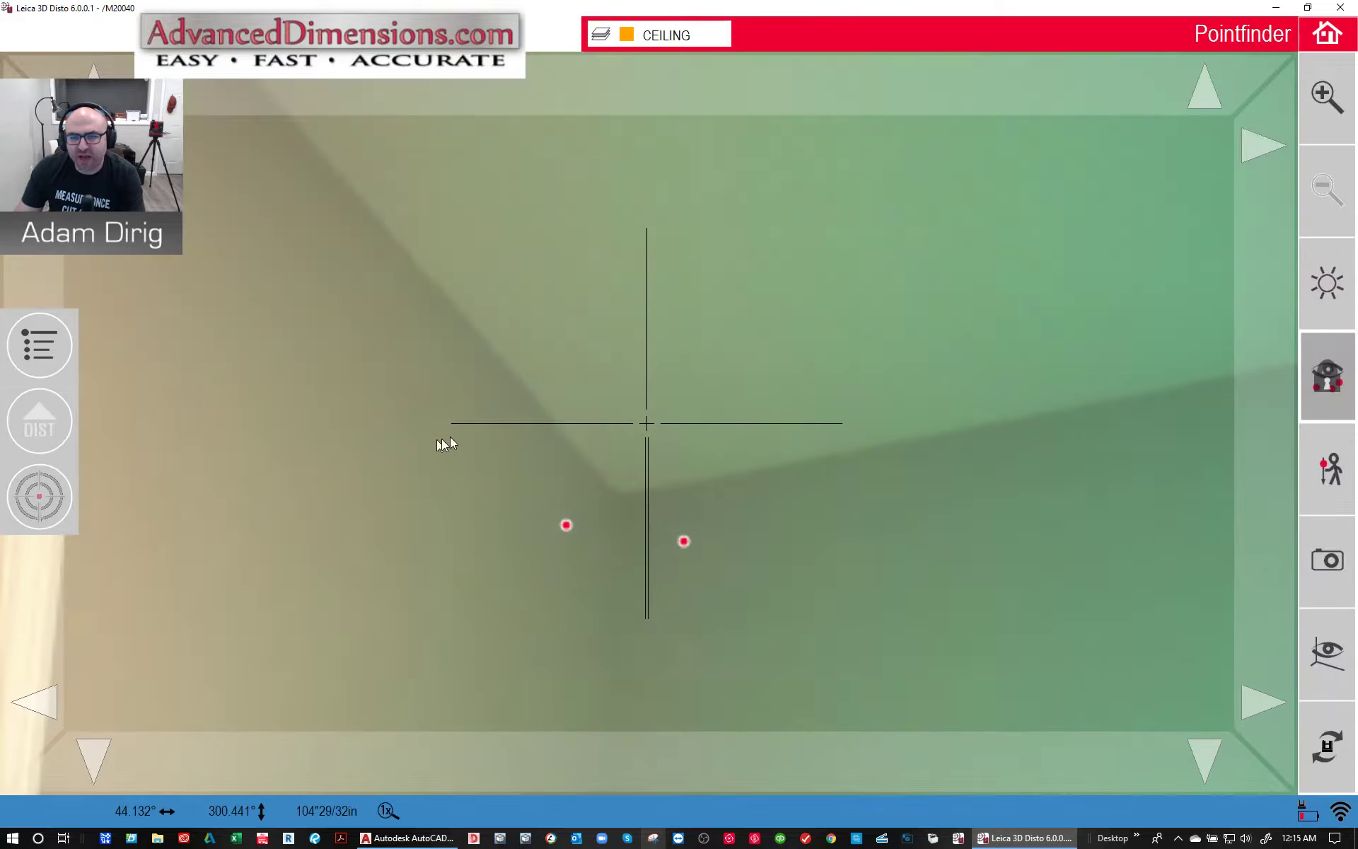
- Aim at and measure ceiling corners up to point 20, tracing the orange CEILING outline
{"action": "left_click", "coordinate": [39, 496]}
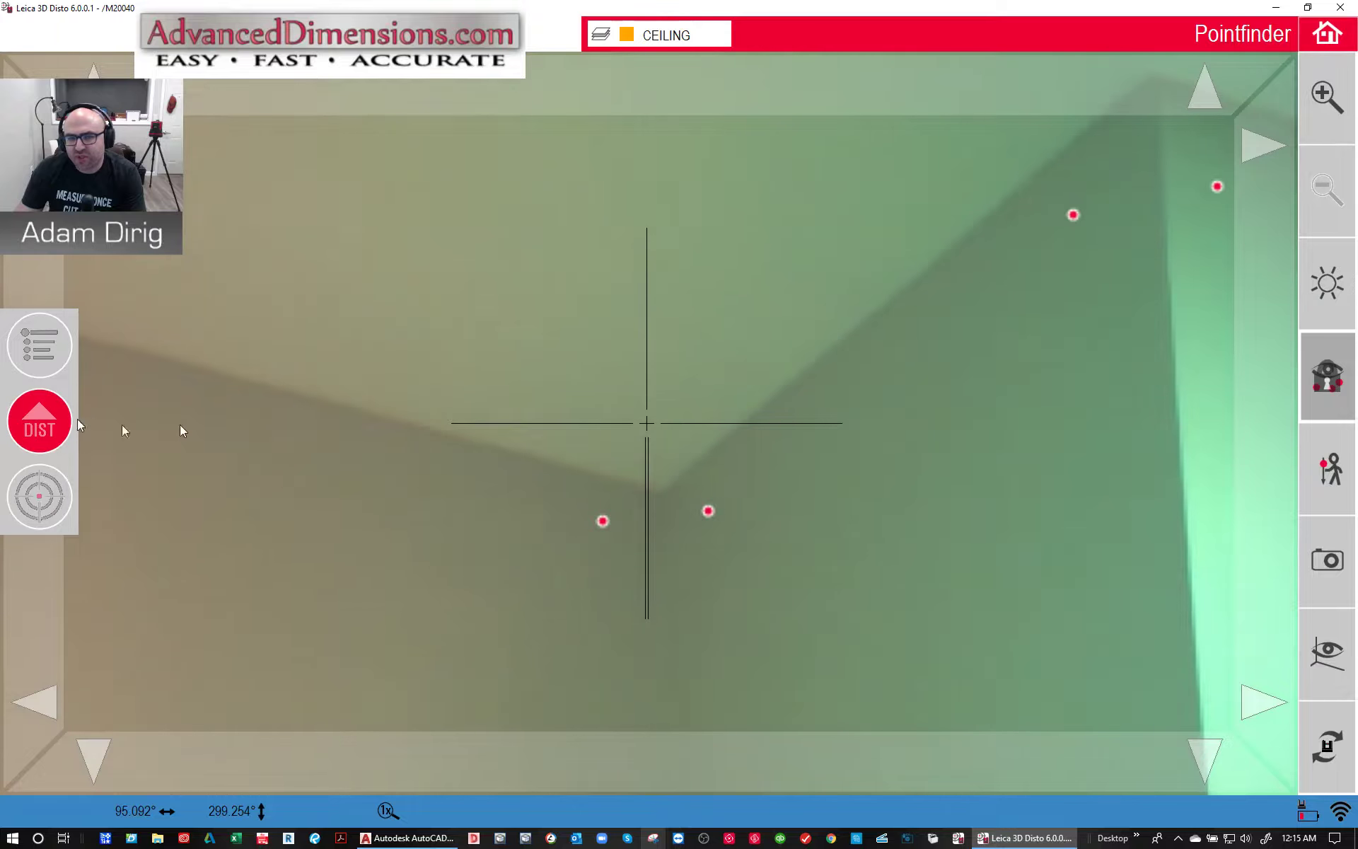
{"action": "left_click", "coordinate": [39, 422]}
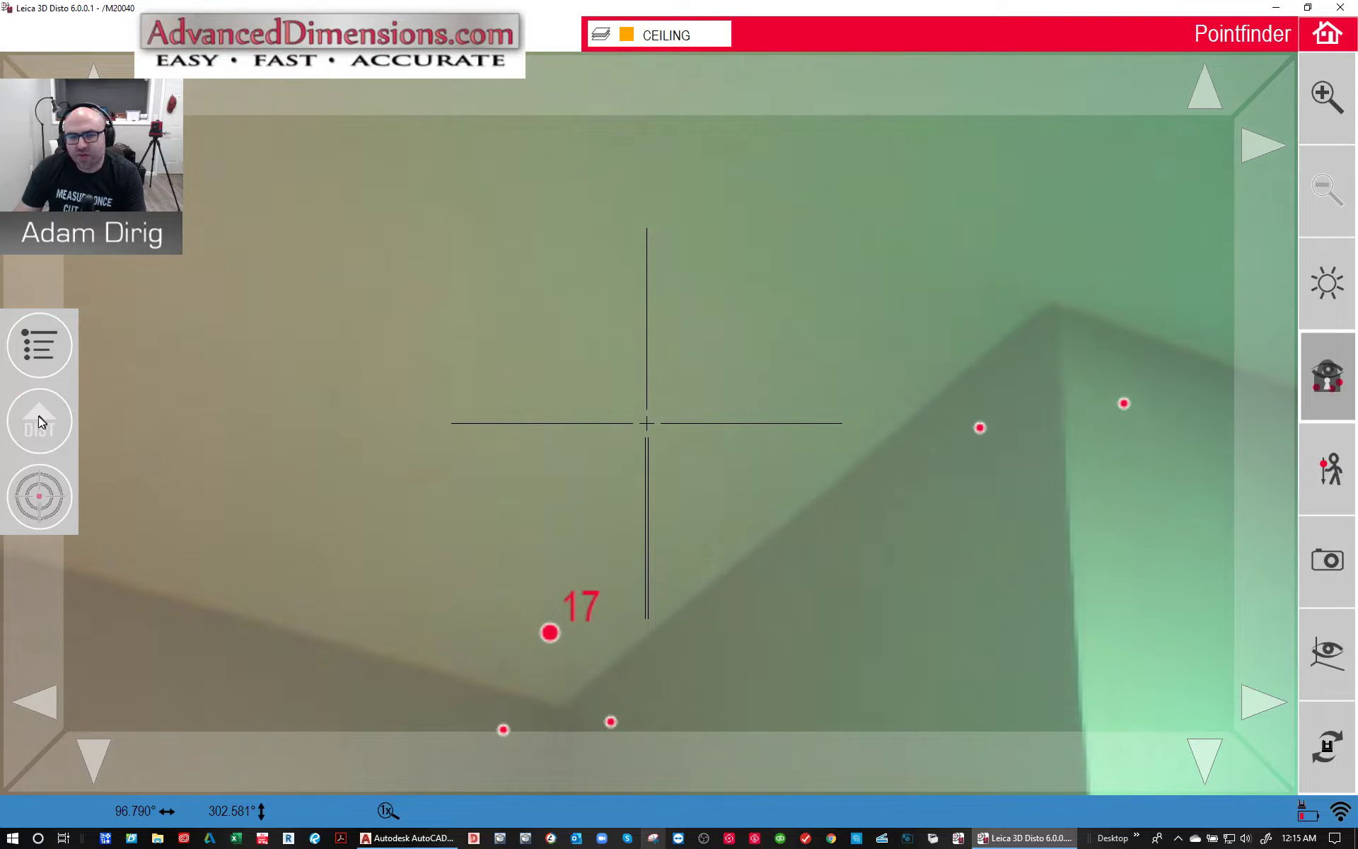
{"action": "left_click", "coordinate": [39, 421]}
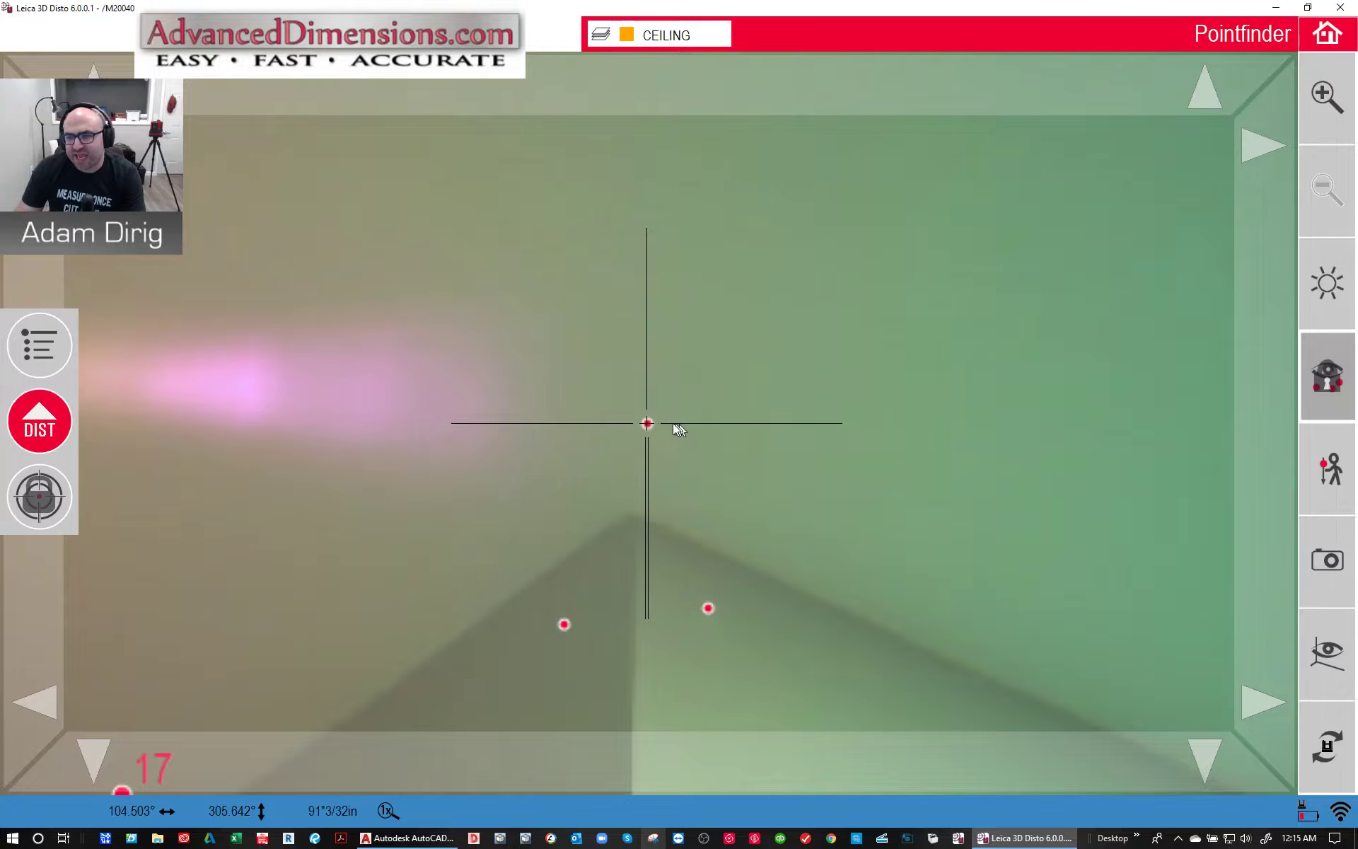
{"action": "left_click", "coordinate": [39, 421]}
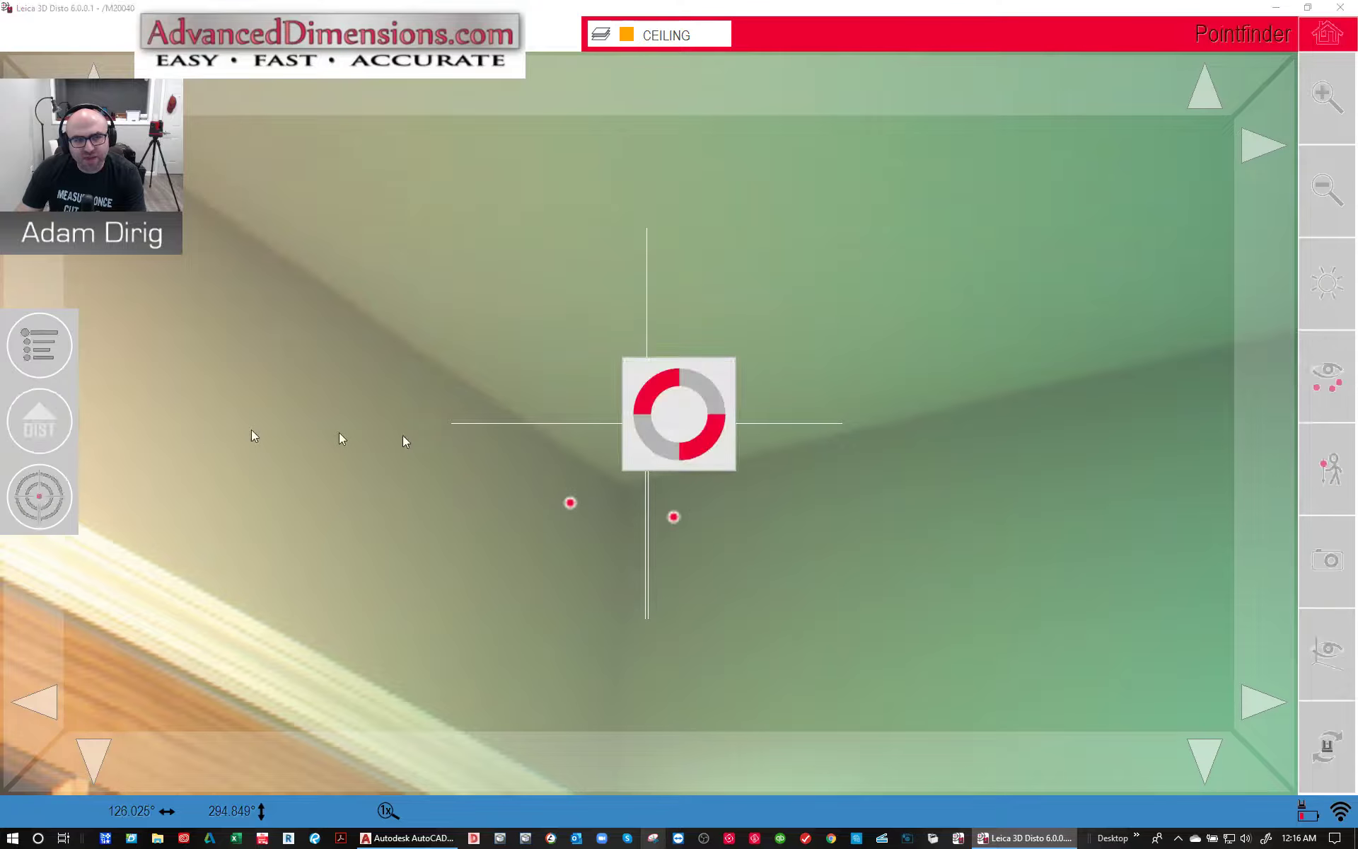
{"action": "left_click", "coordinate": [39, 421]}
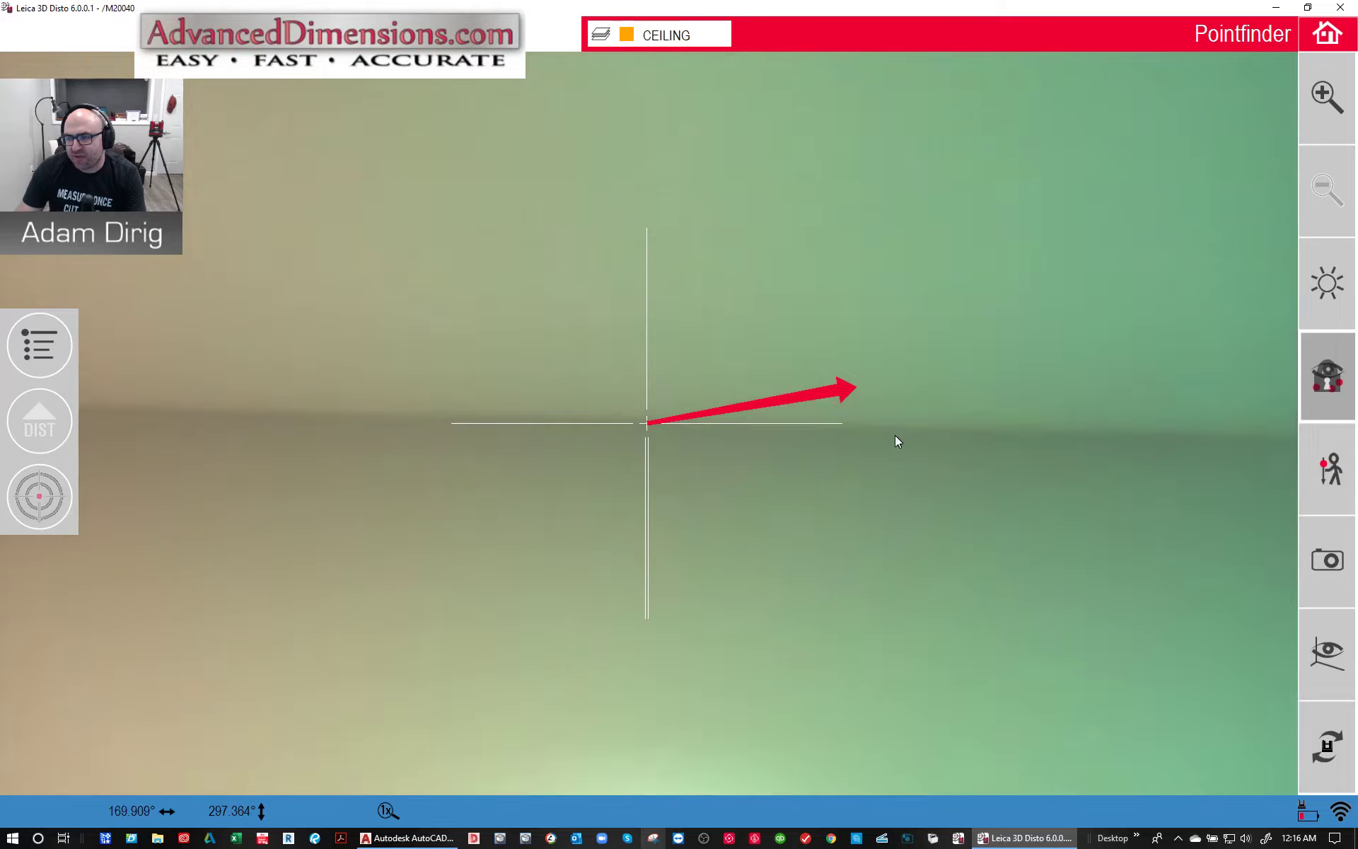
{"action": "left_click", "coordinate": [39, 420]}
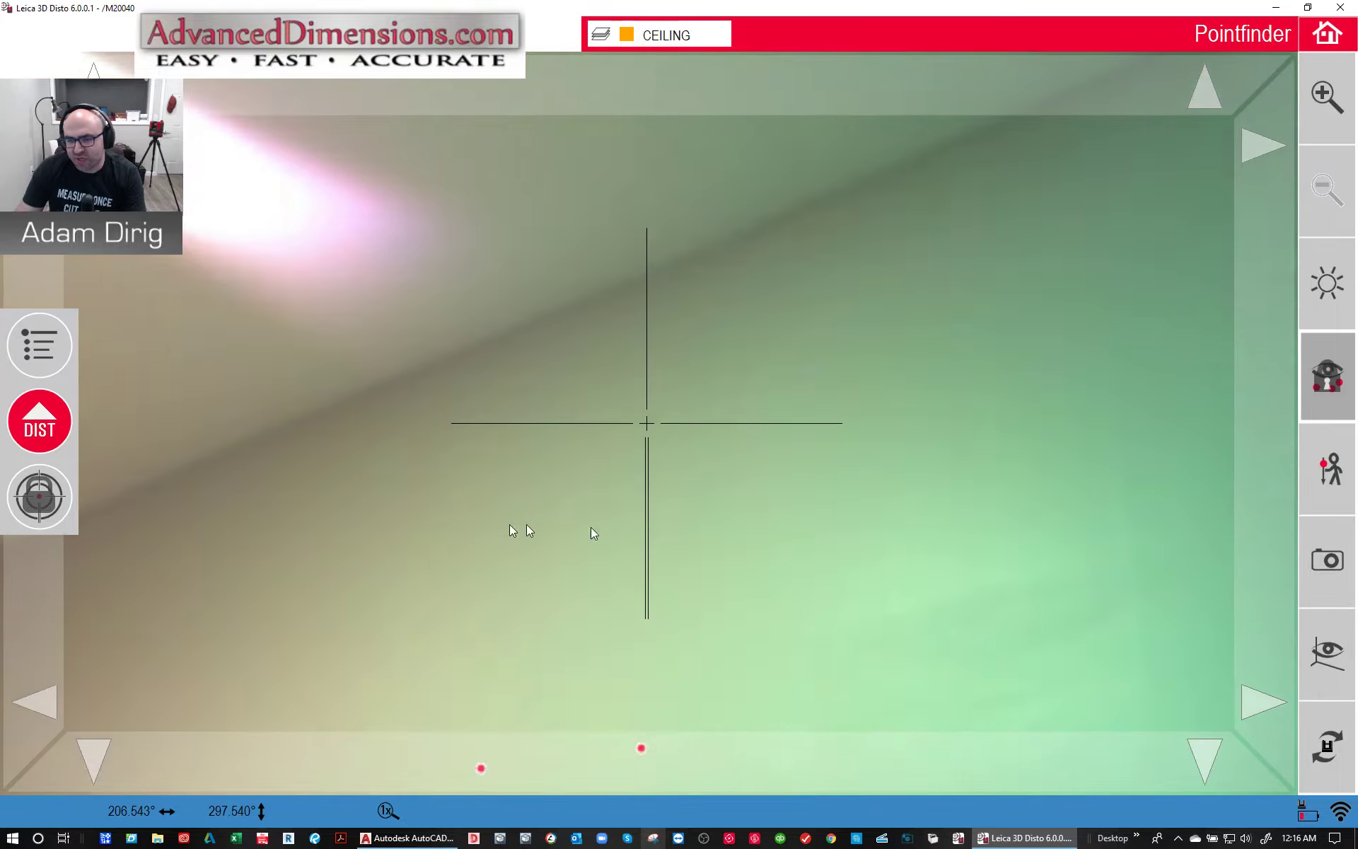
{"action": "left_click", "coordinate": [38, 421]}
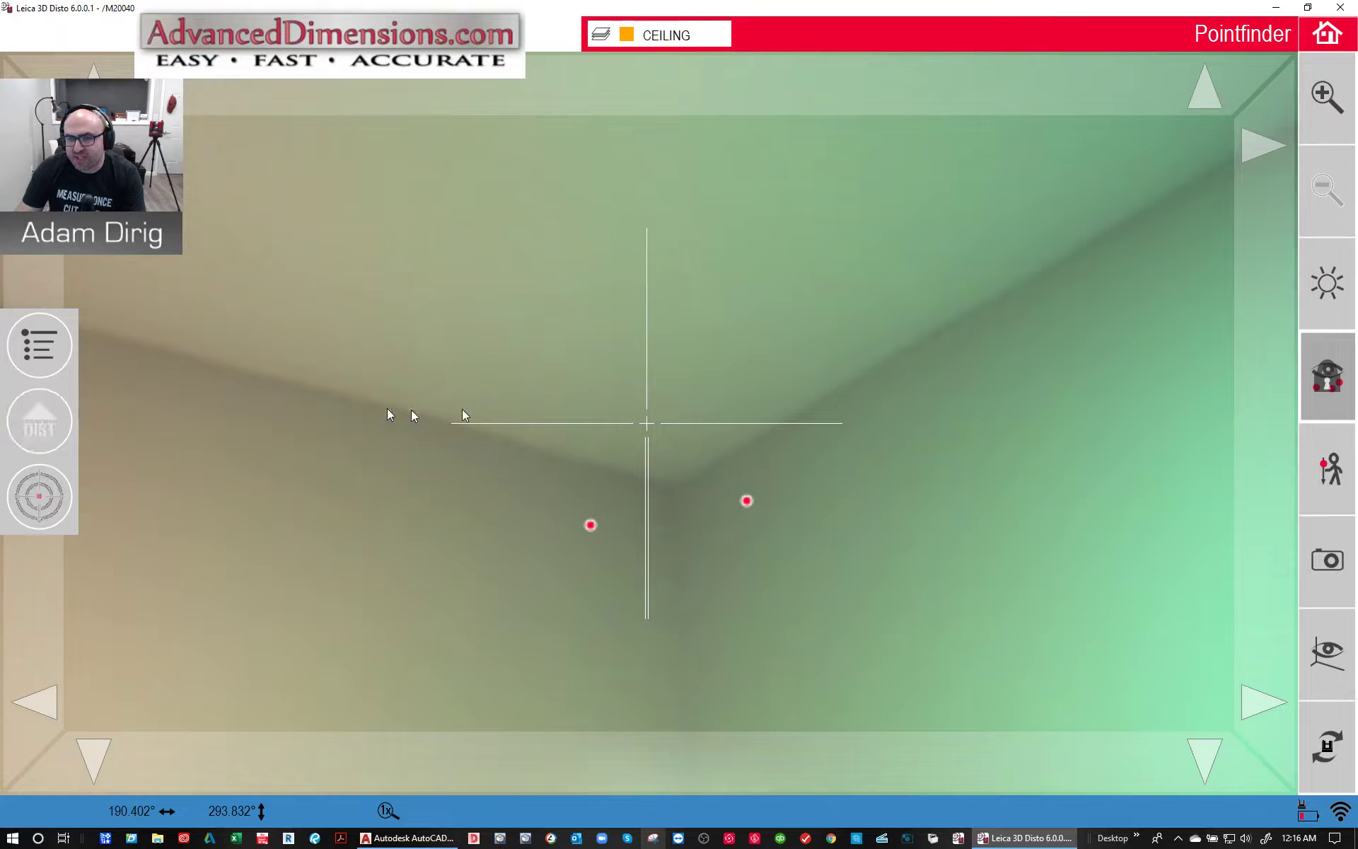
{"action": "left_click", "coordinate": [39, 421]}
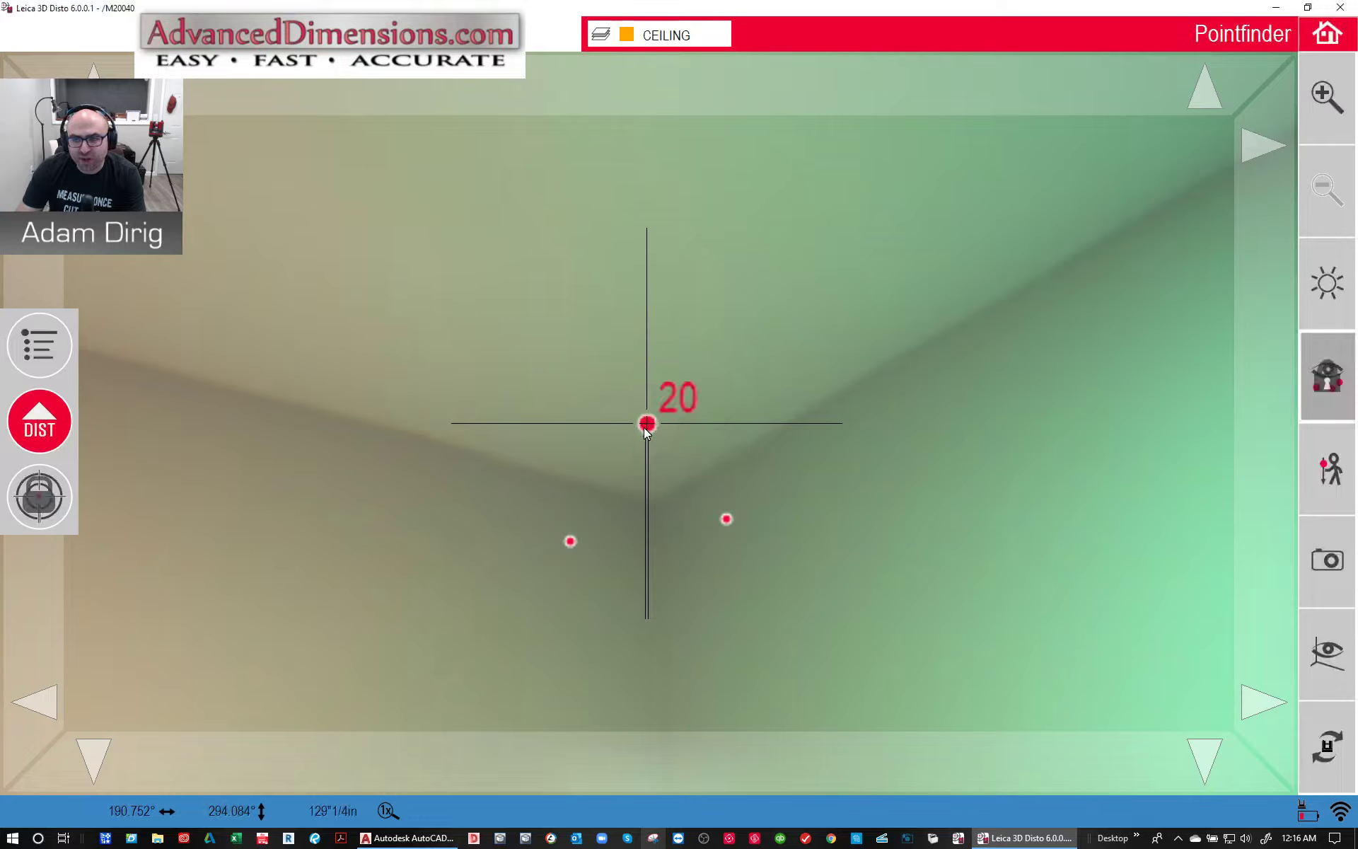
{"action": "left_click", "coordinate": [39, 422]}
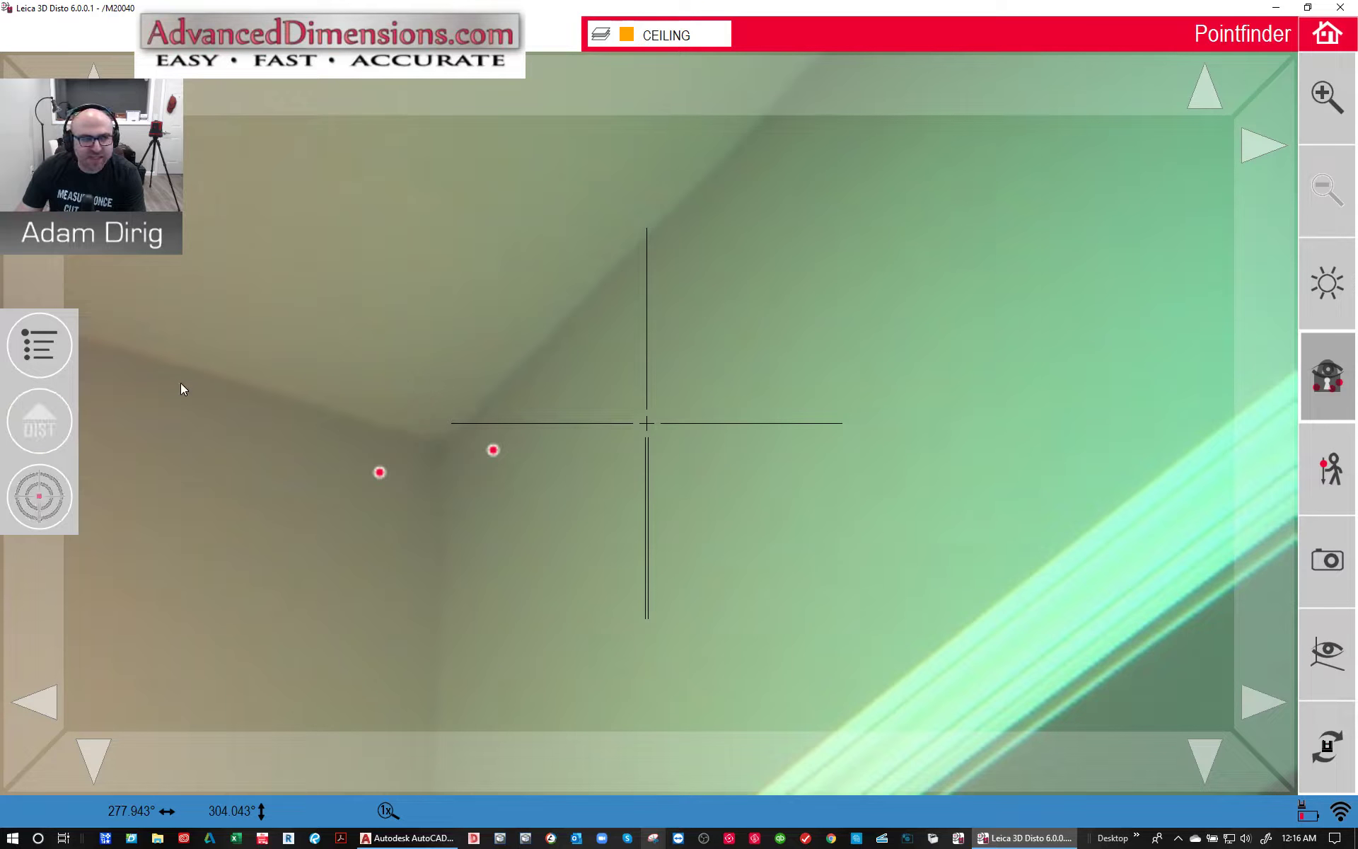
{"action": "left_click", "coordinate": [39, 422]}
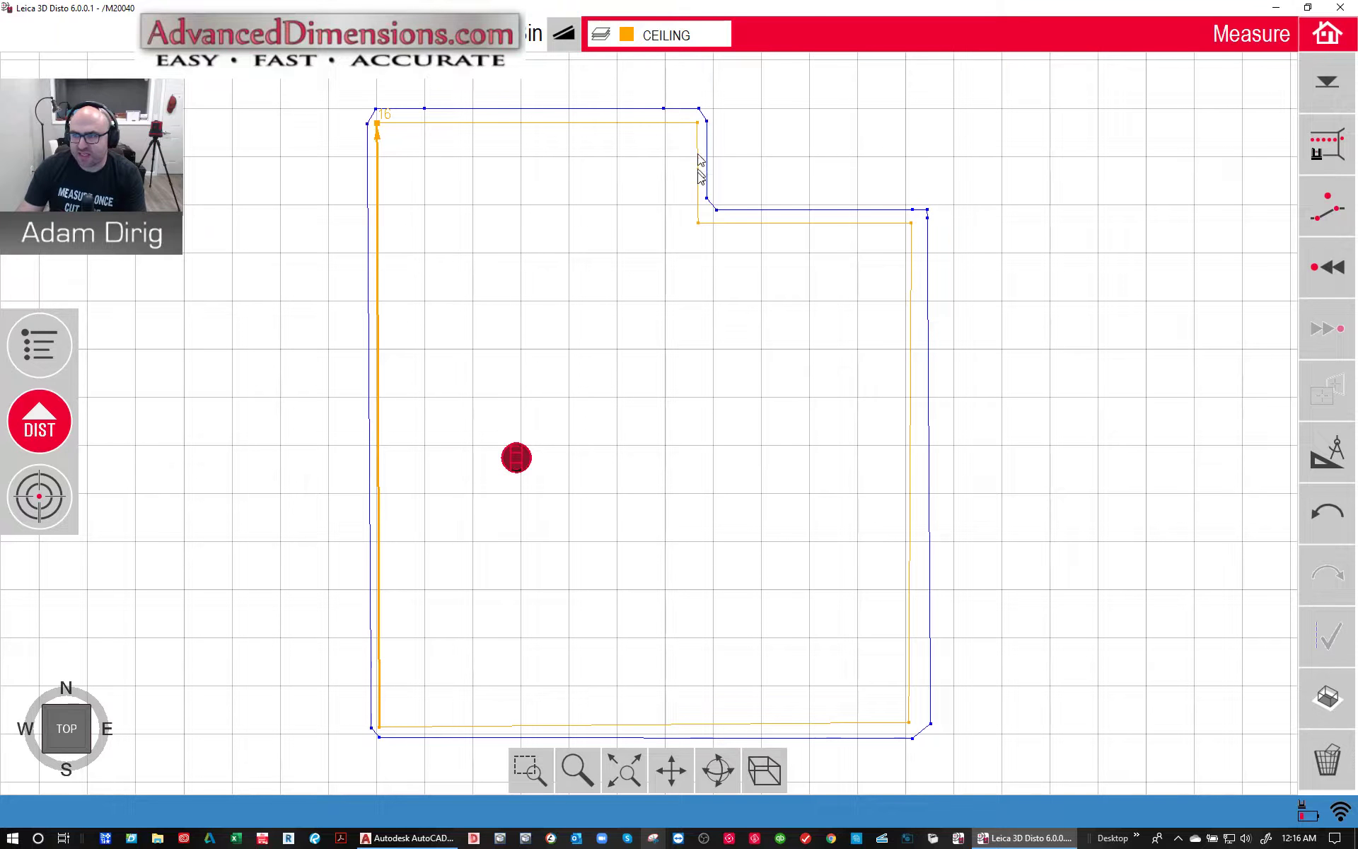
{"action": "mouse_move", "coordinate": [913, 346]}
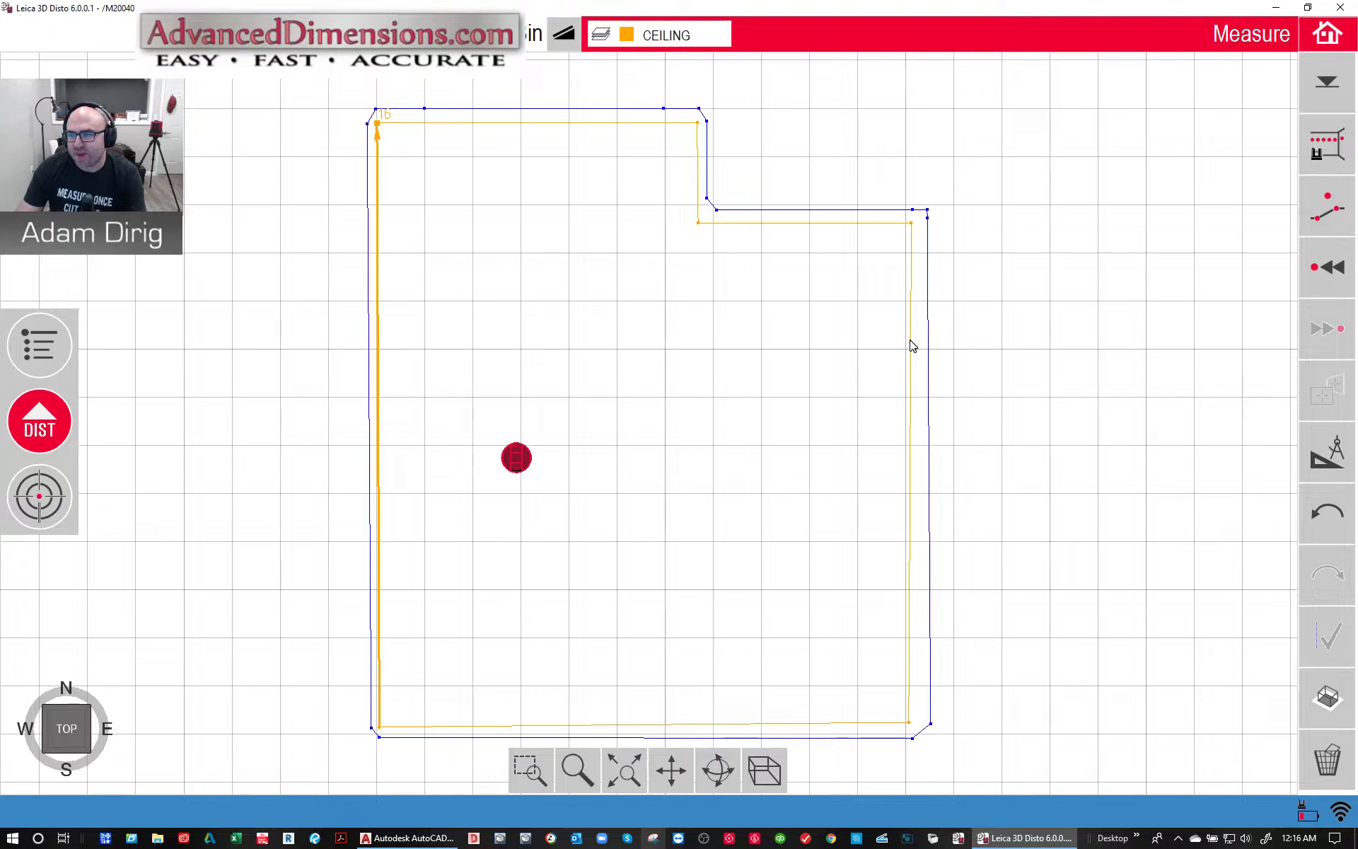
{"action": "mouse_move", "coordinate": [693, 78]}
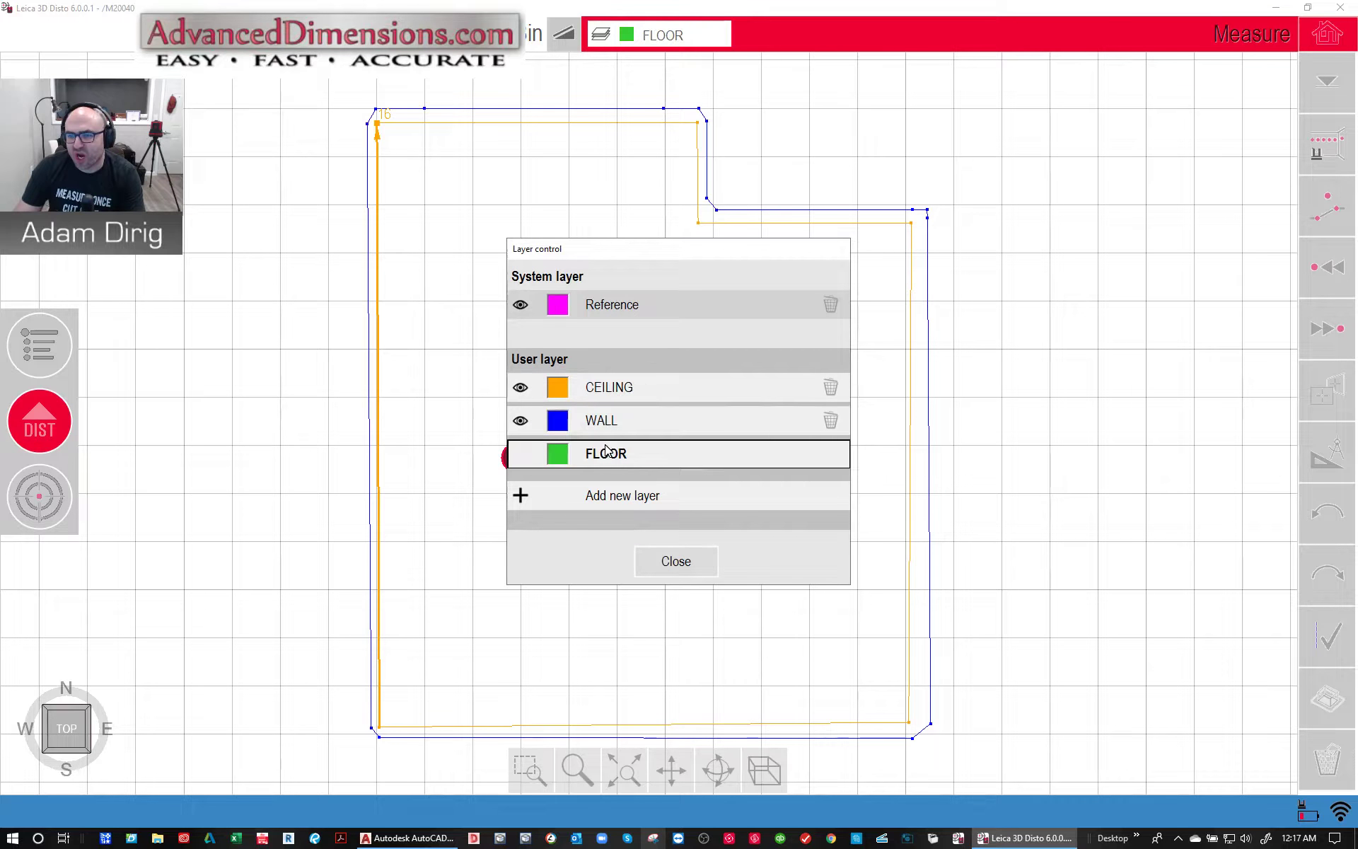
- Make FLOOR current, measure green floor points up to point 22, then restore WALL
{"action": "left_click", "coordinate": [675, 560]}
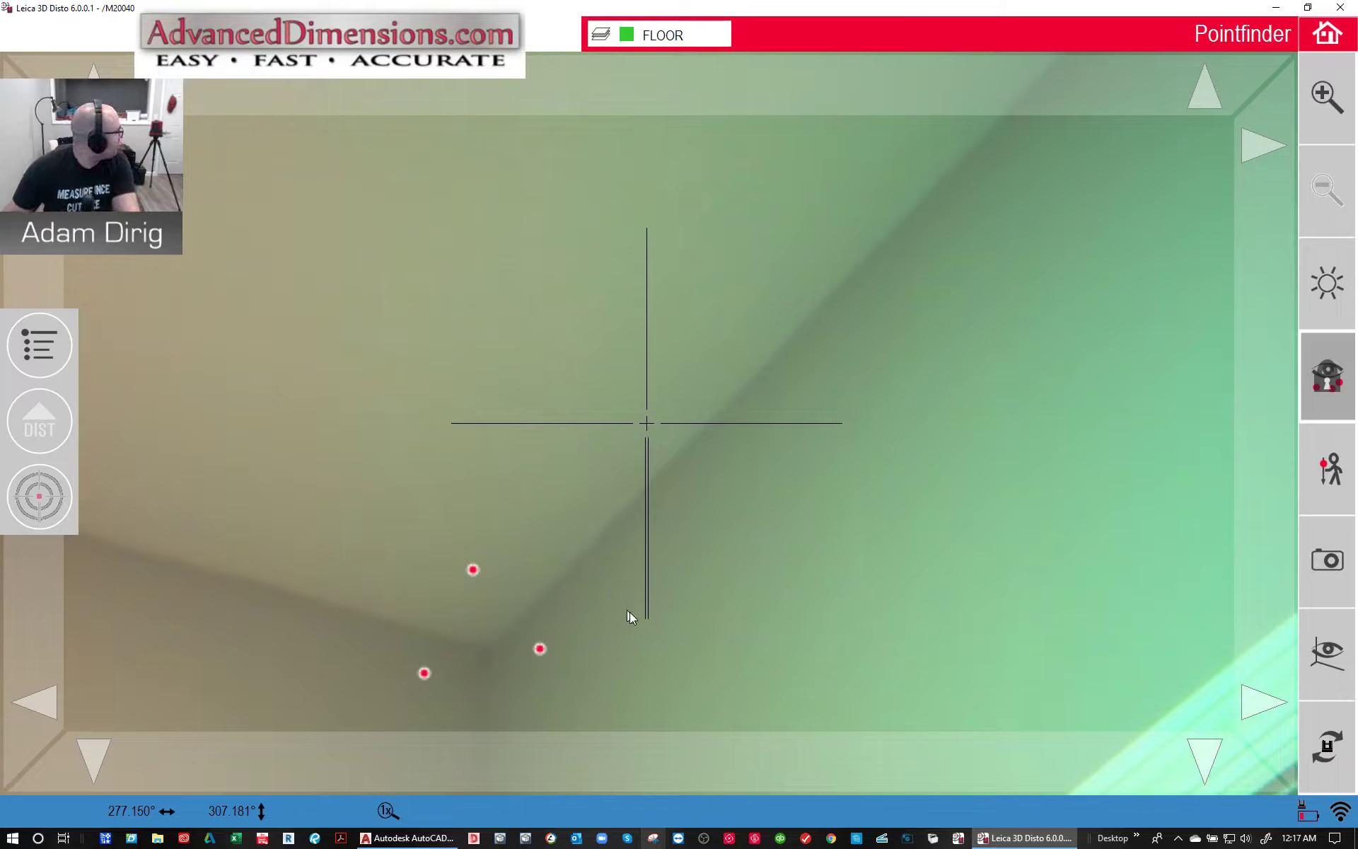
{"action": "left_click", "coordinate": [39, 421]}
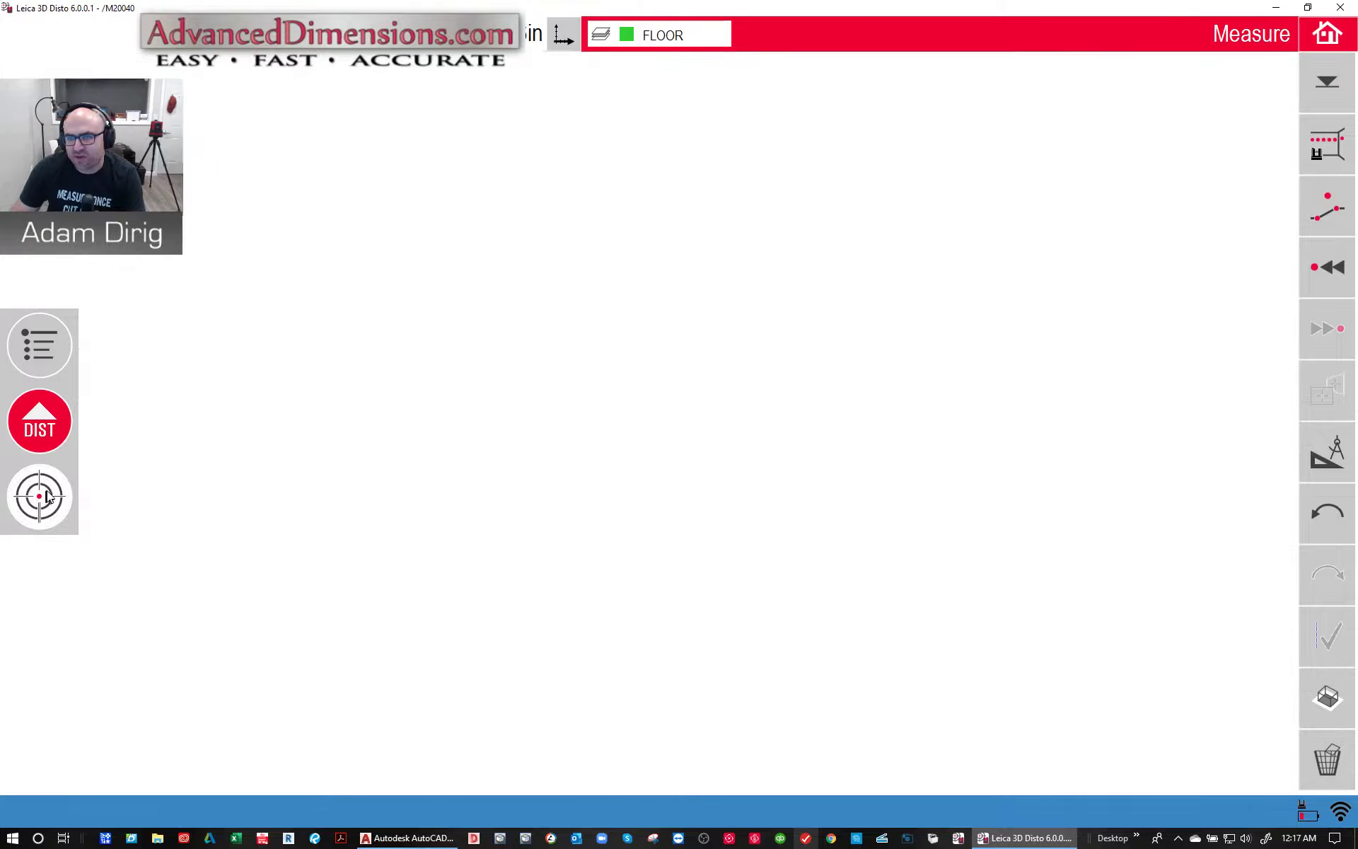
{"action": "left_click", "coordinate": [39, 496]}
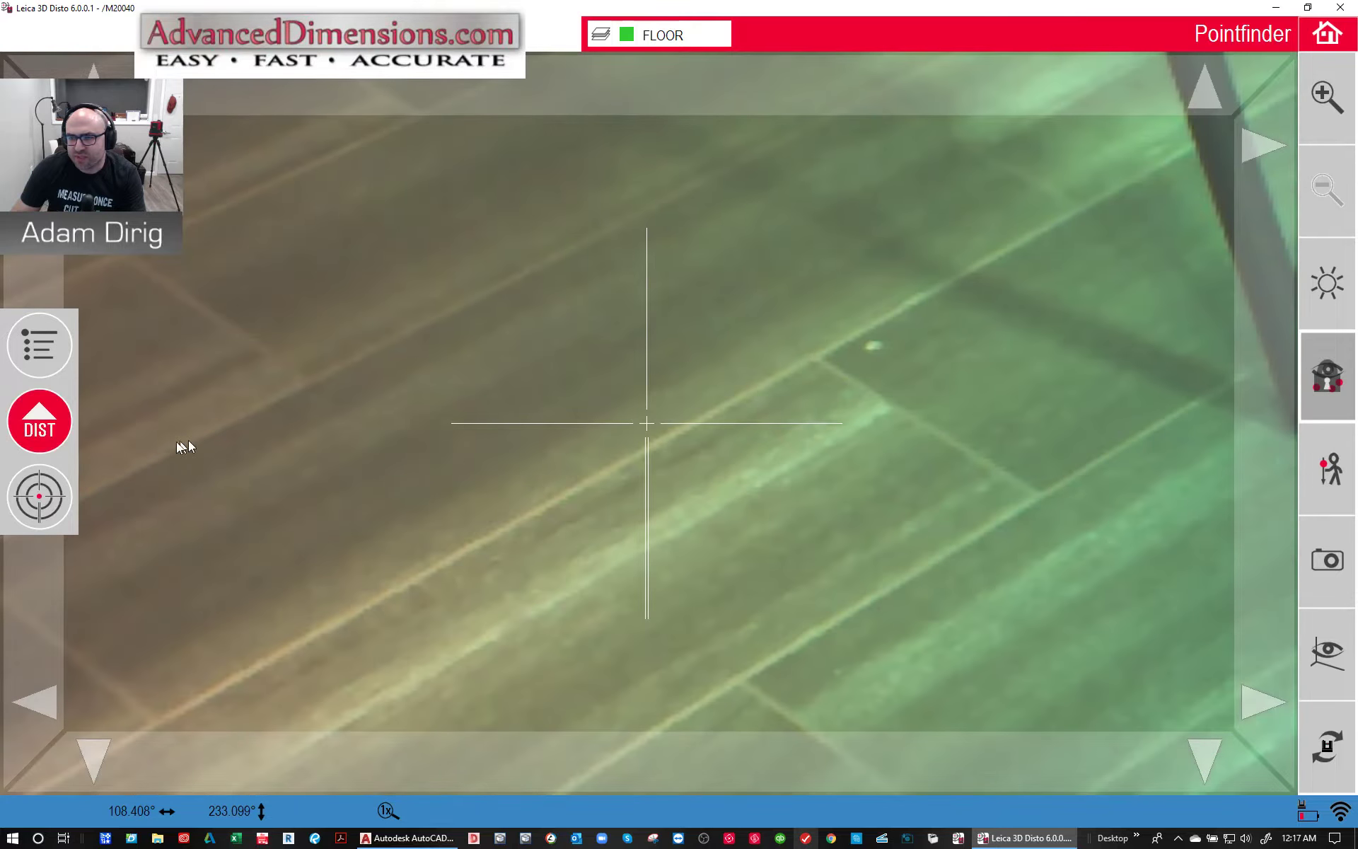
{"action": "left_click", "coordinate": [39, 497]}
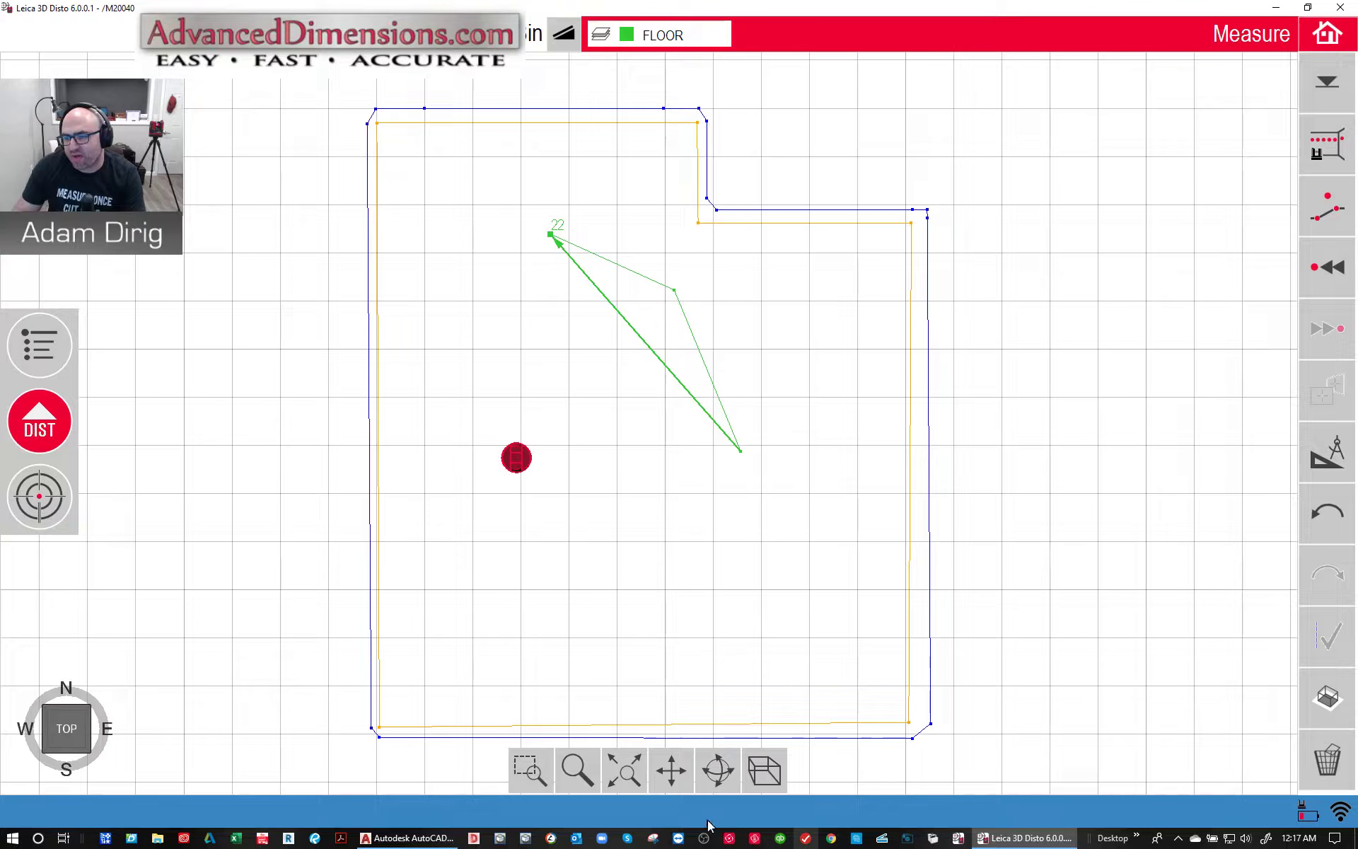
{"action": "left_click", "coordinate": [717, 770]}
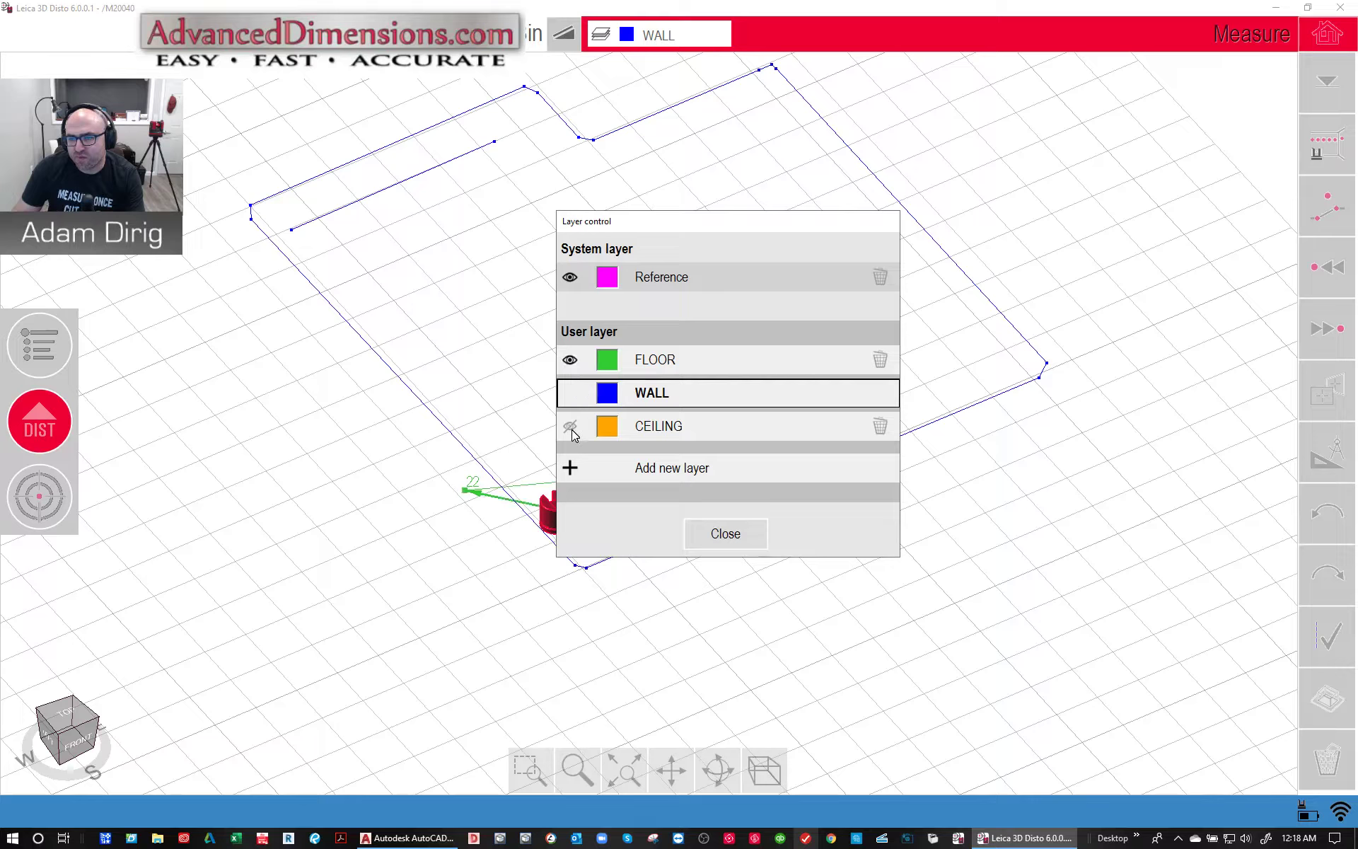
- Toggle the CEILING layer's visibility in Layer control
{"action": "left_click", "coordinate": [569, 425]}
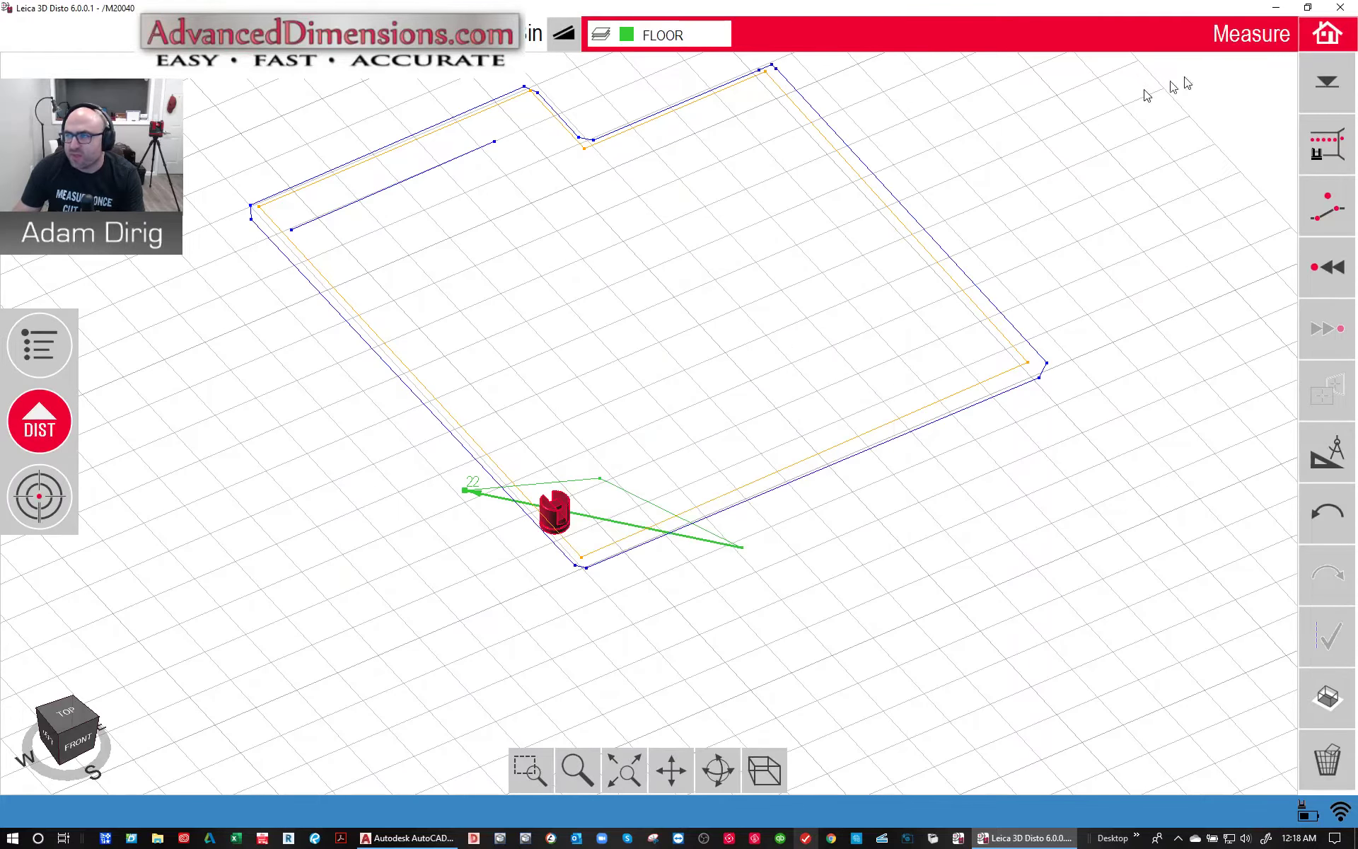
{"action": "mouse_move", "coordinate": [1044, 304]}
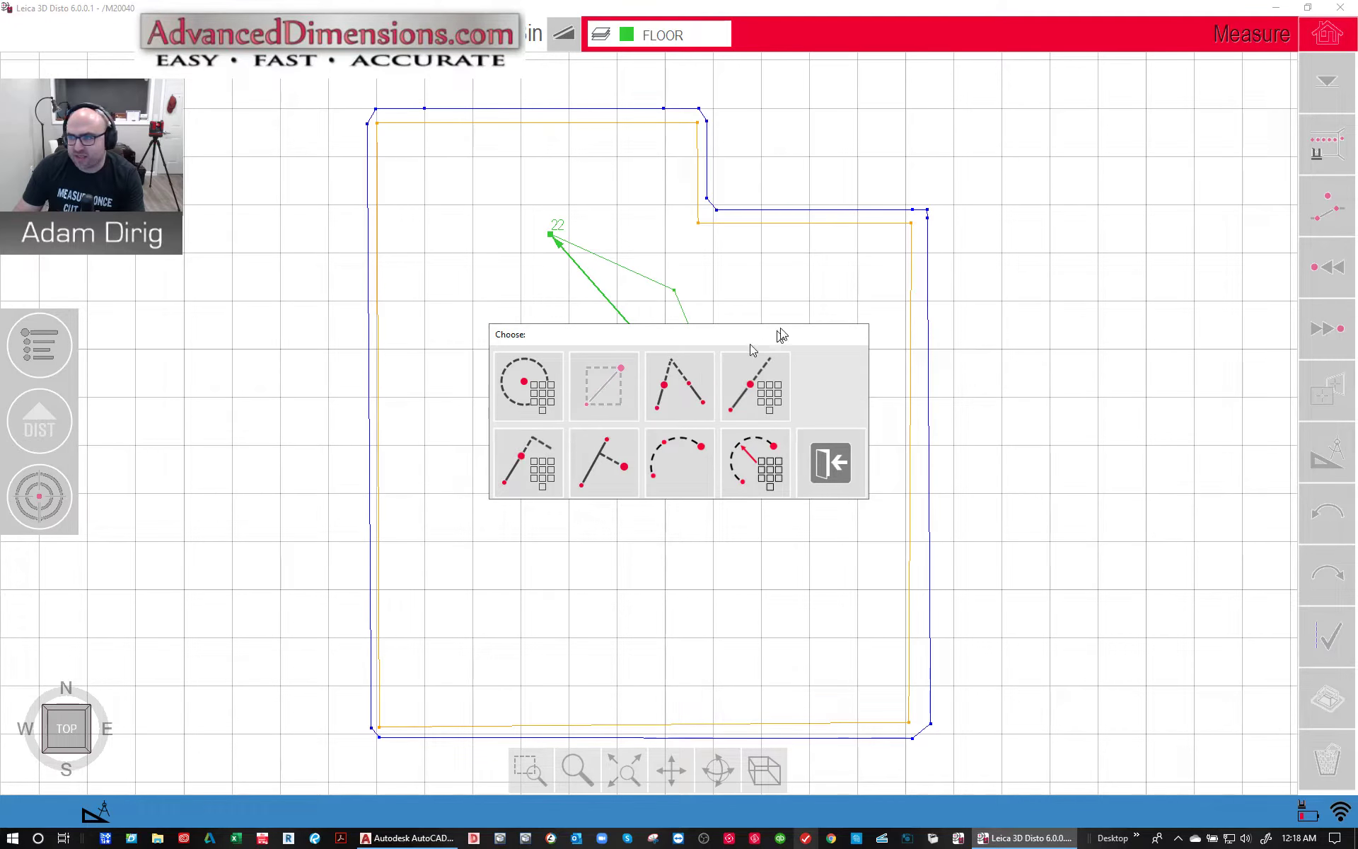
{"action": "mouse_move", "coordinate": [663, 466]}
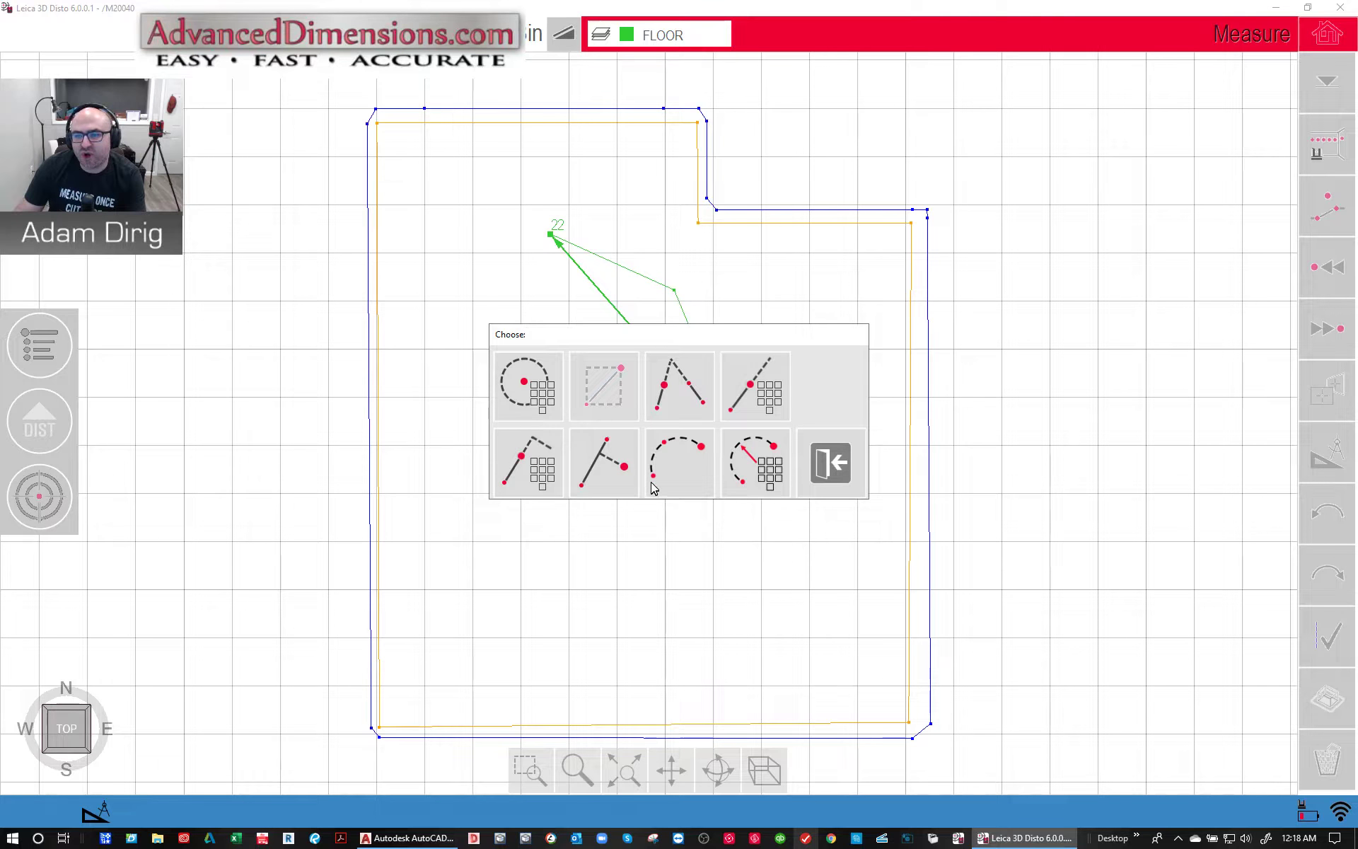
{"action": "mouse_move", "coordinate": [757, 463]}
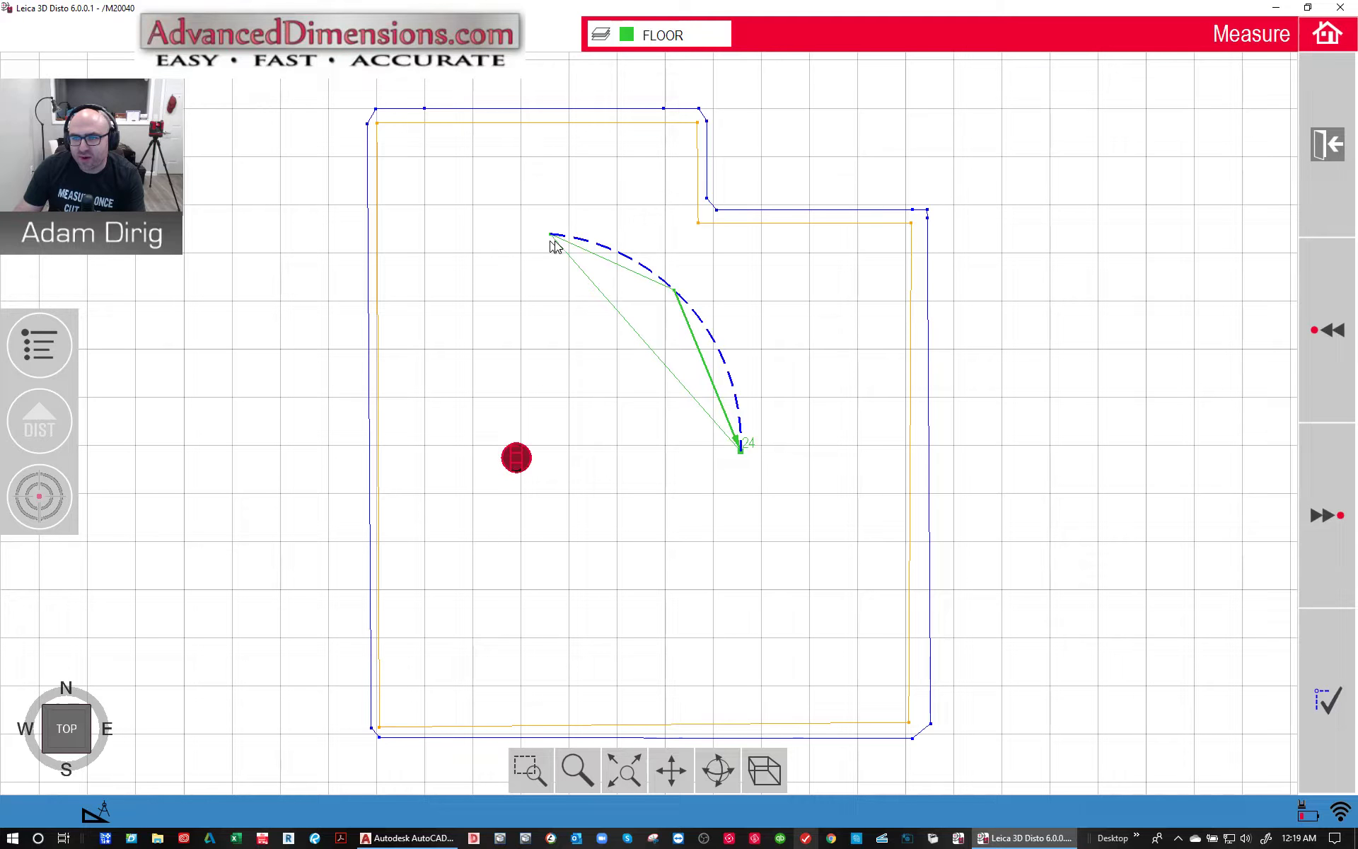
{"action": "mouse_move", "coordinate": [740, 364]}
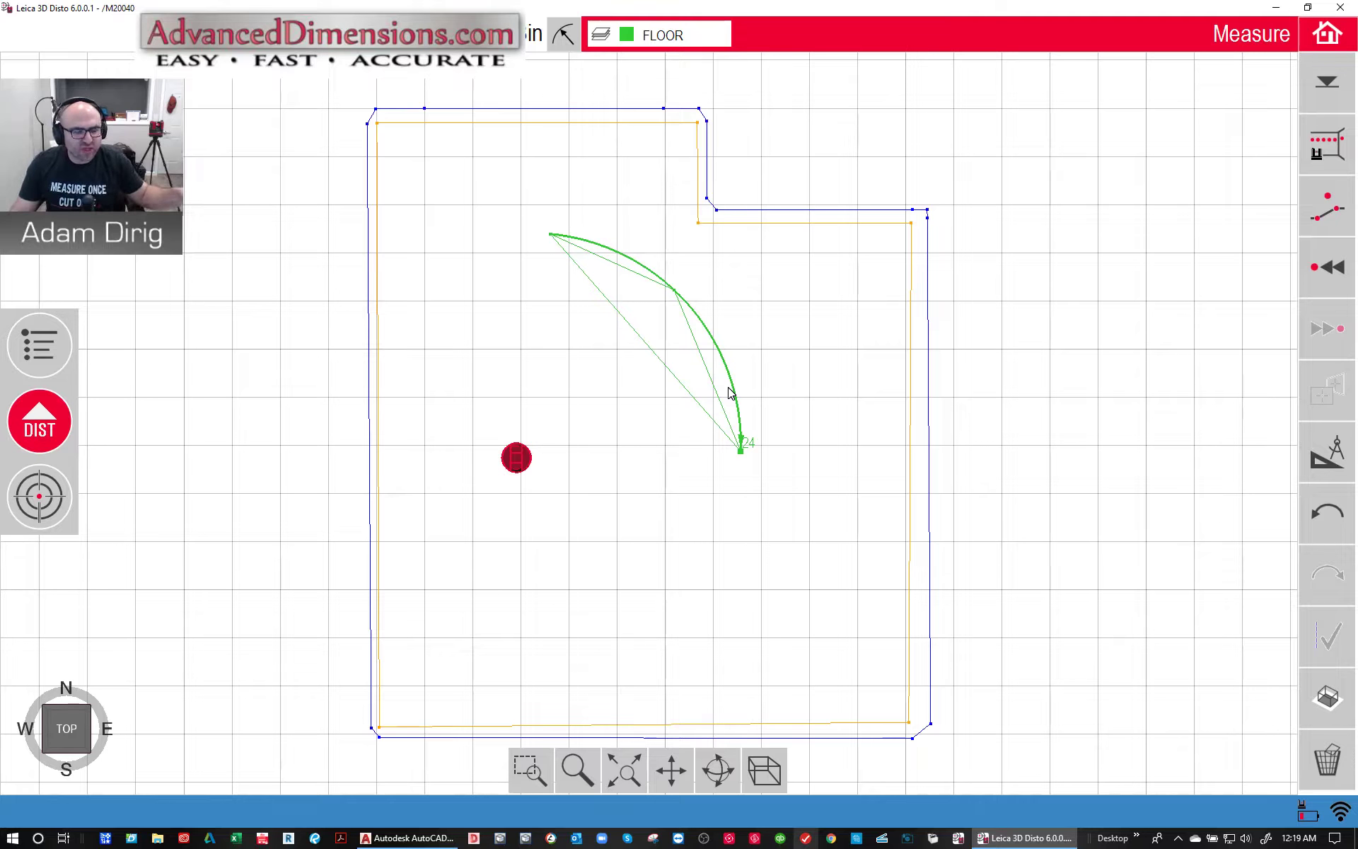
{"action": "mouse_move", "coordinate": [782, 486]}
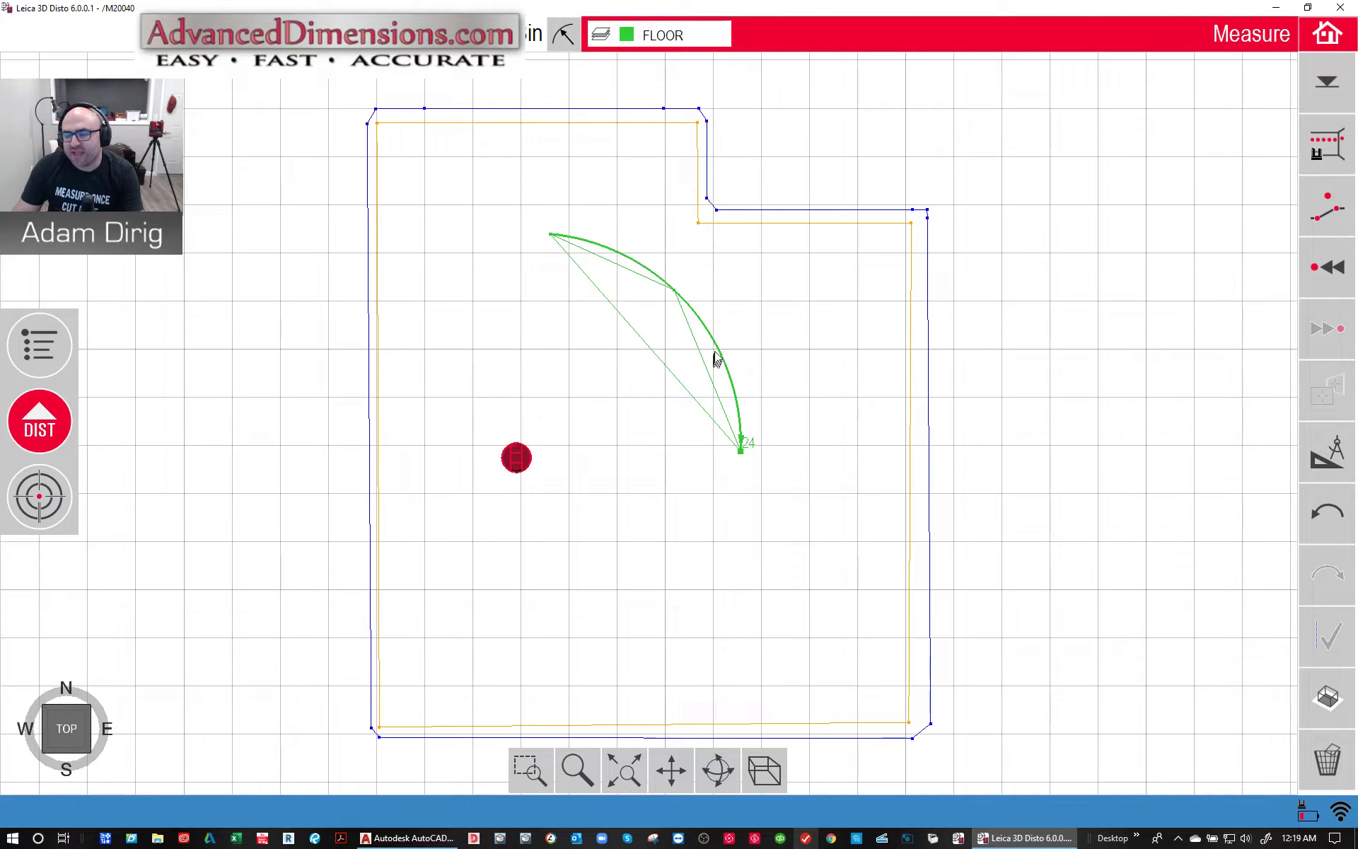
{"action": "mouse_move", "coordinate": [654, 394]}
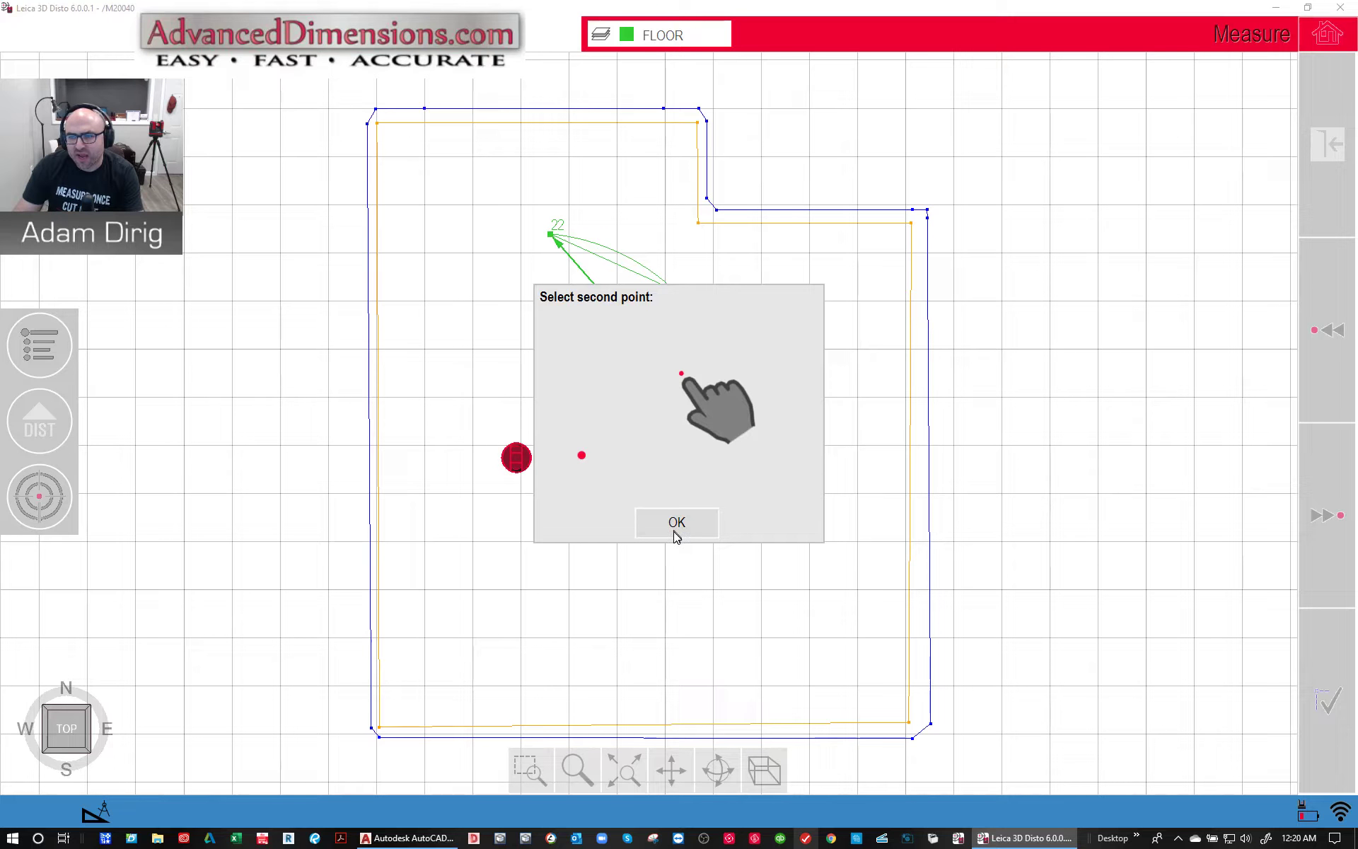
- Pick the arc's end point and confirm which side the 130-inch floor arc bulges toward
{"action": "left_click", "coordinate": [676, 521]}
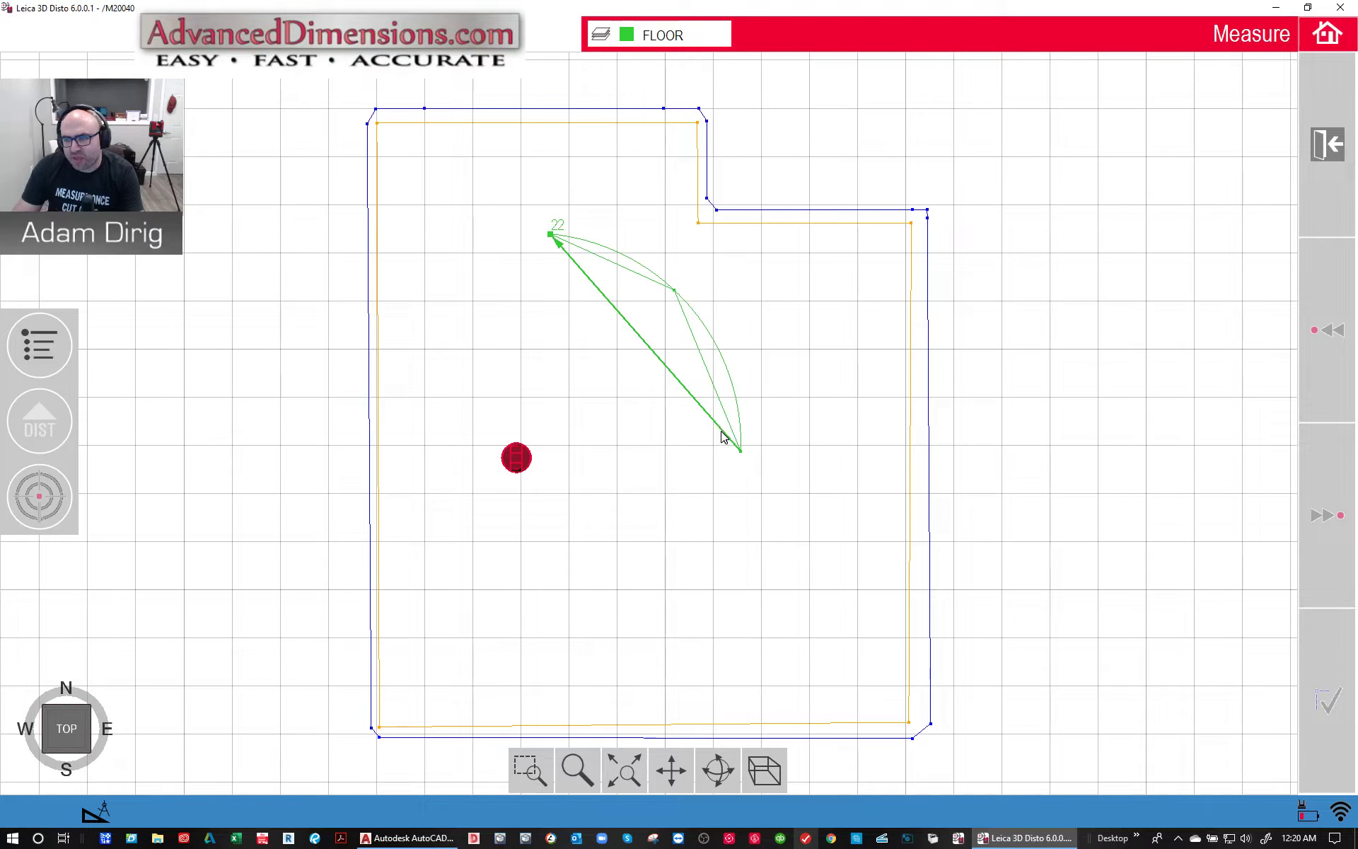
{"action": "left_click", "coordinate": [736, 448]}
{"action": "type", "text": "130"}
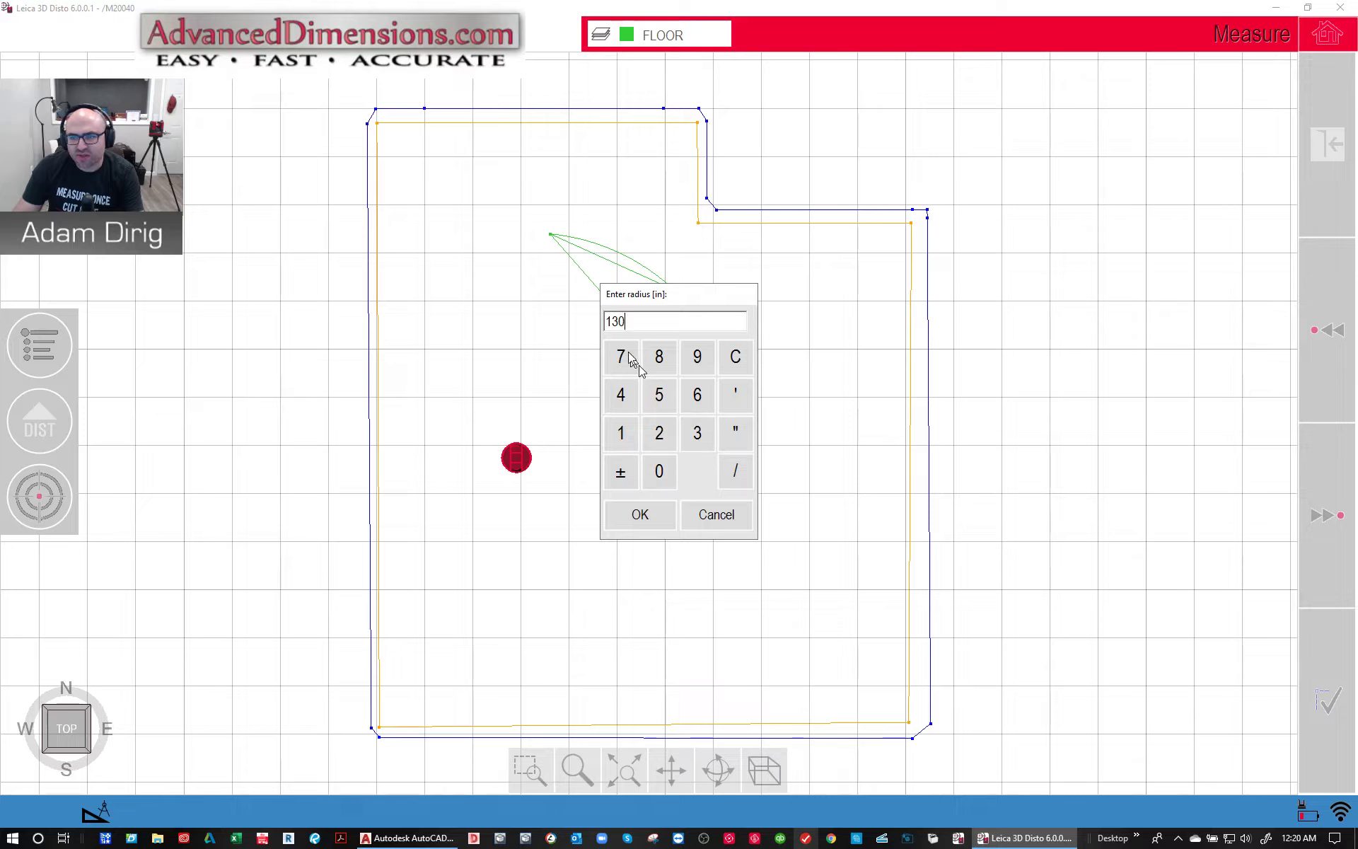
{"action": "mouse_move", "coordinate": [657, 500]}
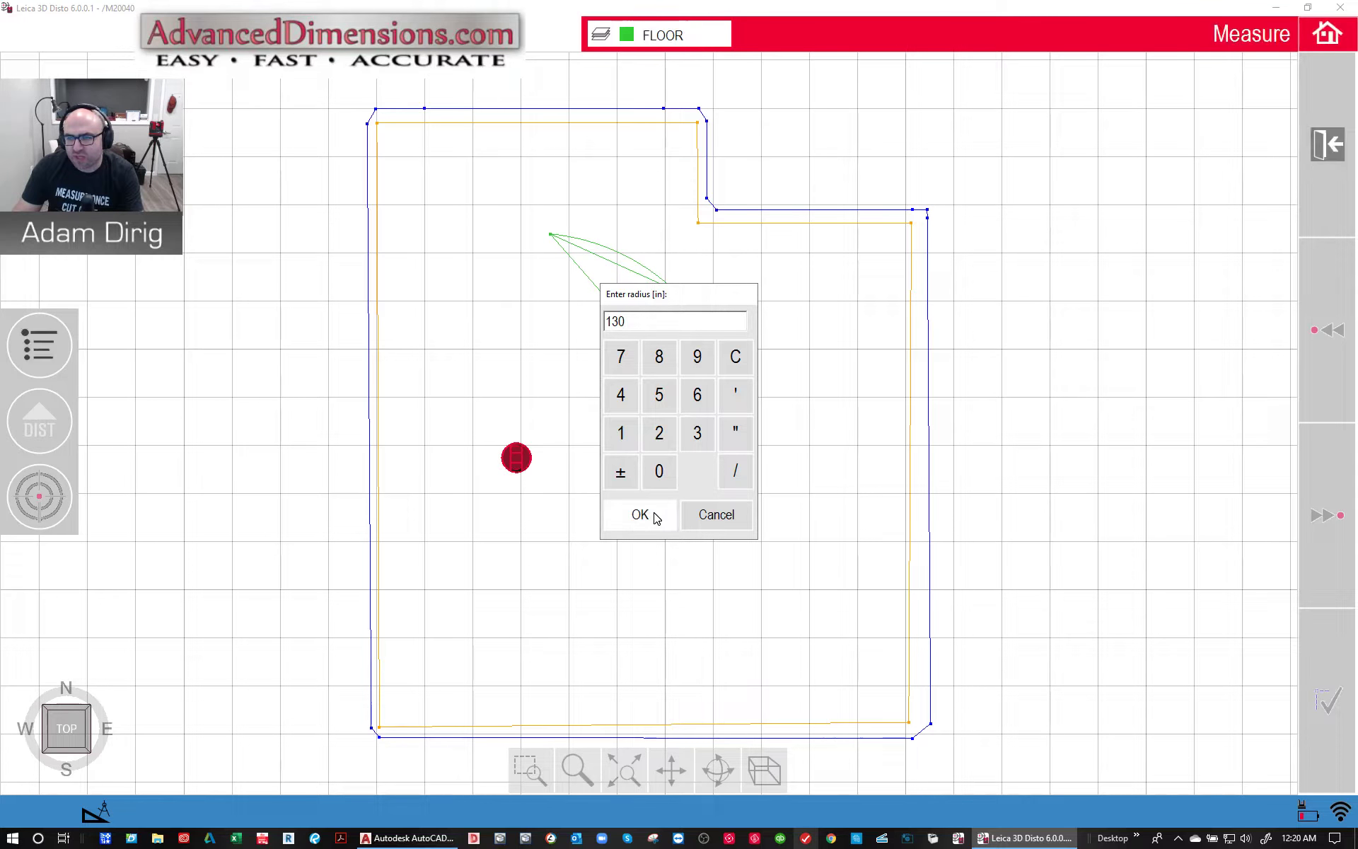
{"action": "left_click", "coordinate": [639, 514]}
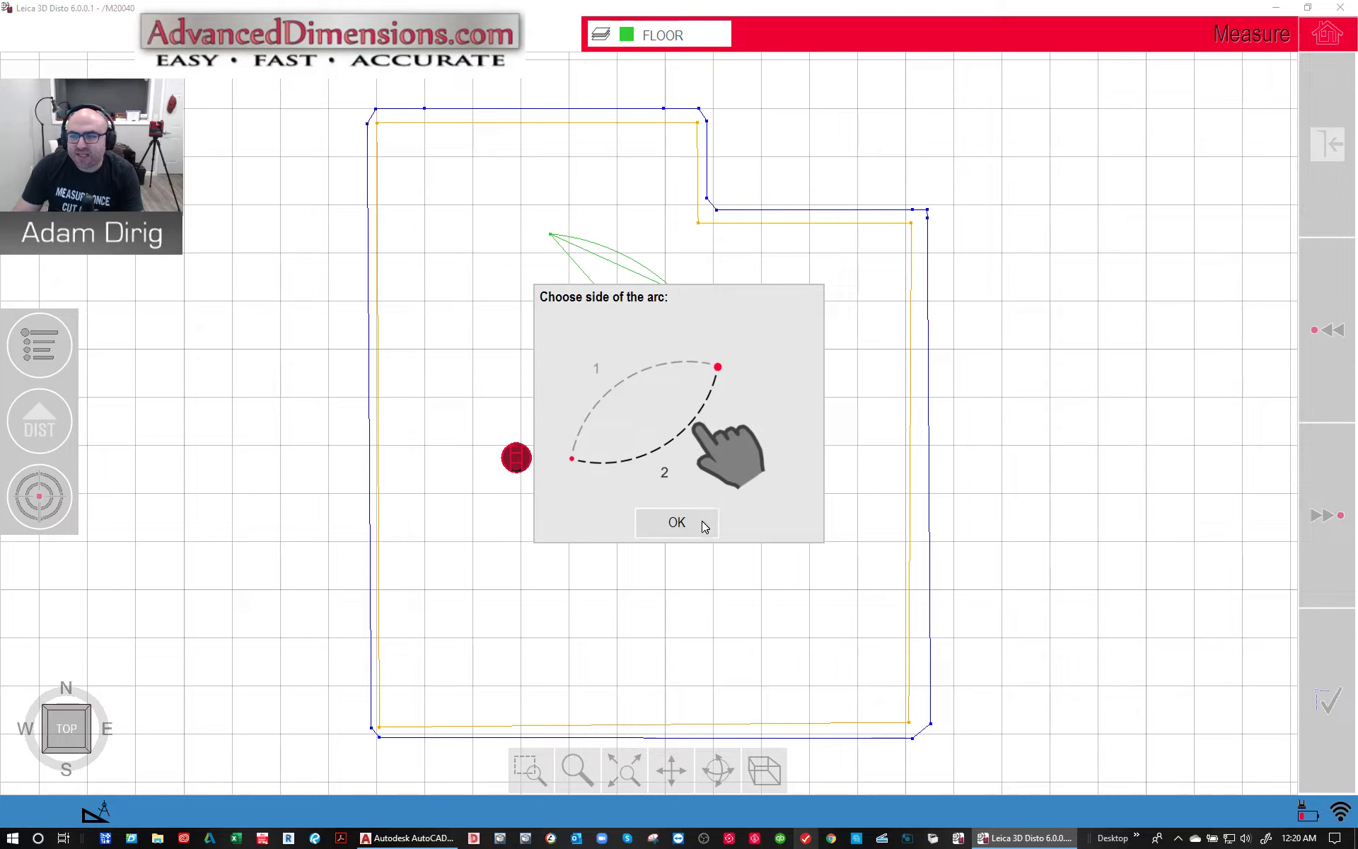
{"action": "left_click", "coordinate": [675, 522]}
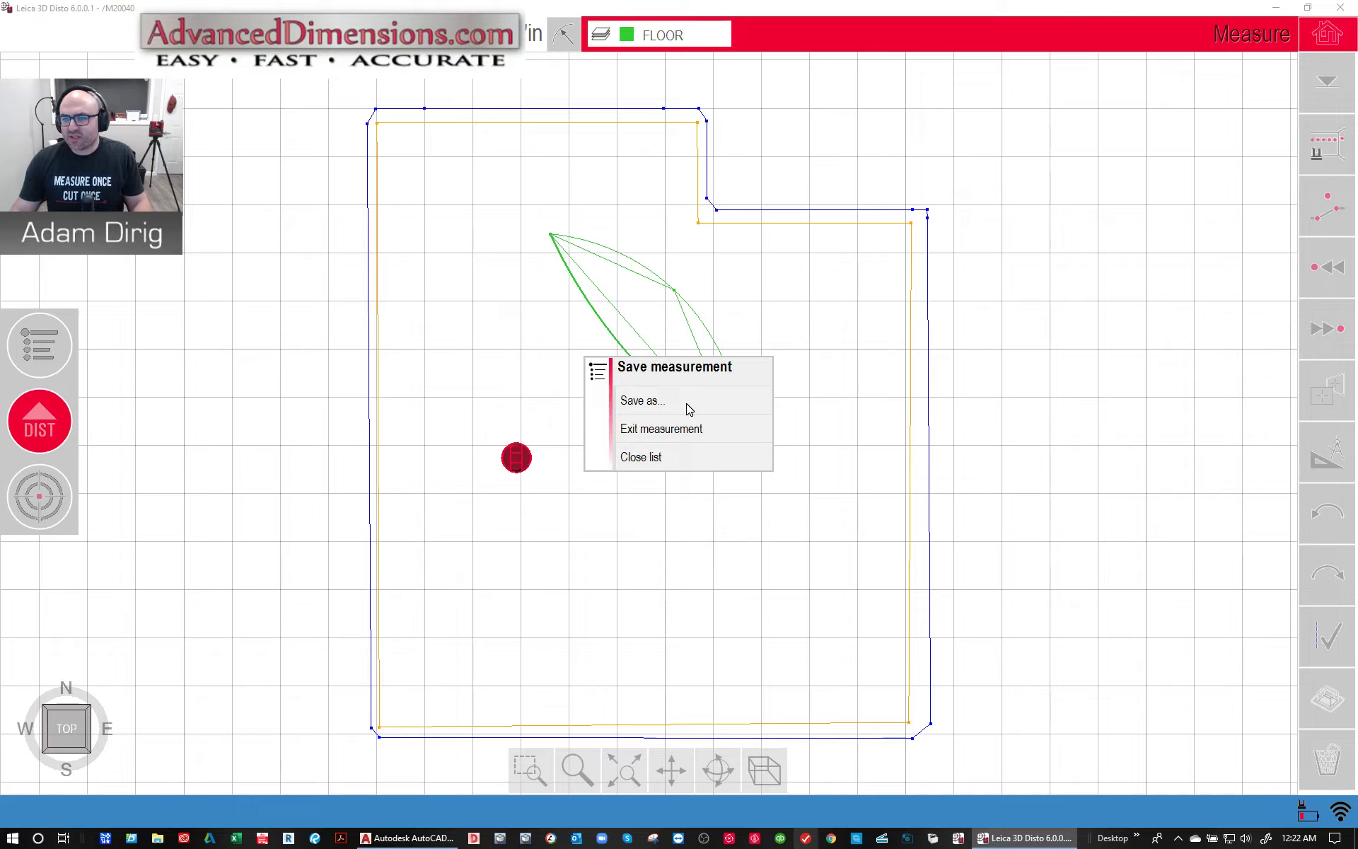
- Create a new save folder named LIVE VERSION 6 EXPORT
{"action": "left_click", "coordinate": [639, 400]}
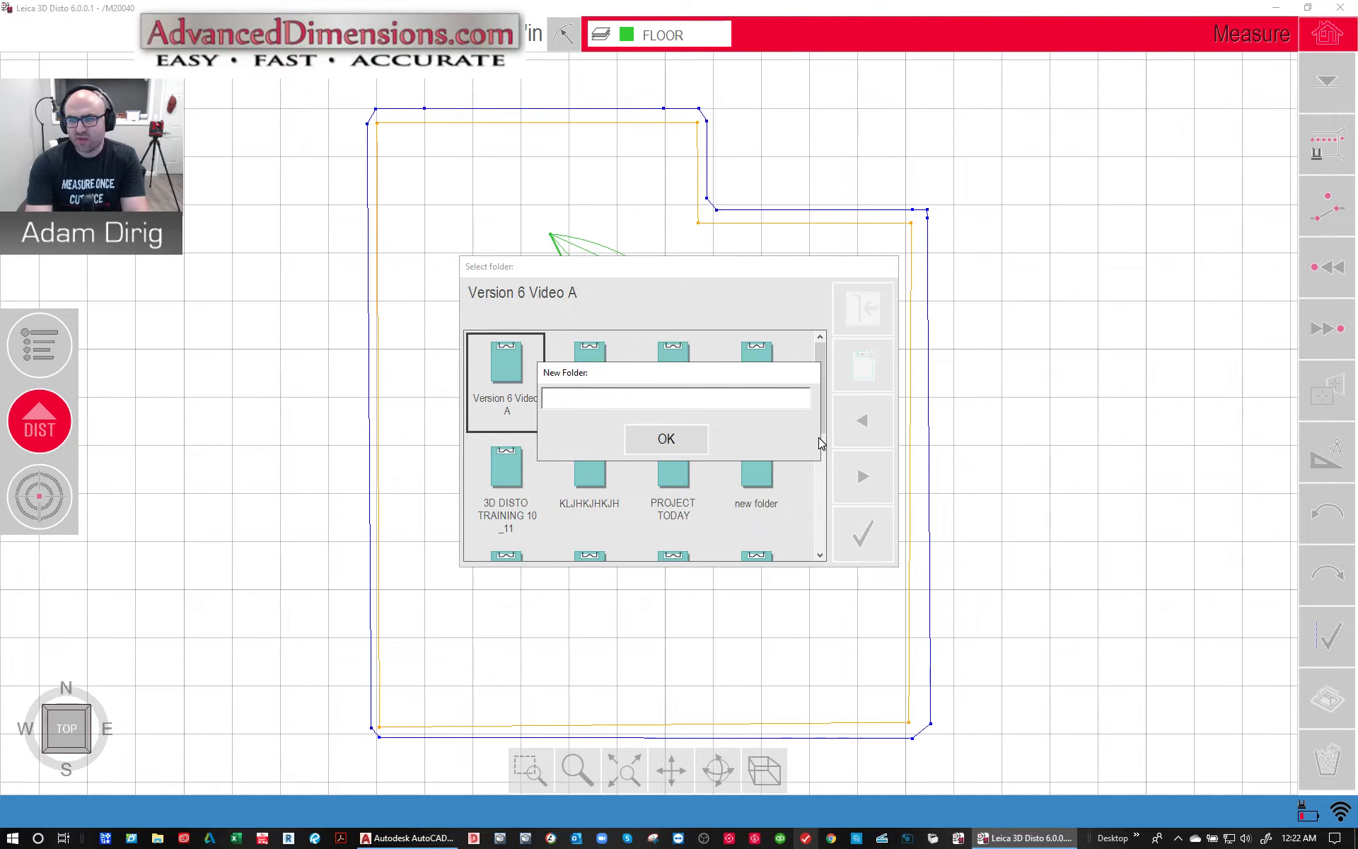
{"action": "type", "text": "L"}
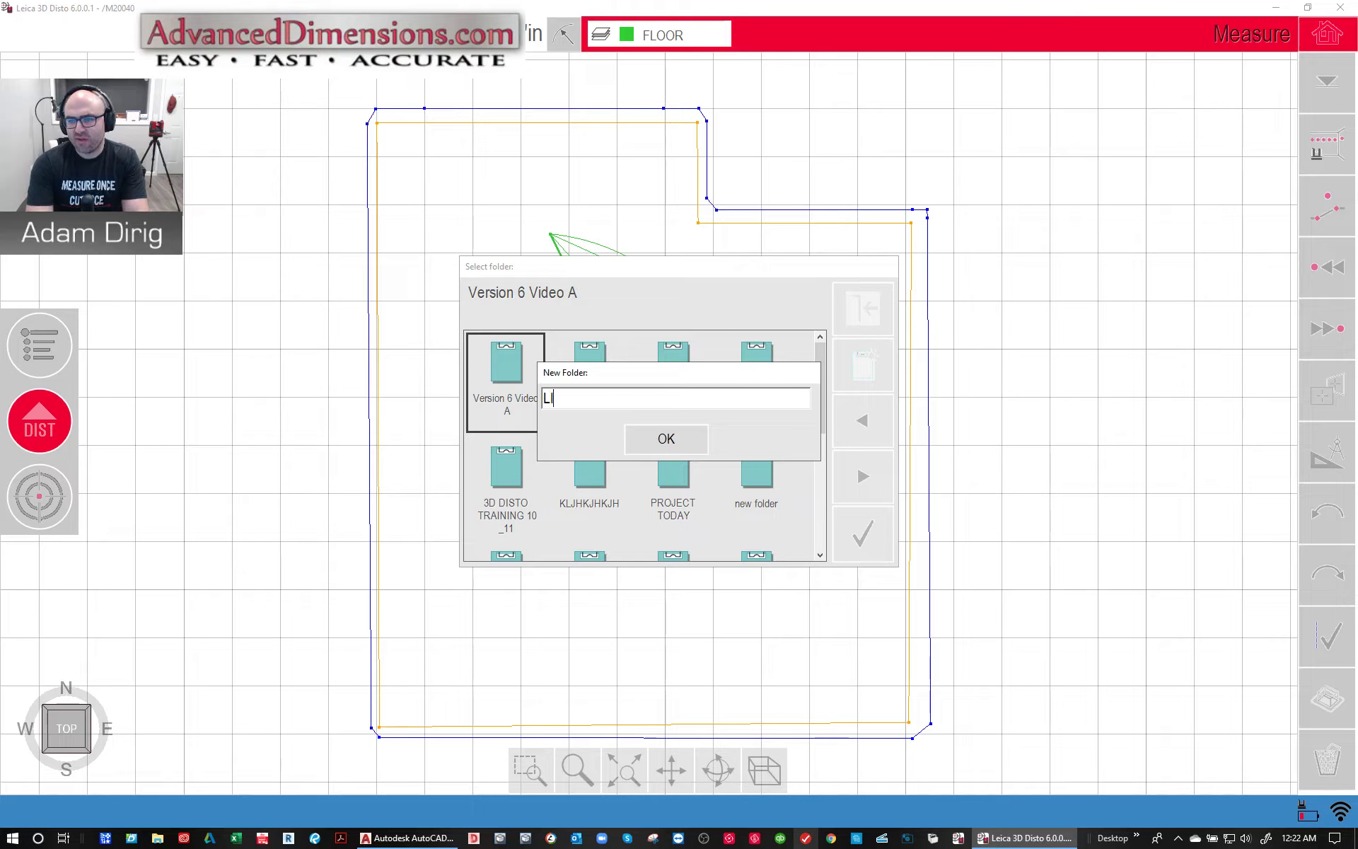
{"action": "type", "text": "IVE VERSION 6"}
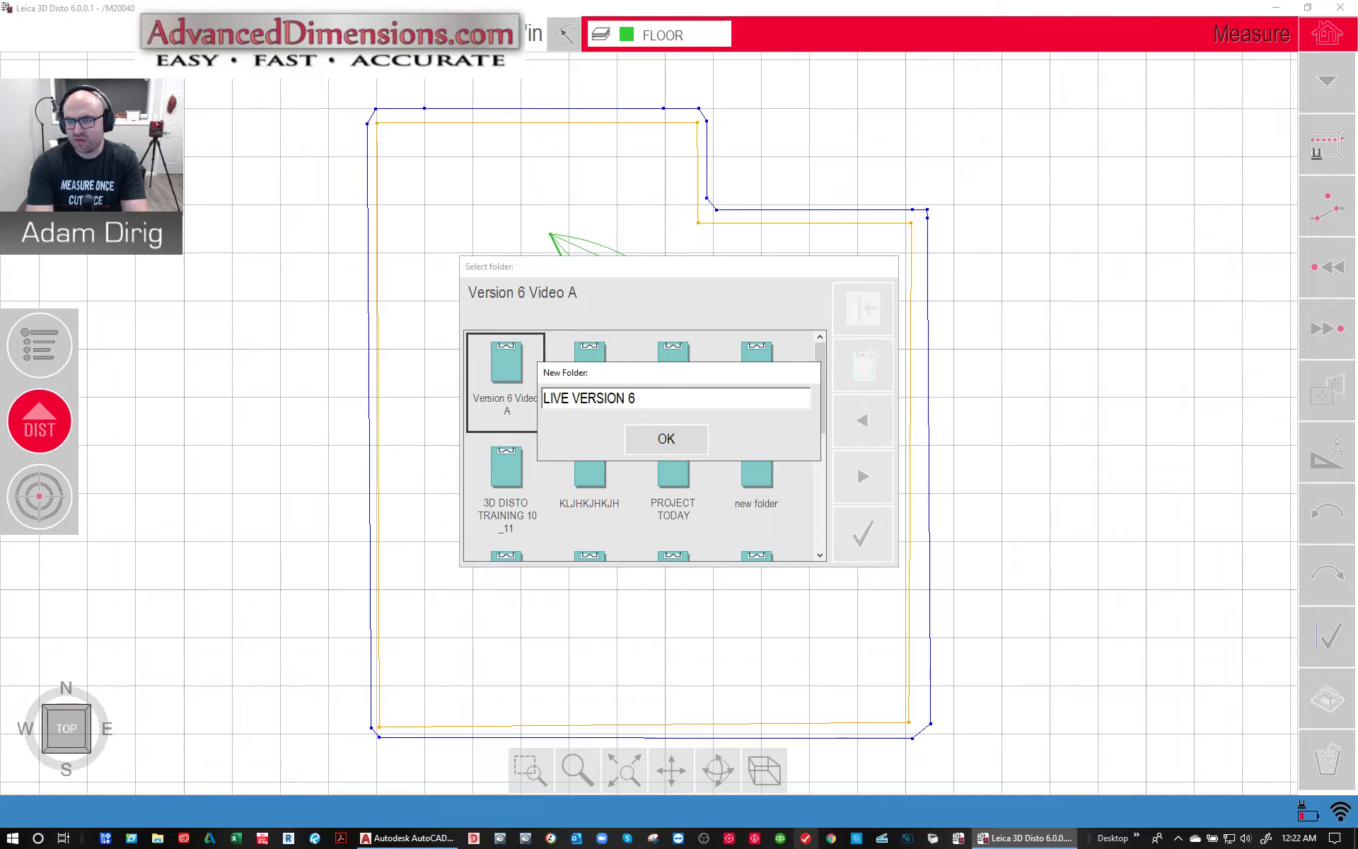
{"action": "type", "text": "EXPORT"}
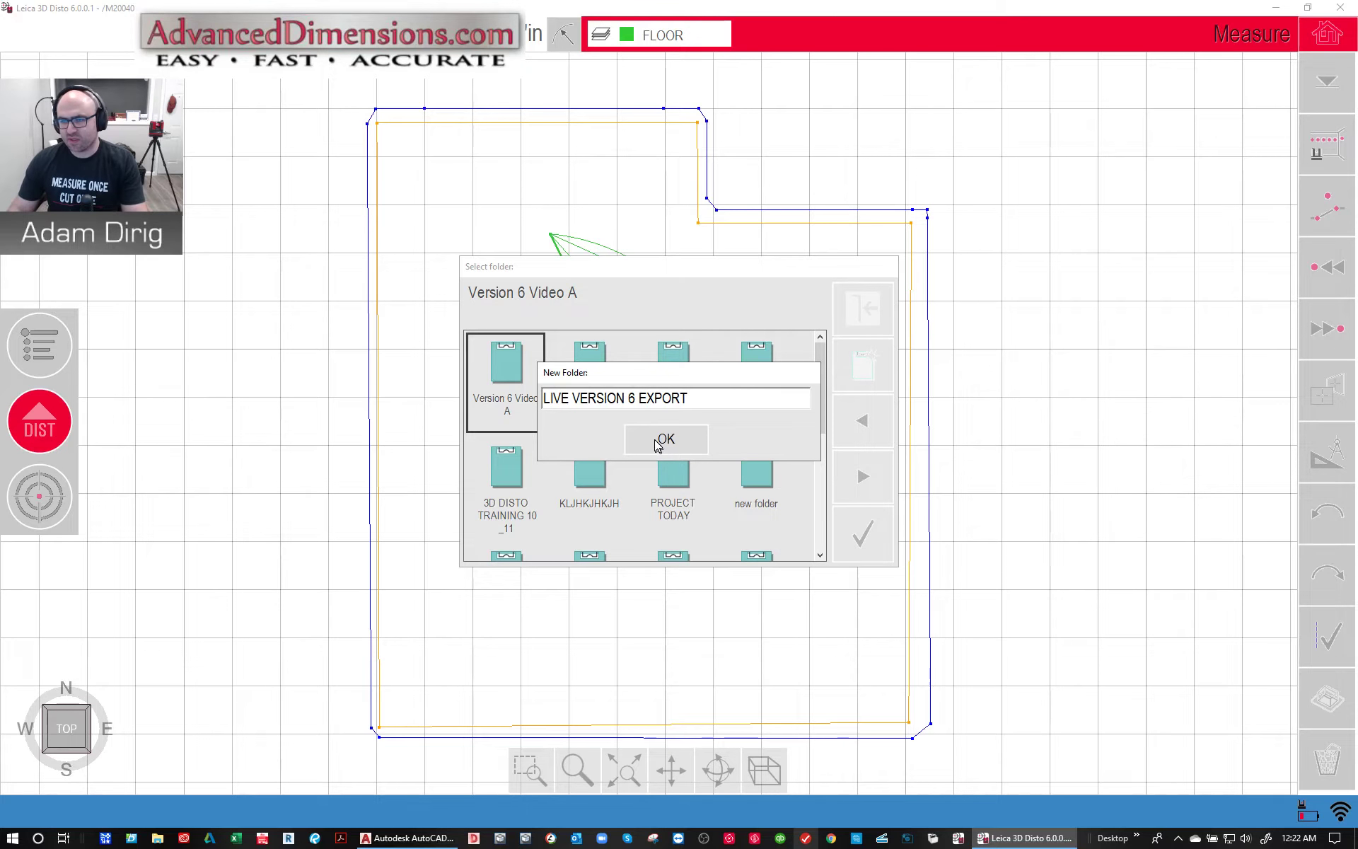
{"action": "left_click", "coordinate": [664, 440]}
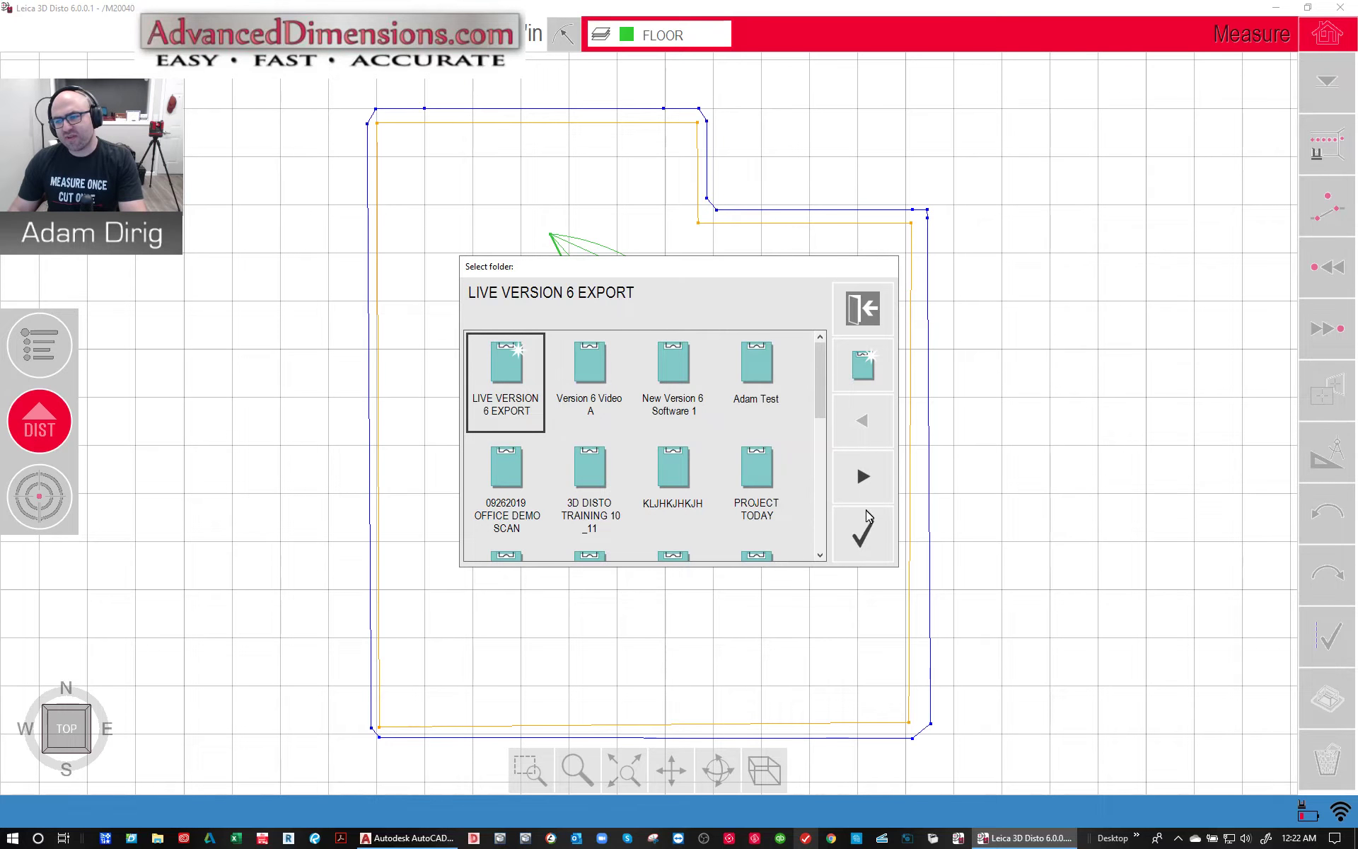
{"action": "left_click", "coordinate": [860, 532]}
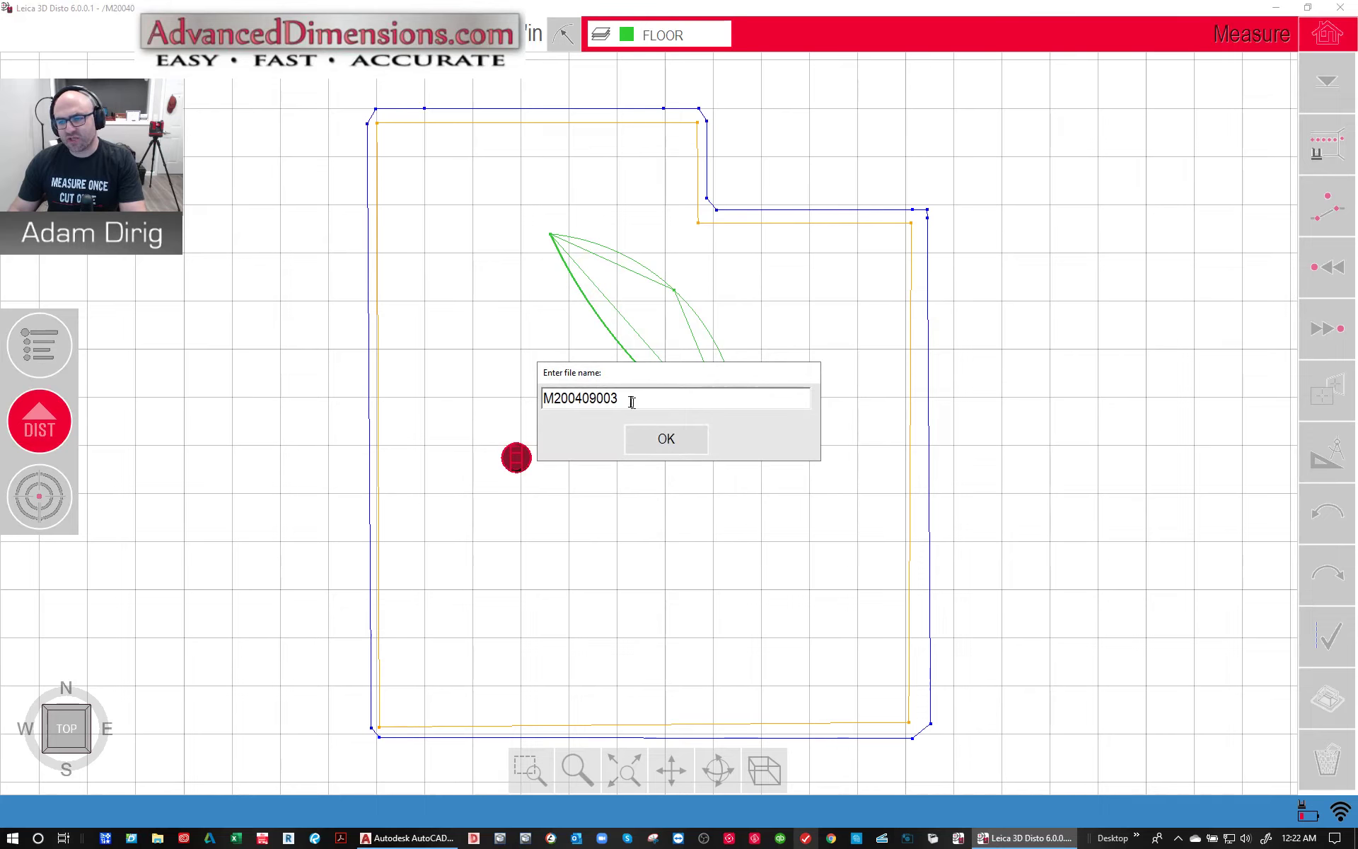
- Save the measurement with file name LIVE VERSION 6 EXPORT and show saved projects
{"action": "triple_click", "coordinate": [580, 398]}
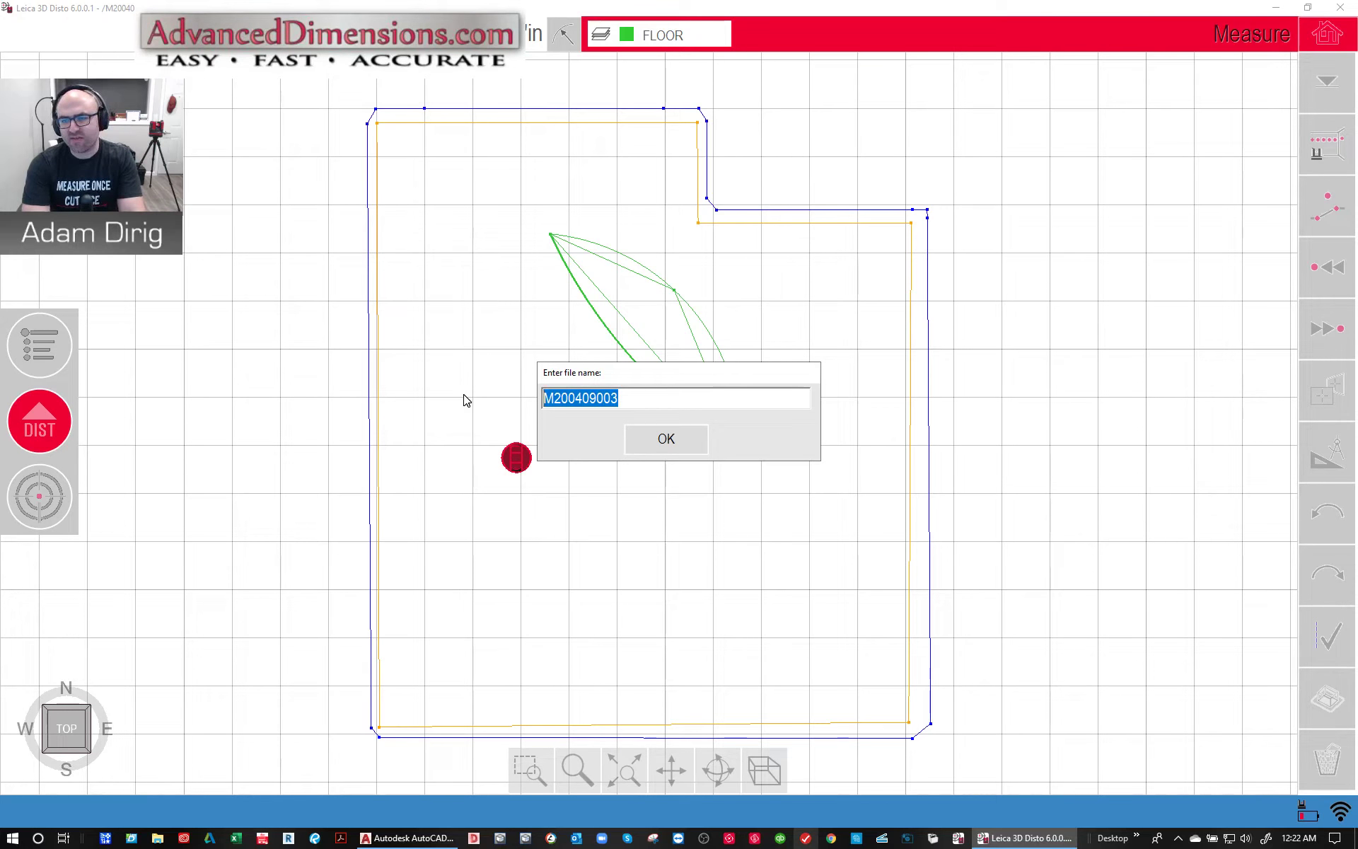
{"action": "type", "text": "LIVE VERSION 6"}
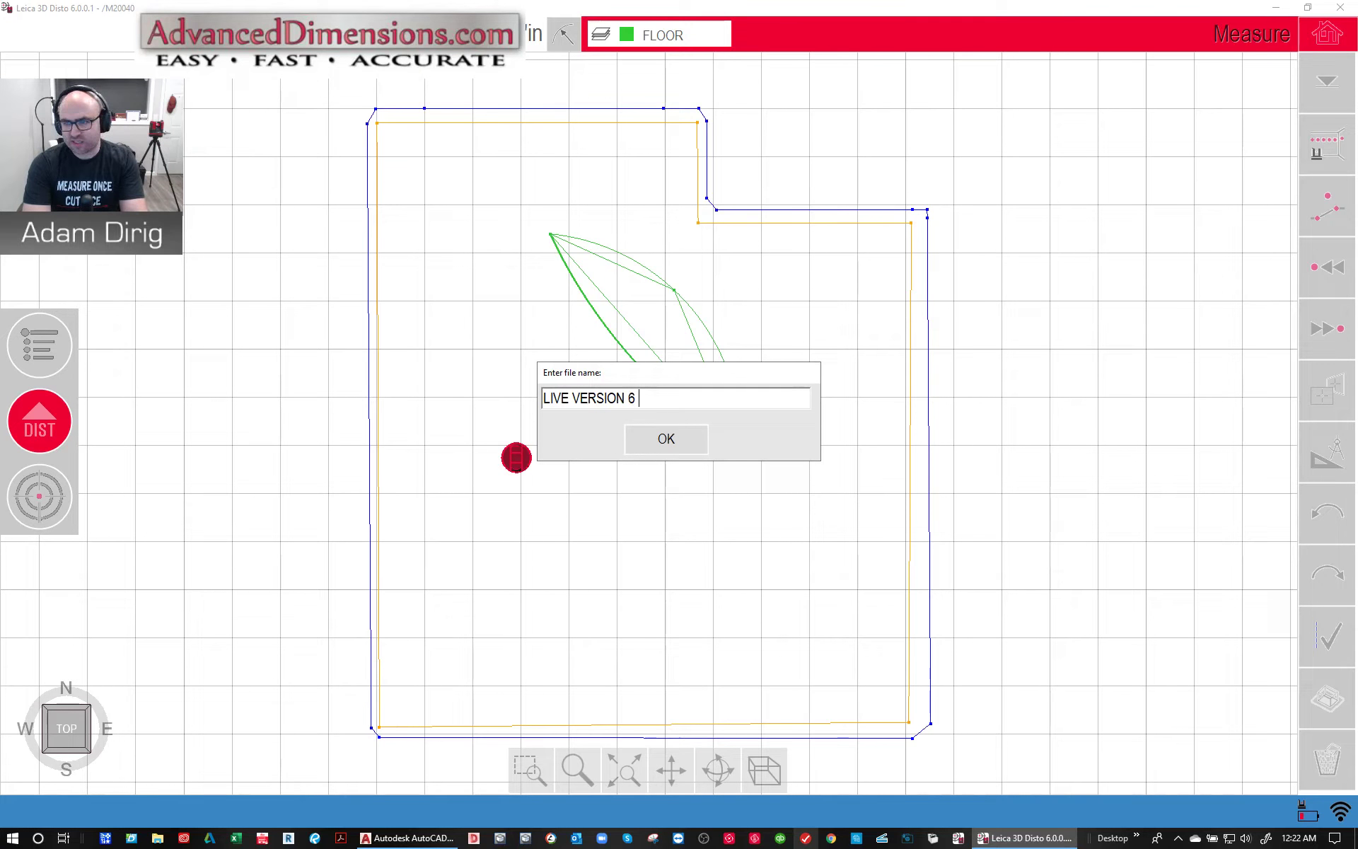
{"action": "type", "text": "EXPORT"}
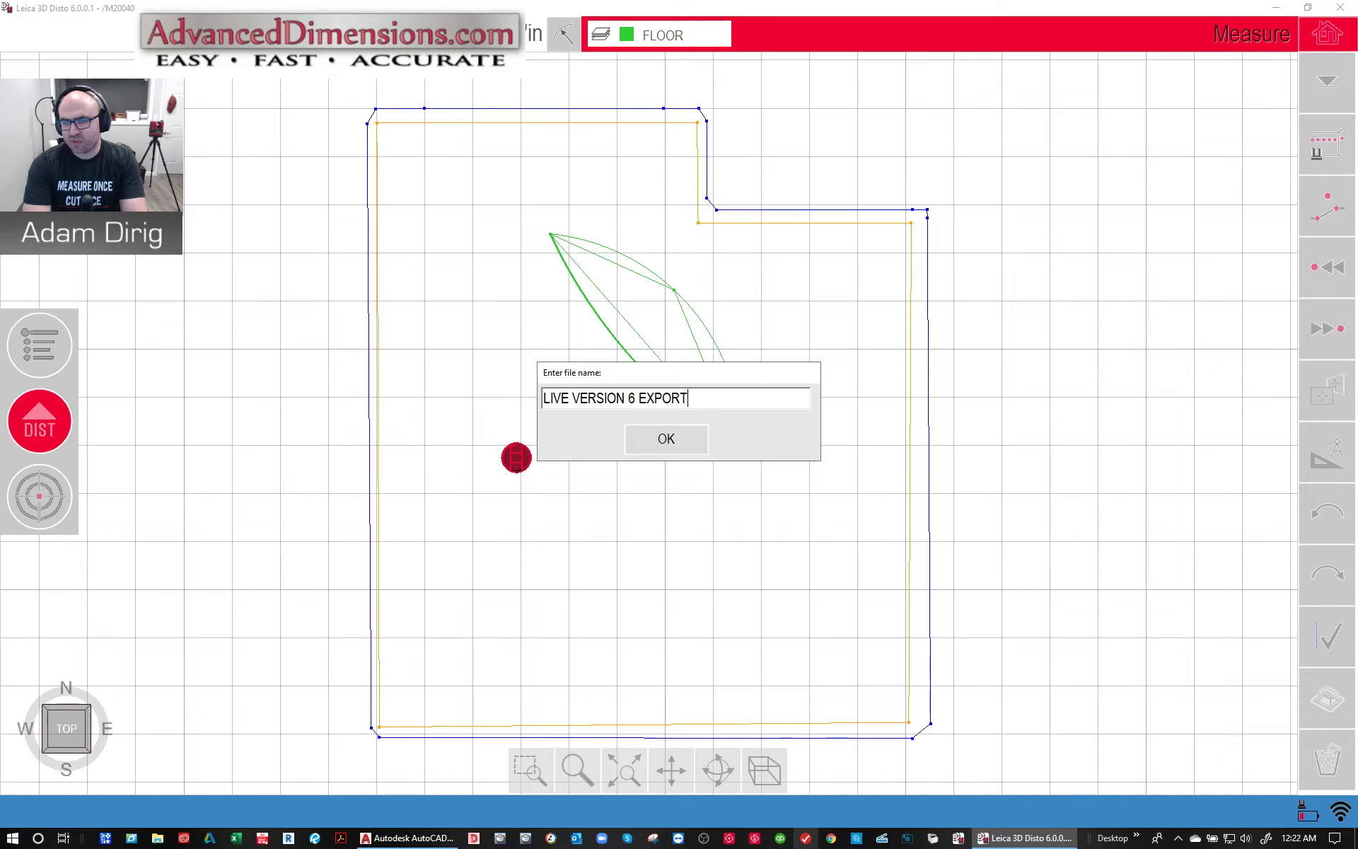
{"action": "left_click", "coordinate": [664, 439]}
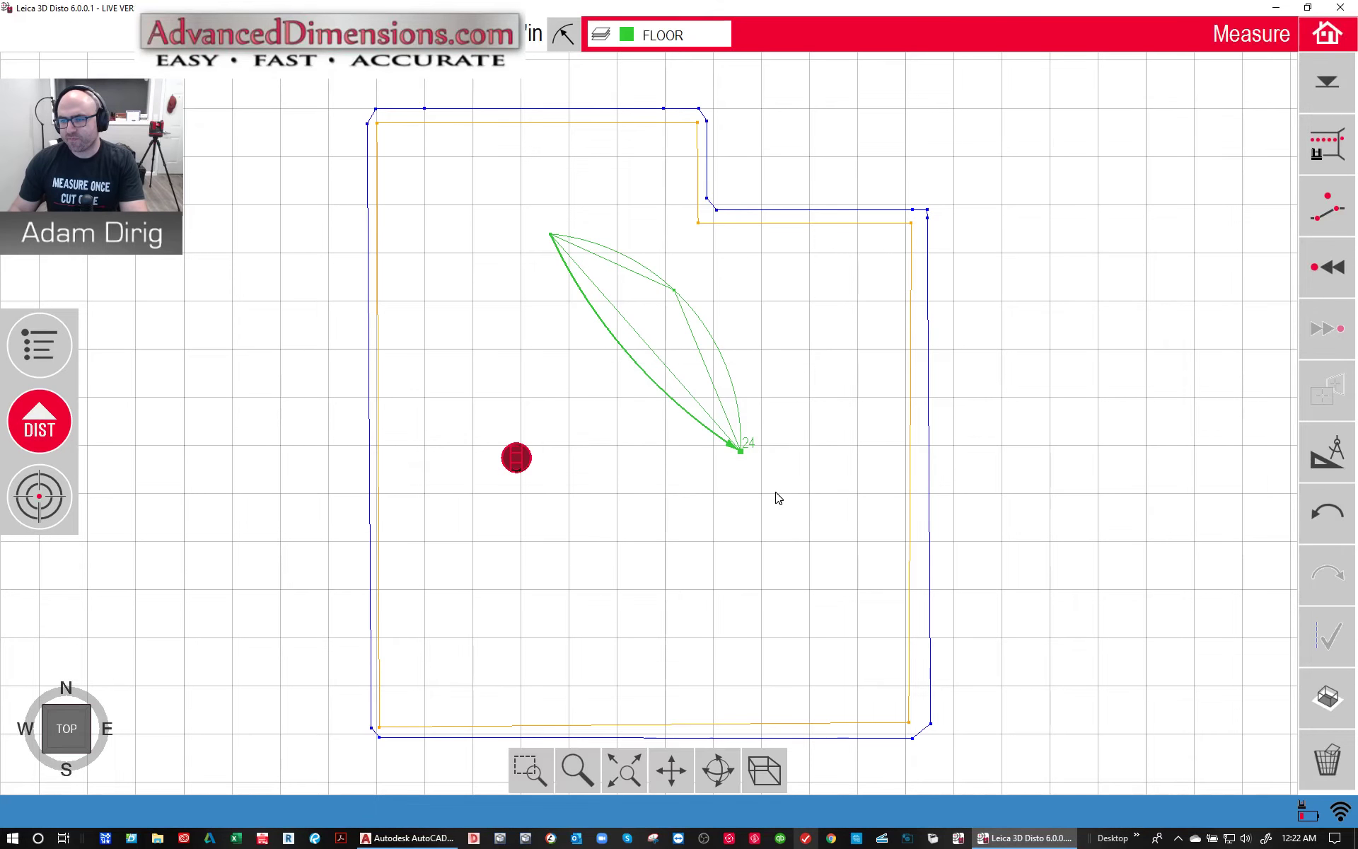
{"action": "left_click", "coordinate": [39, 344]}
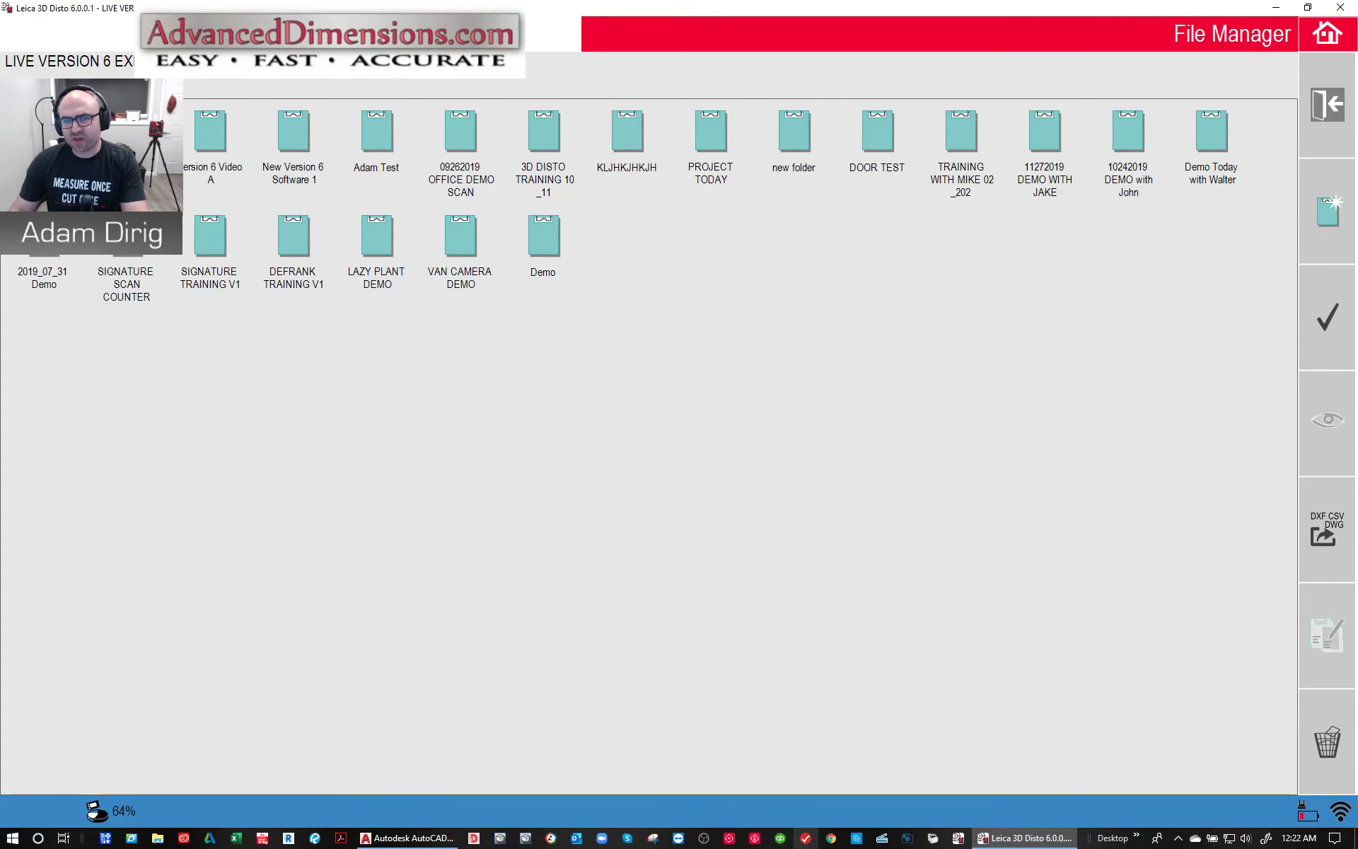
- Export LIVE VERSION 6 EXPORT to DXF/CSV/DWG files and bring AutoCAD forward
{"action": "left_click", "coordinate": [1326, 528]}
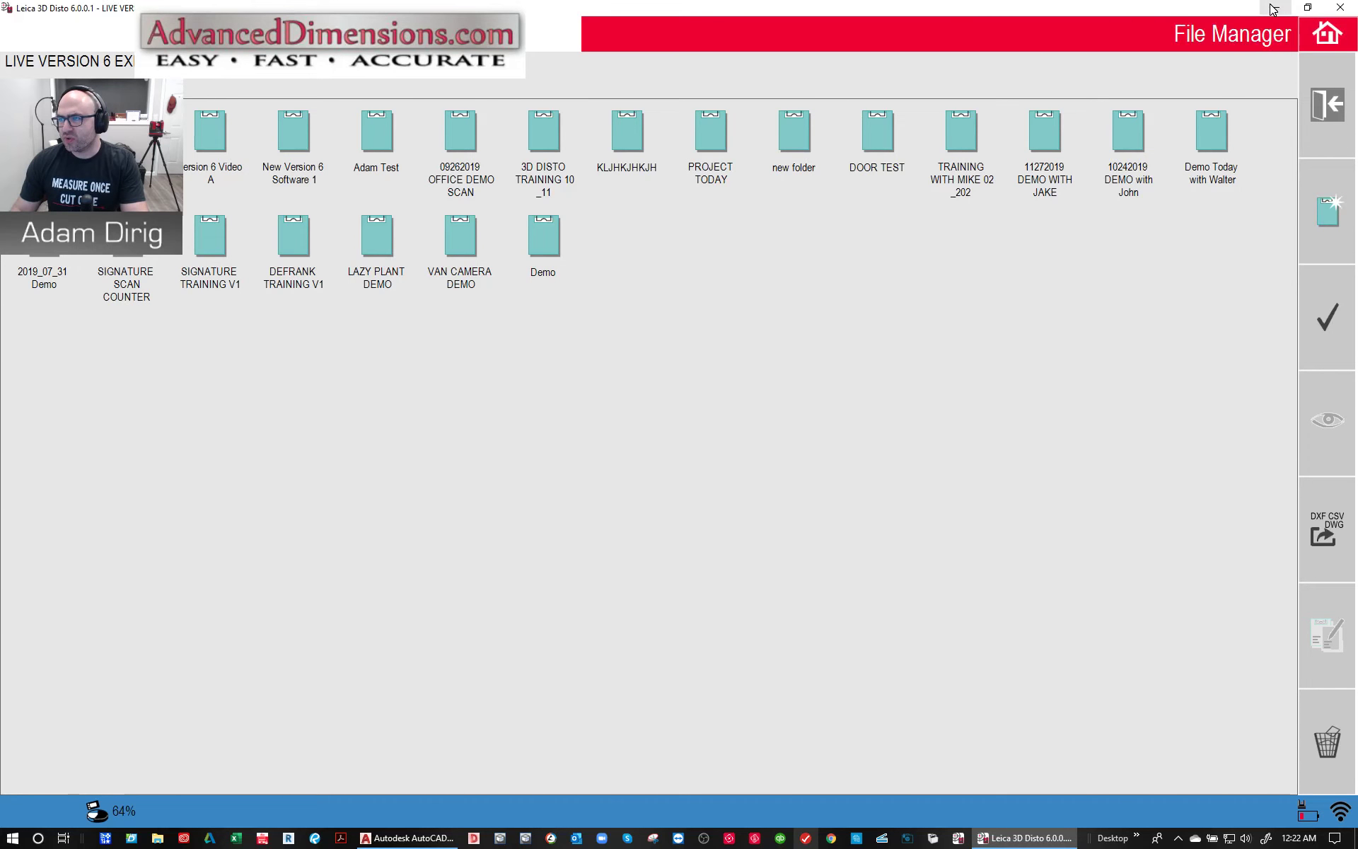
{"action": "mouse_move", "coordinate": [1163, 70]}
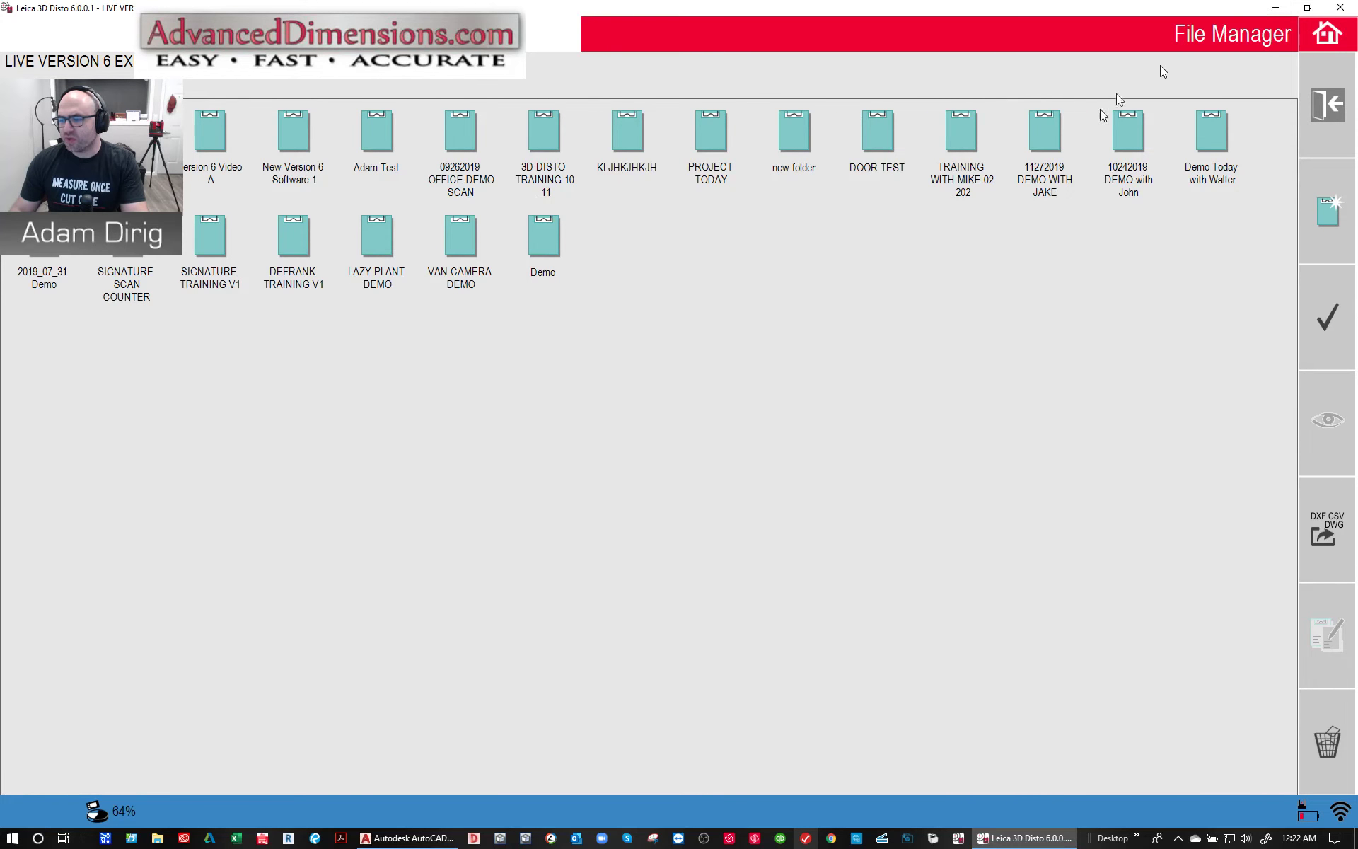
{"action": "left_click", "coordinate": [408, 838]}
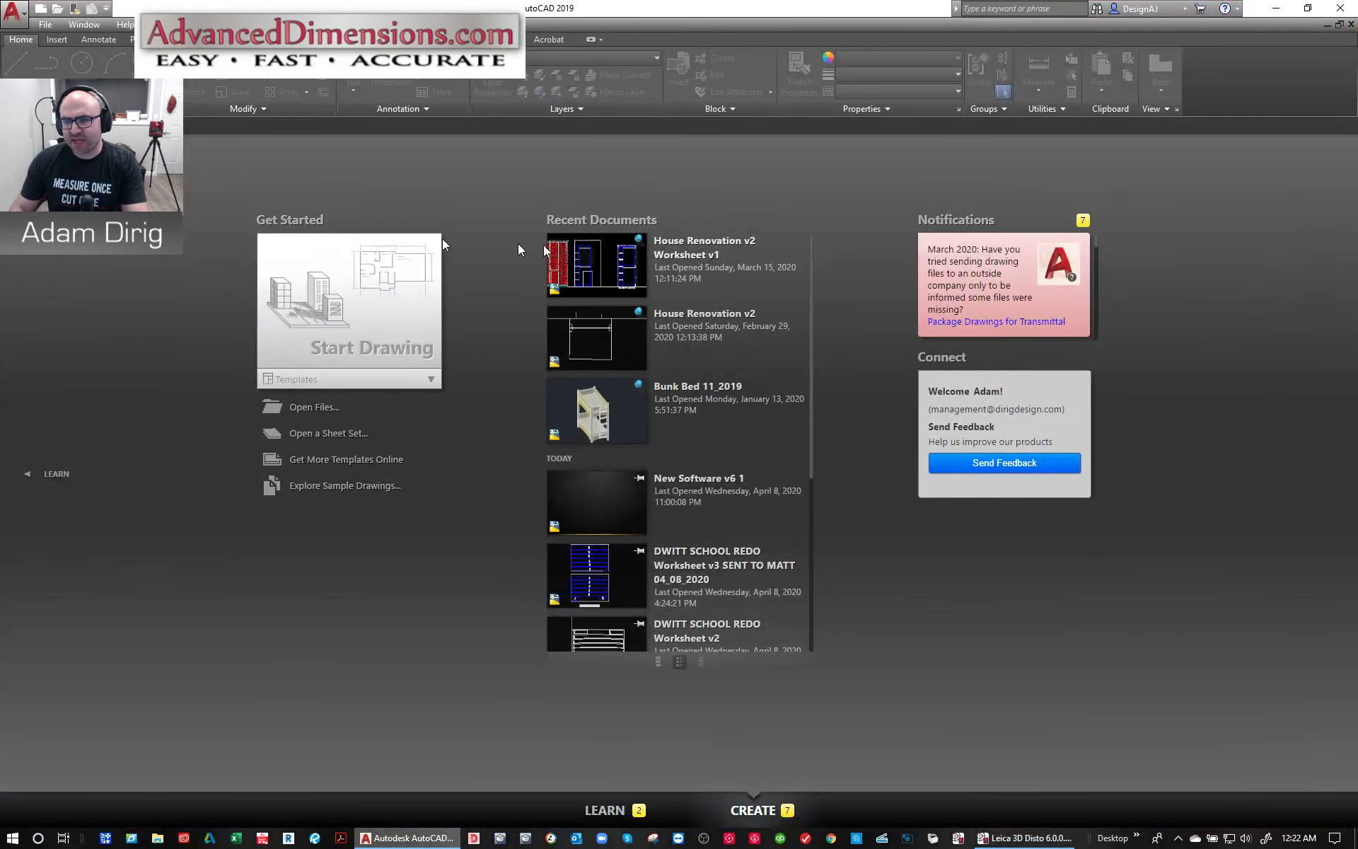
{"action": "mouse_move", "coordinate": [372, 795]}
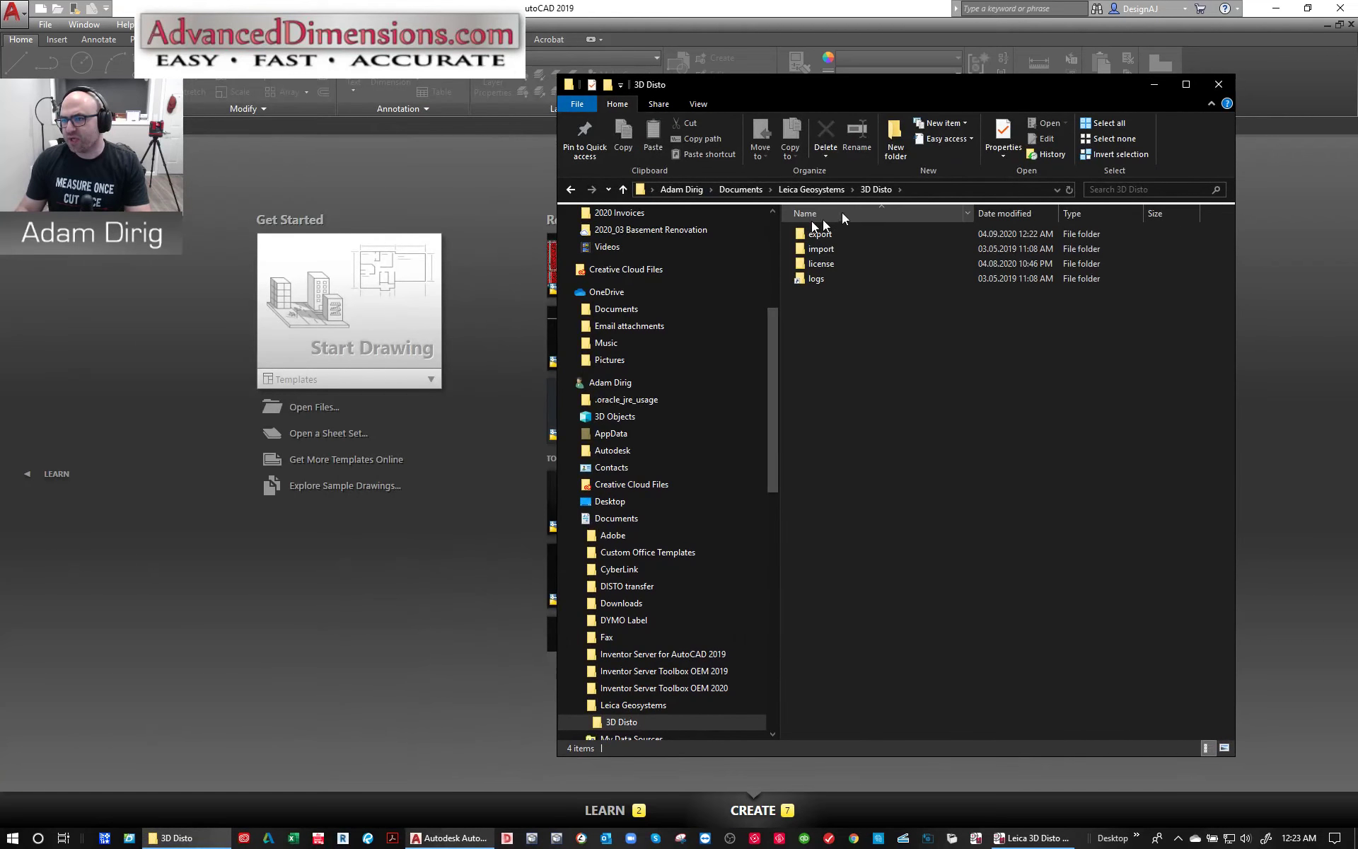
- Browse into the LIVE VERSION 6 EXPORT export folder and open LIVE VERSION 6 EXPORT.dwg
{"action": "double_click", "coordinate": [818, 234]}
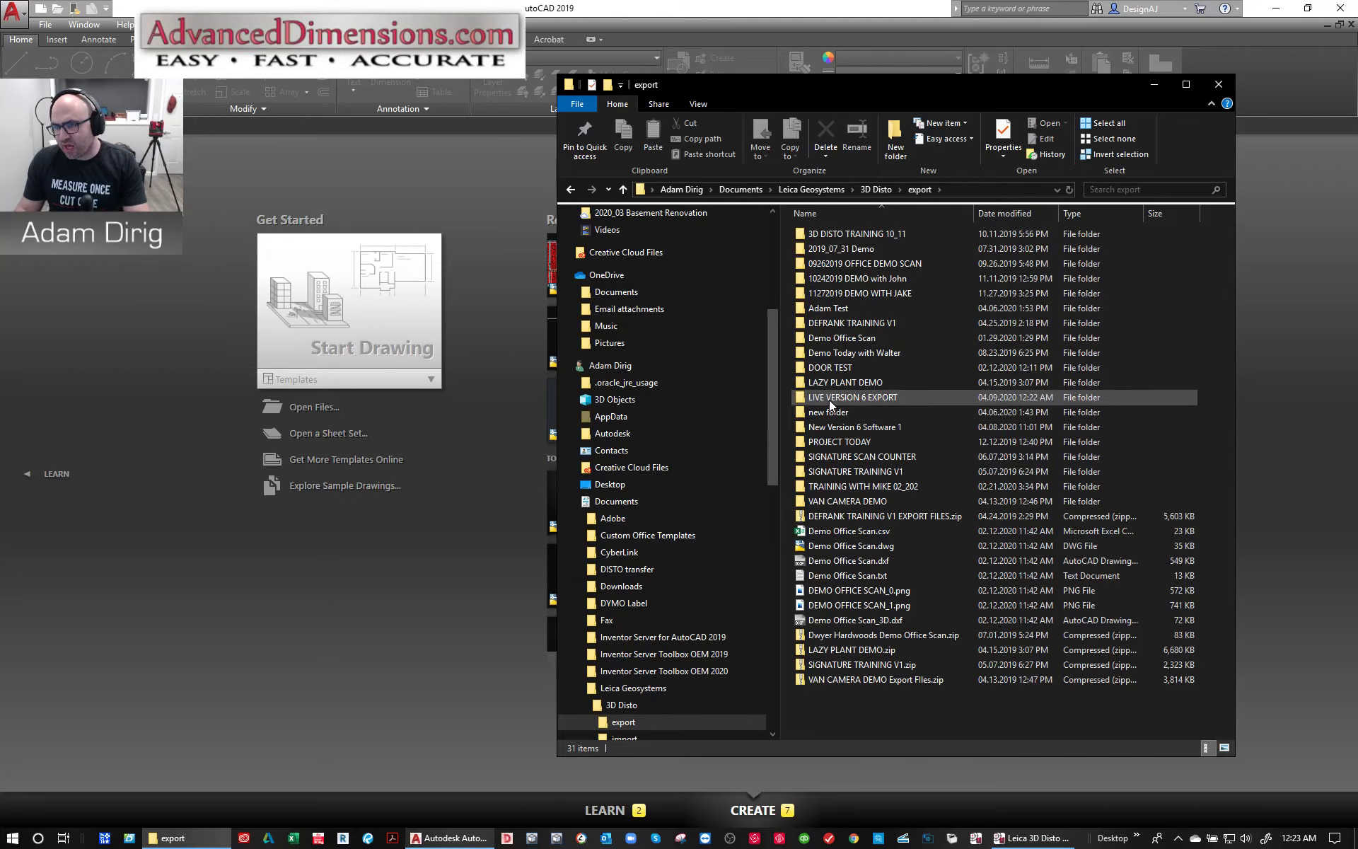
{"action": "double_click", "coordinate": [851, 397]}
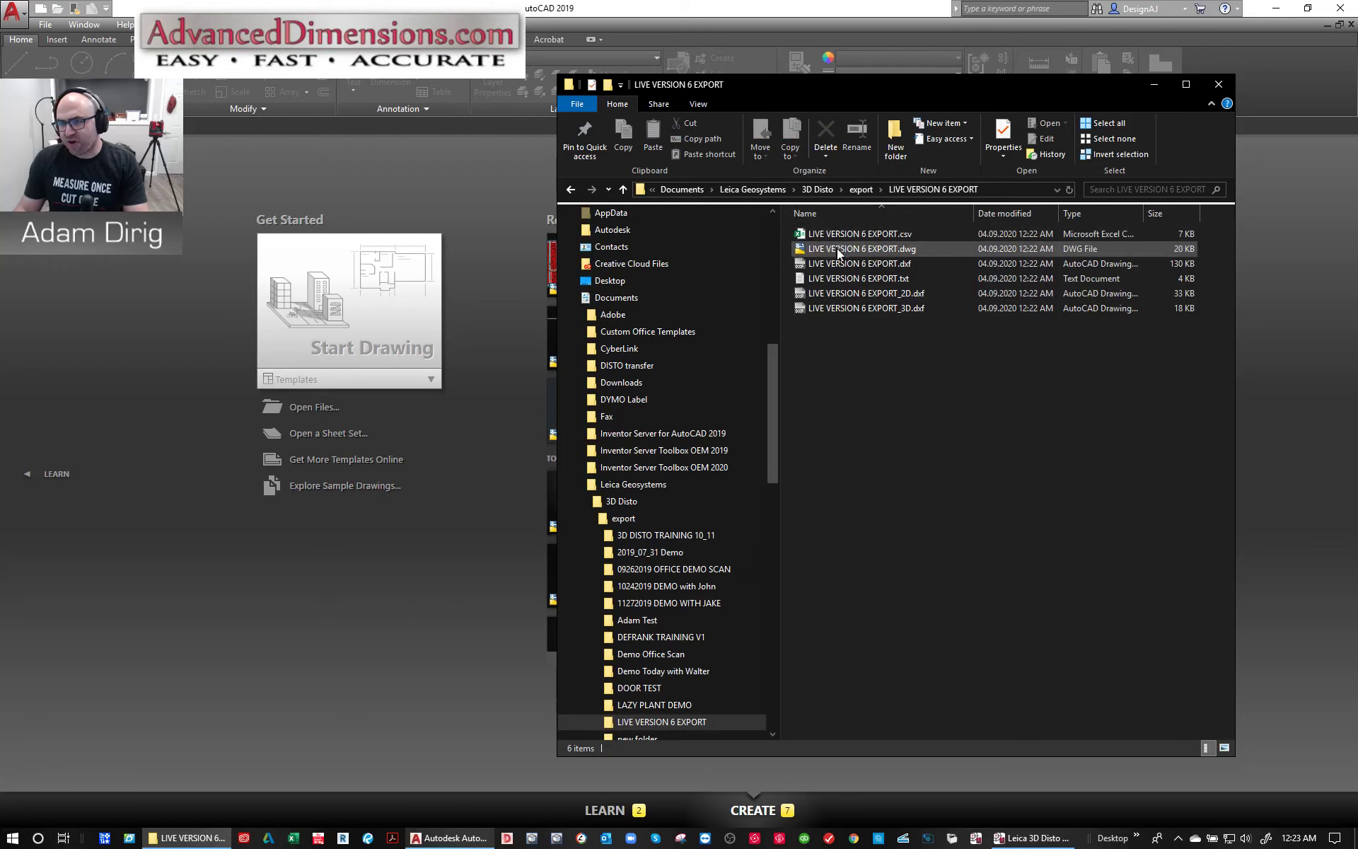
{"action": "left_click", "coordinate": [864, 292]}
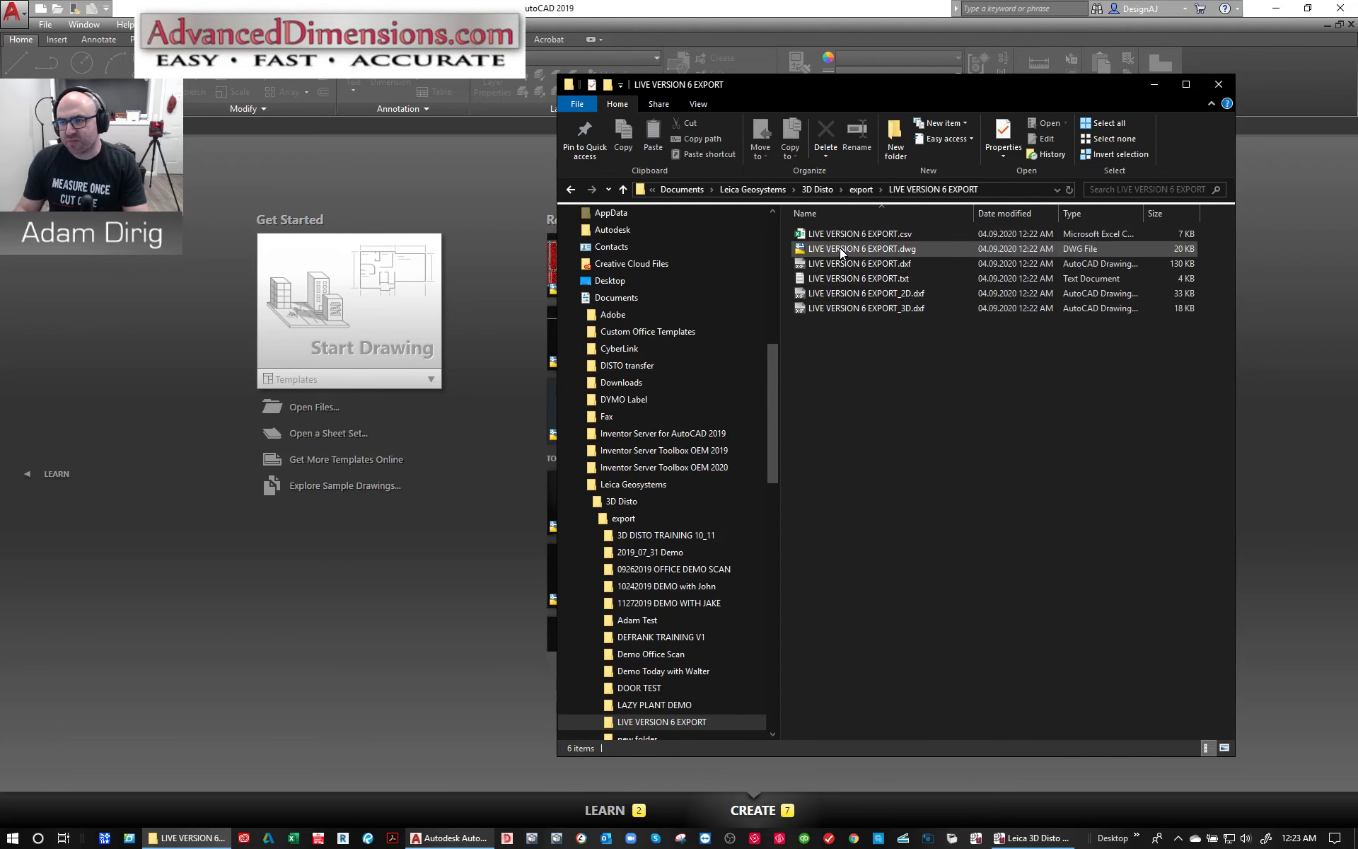
{"action": "left_click", "coordinate": [860, 249]}
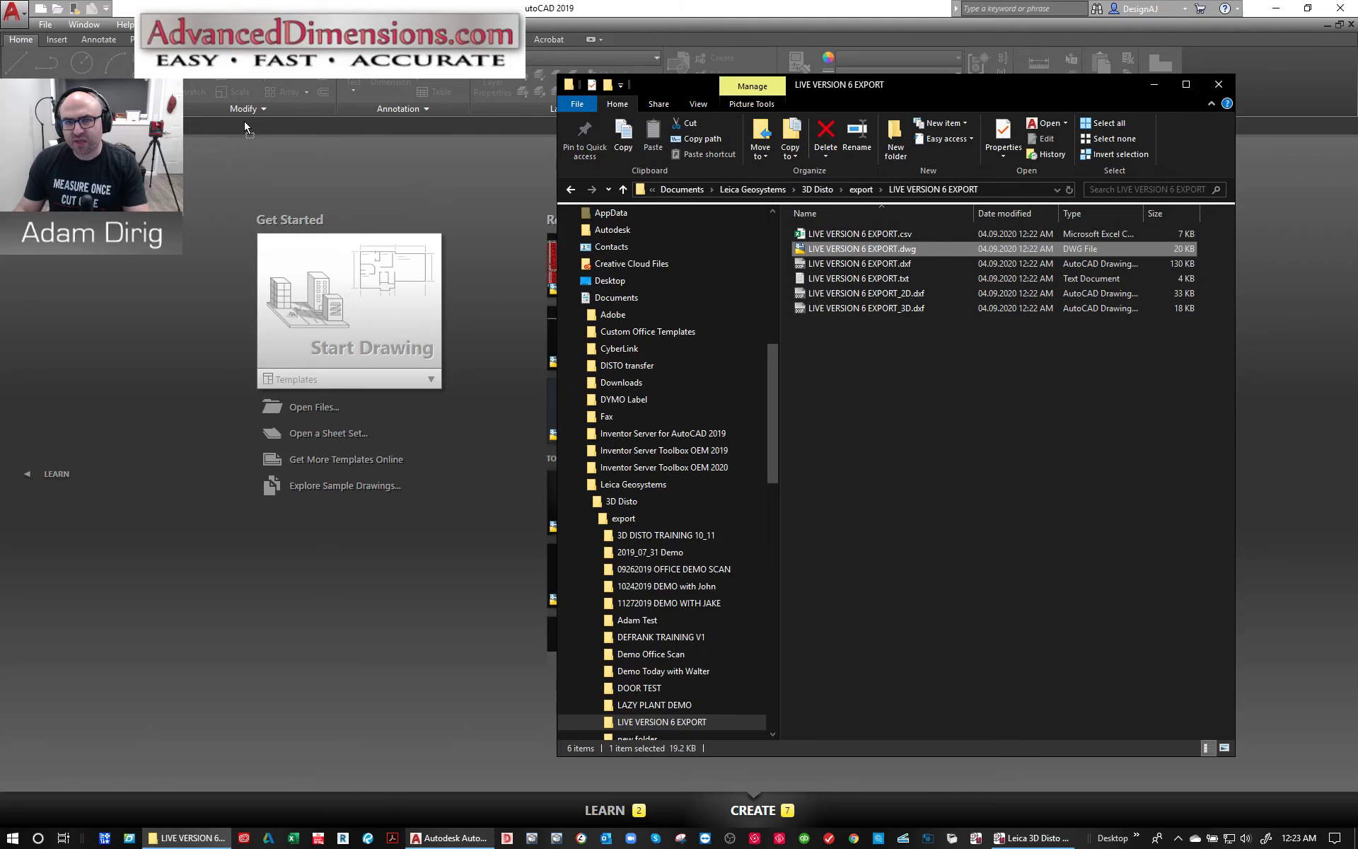
{"action": "double_click", "coordinate": [861, 248]}
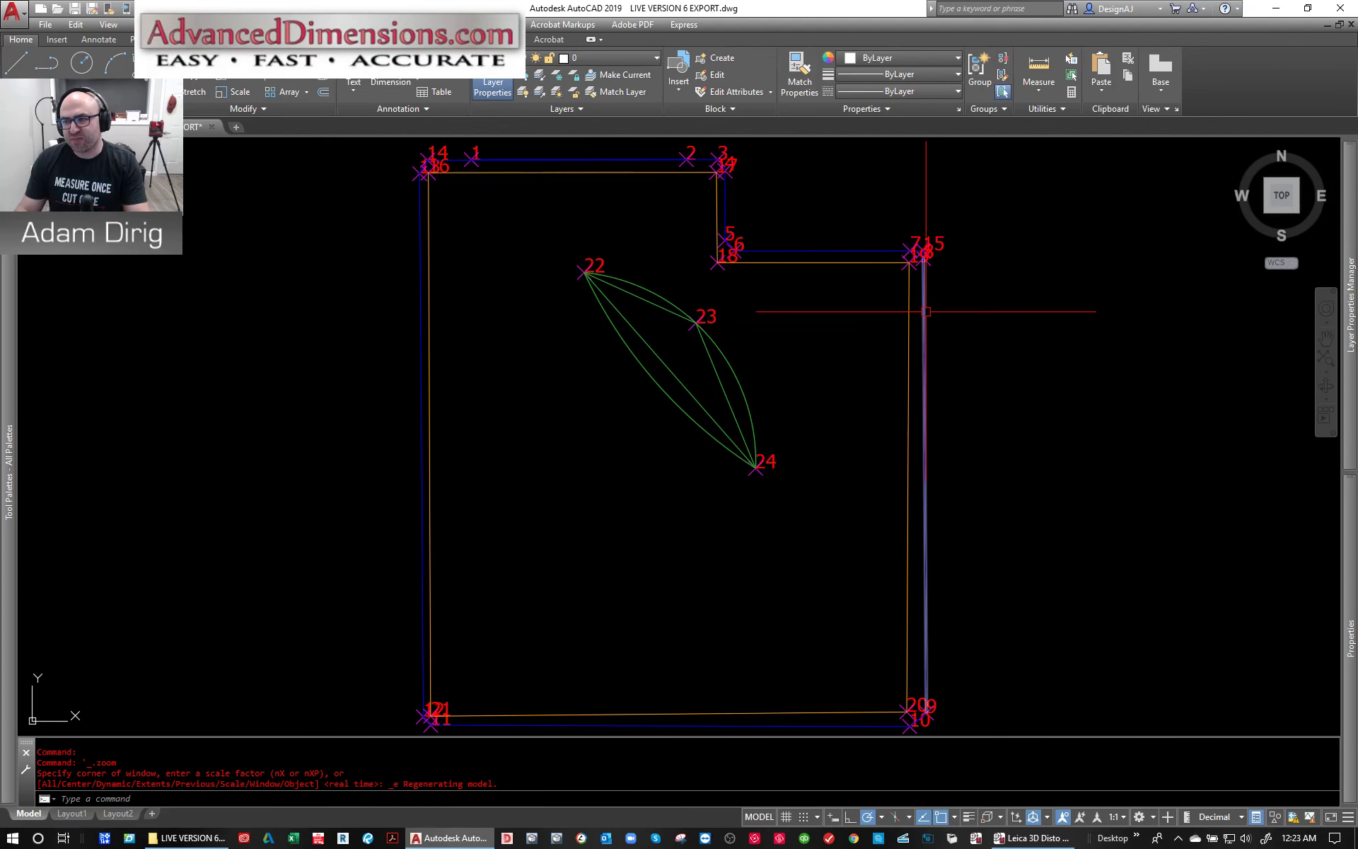
{"action": "mouse_move", "coordinate": [691, 510]}
{"action": "type", "text": "ORBIT"}
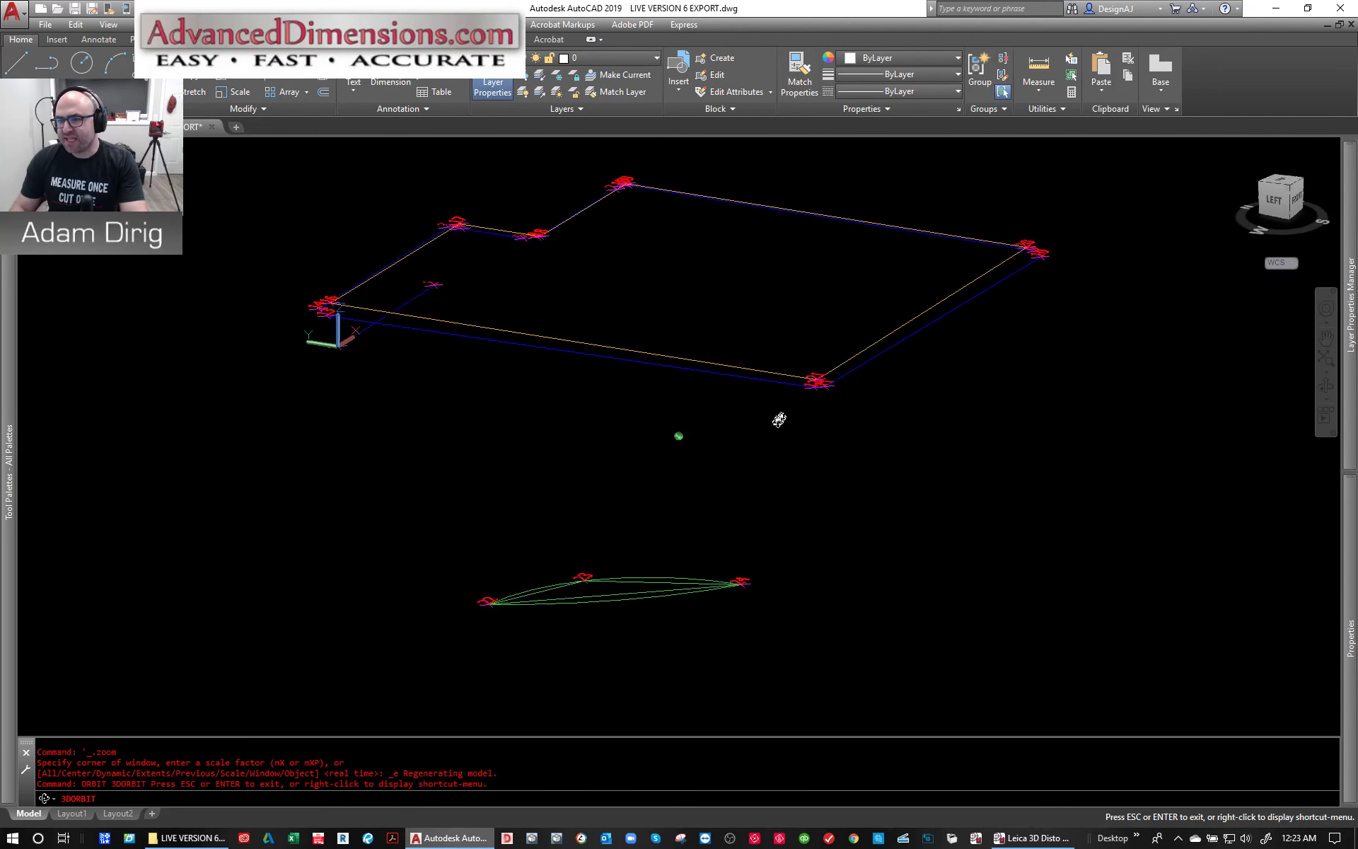
- Orbit the exported room into a 3D view and turn off the FLOOR layer
{"action": "left_click_drag", "start_coordinate": [779, 420], "coordinate": [708, 420]}
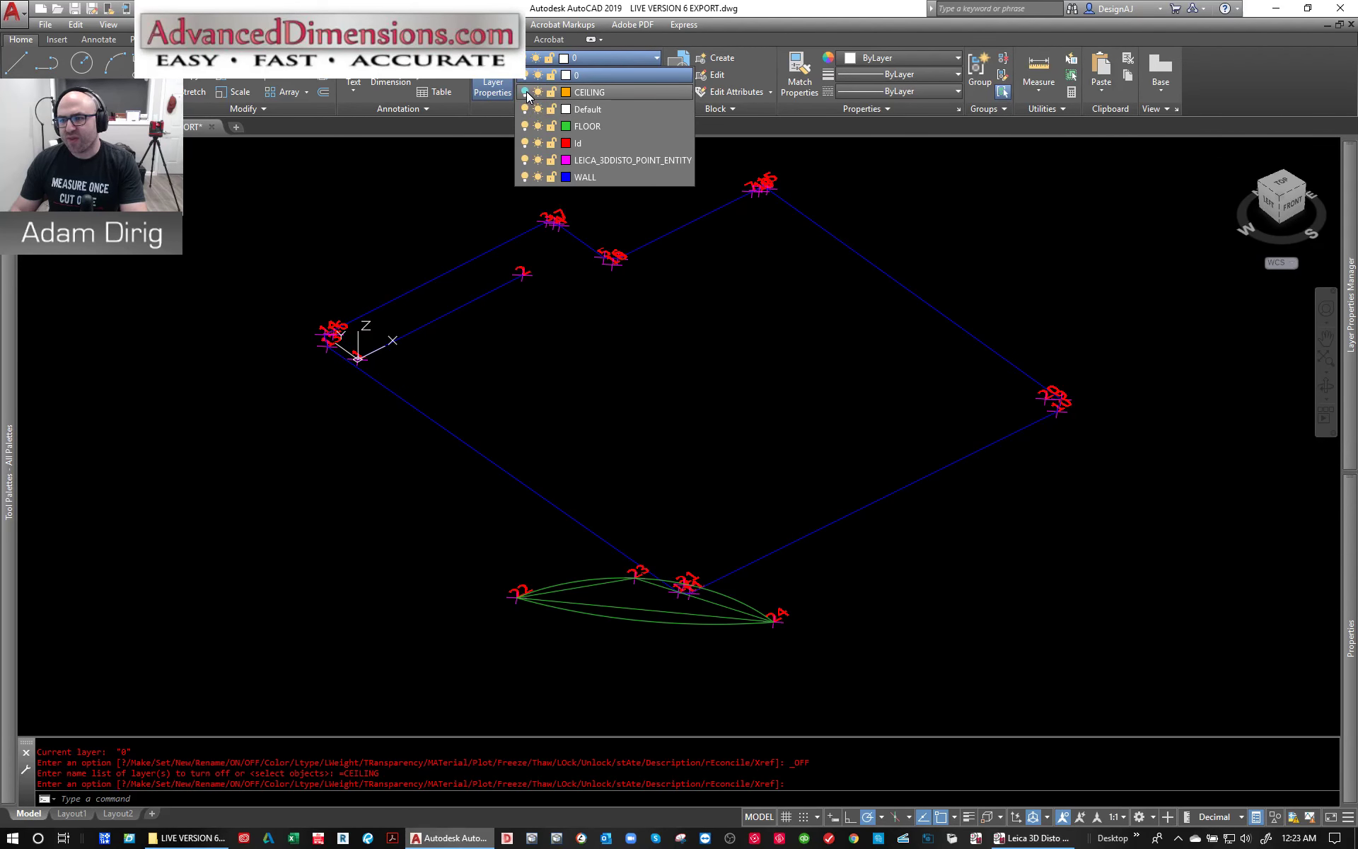
{"action": "left_click", "coordinate": [525, 126]}
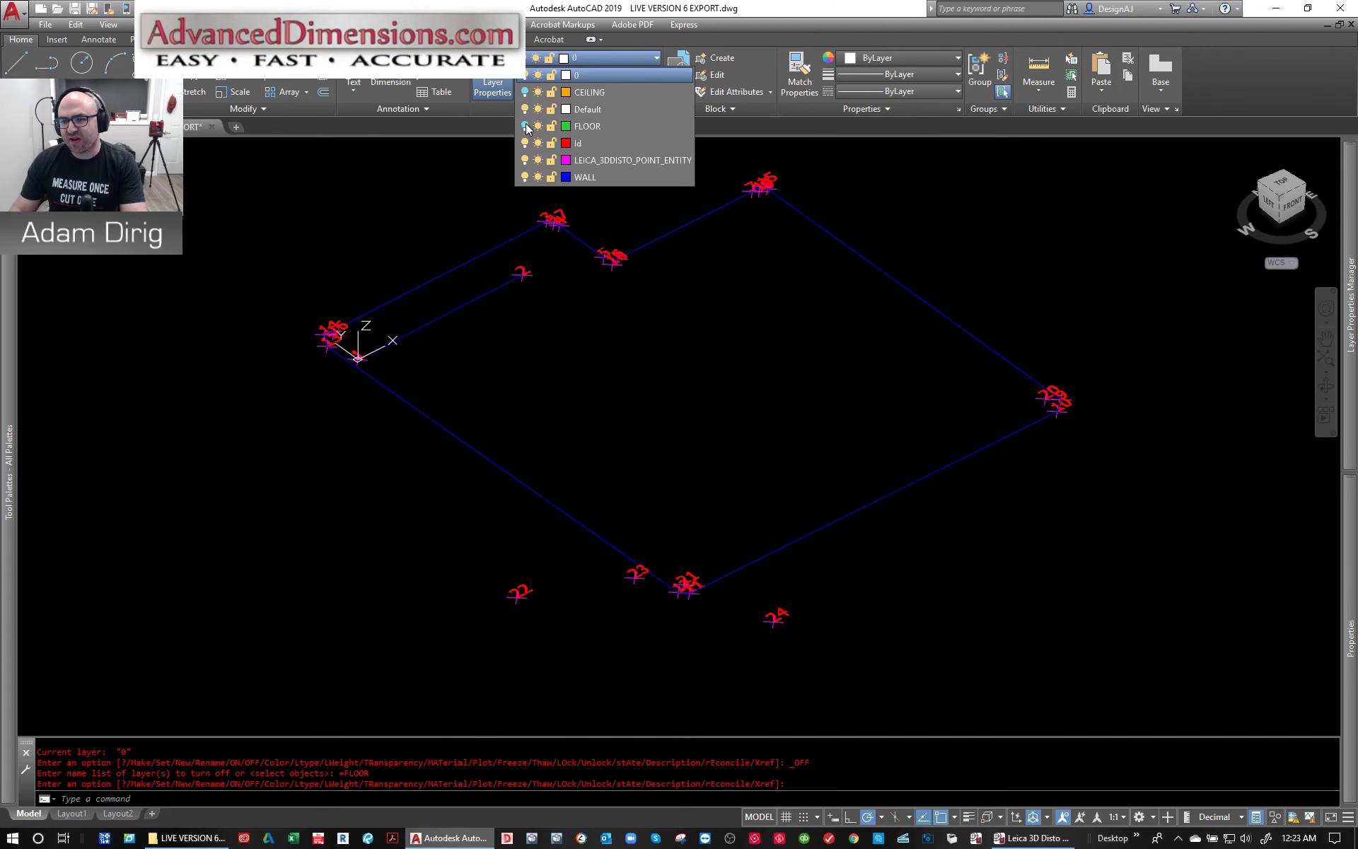